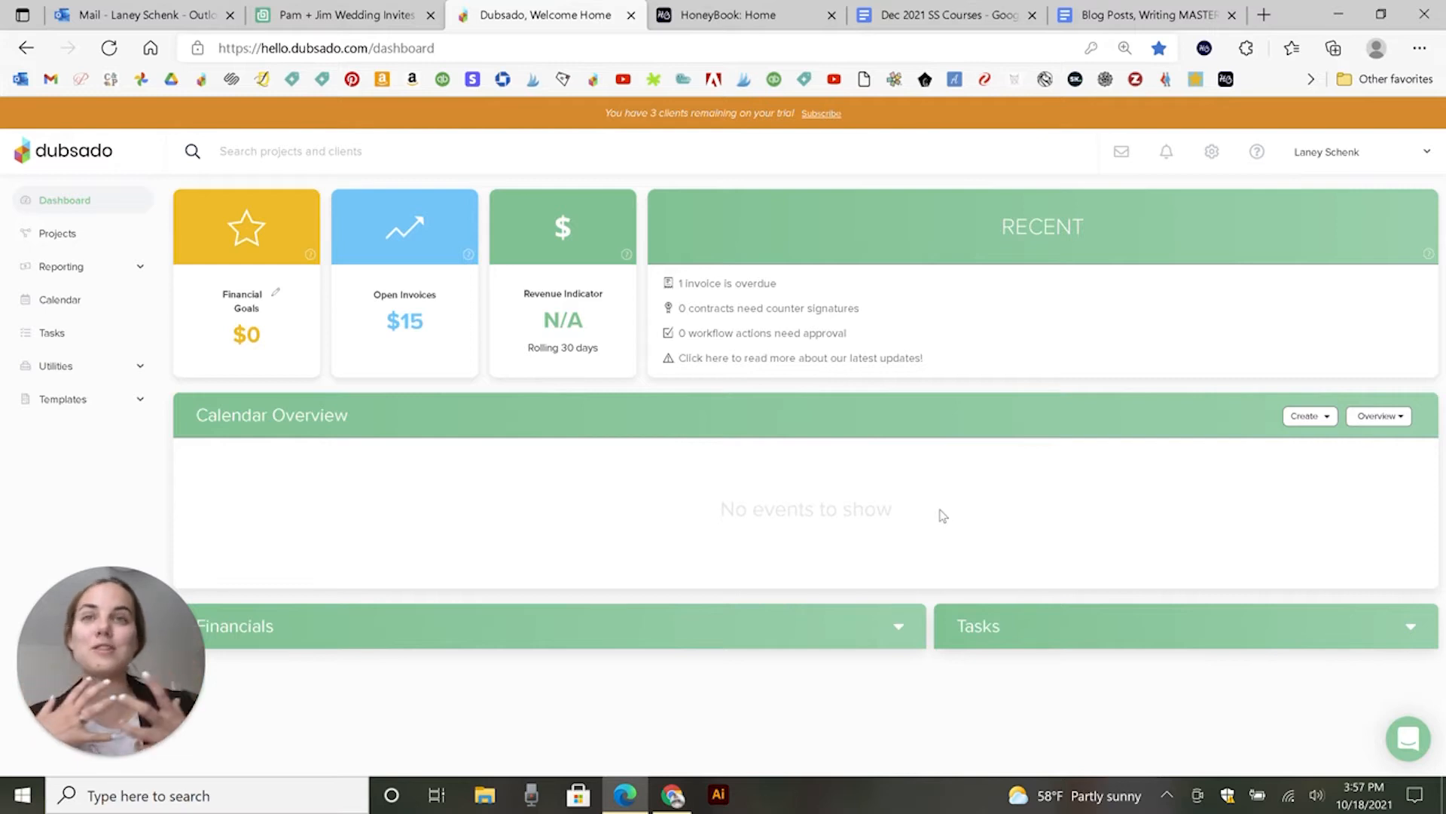
mouse_move(930, 510)
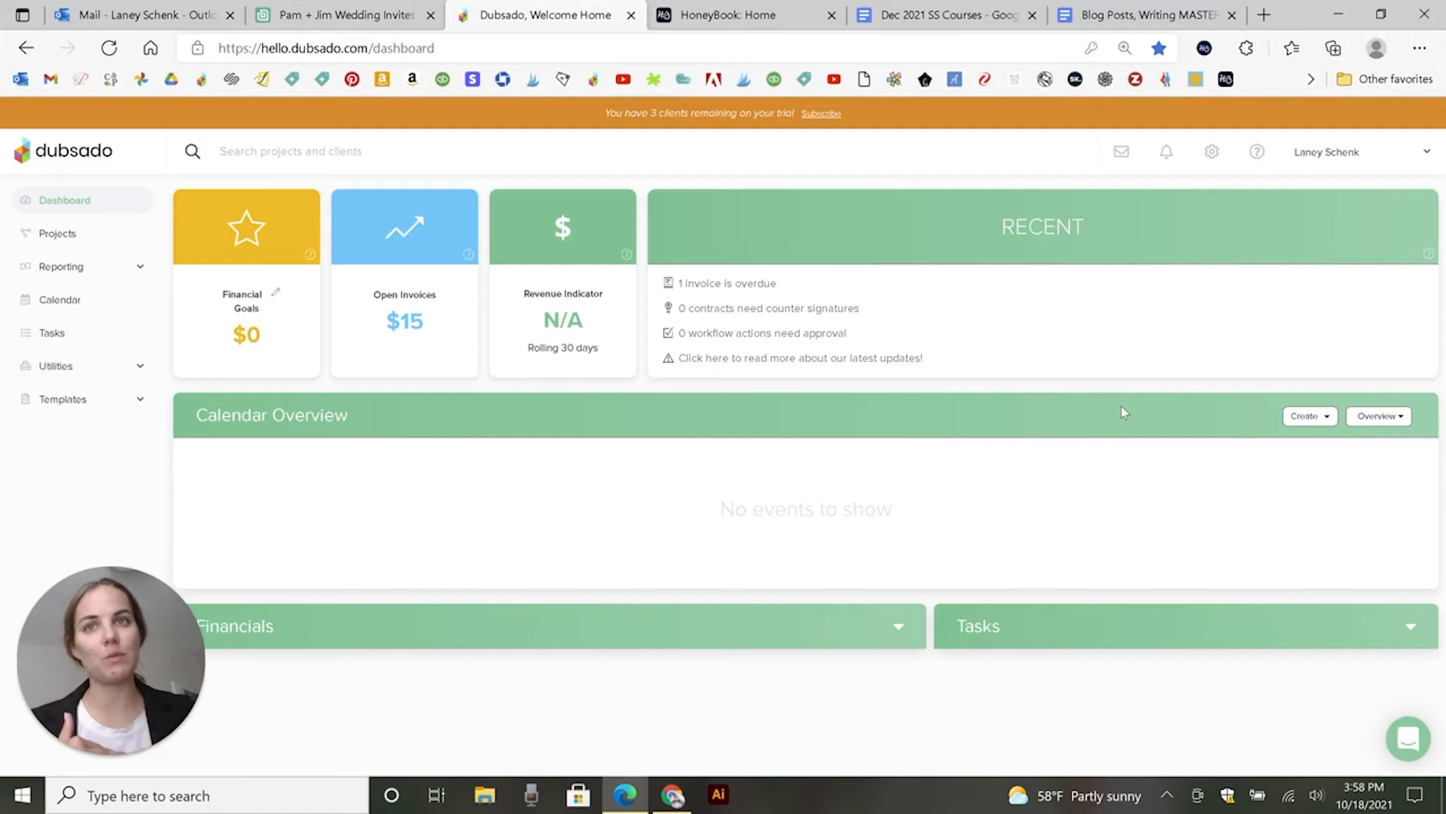
mouse_move(951, 438)
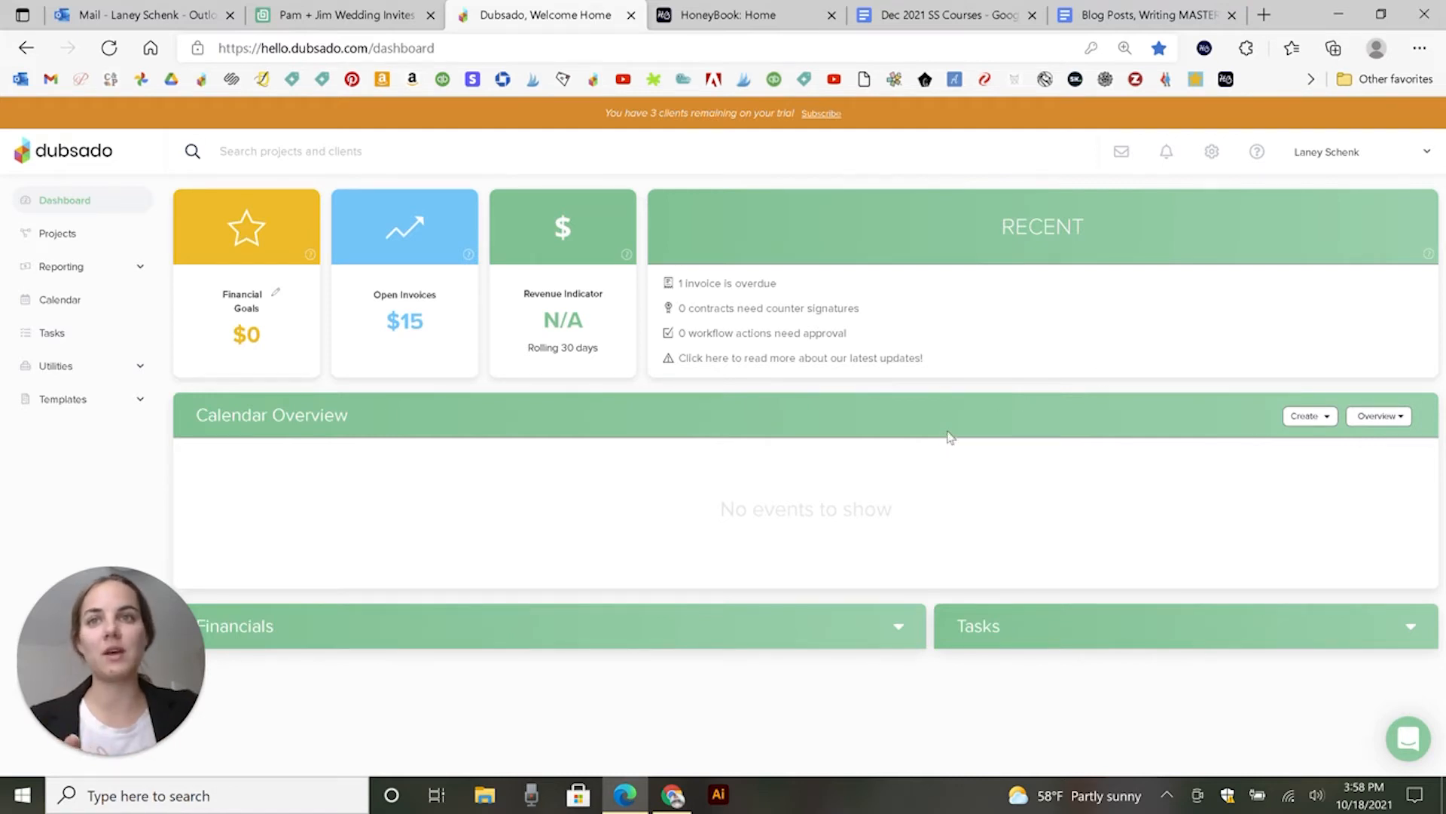
mouse_move(1211, 150)
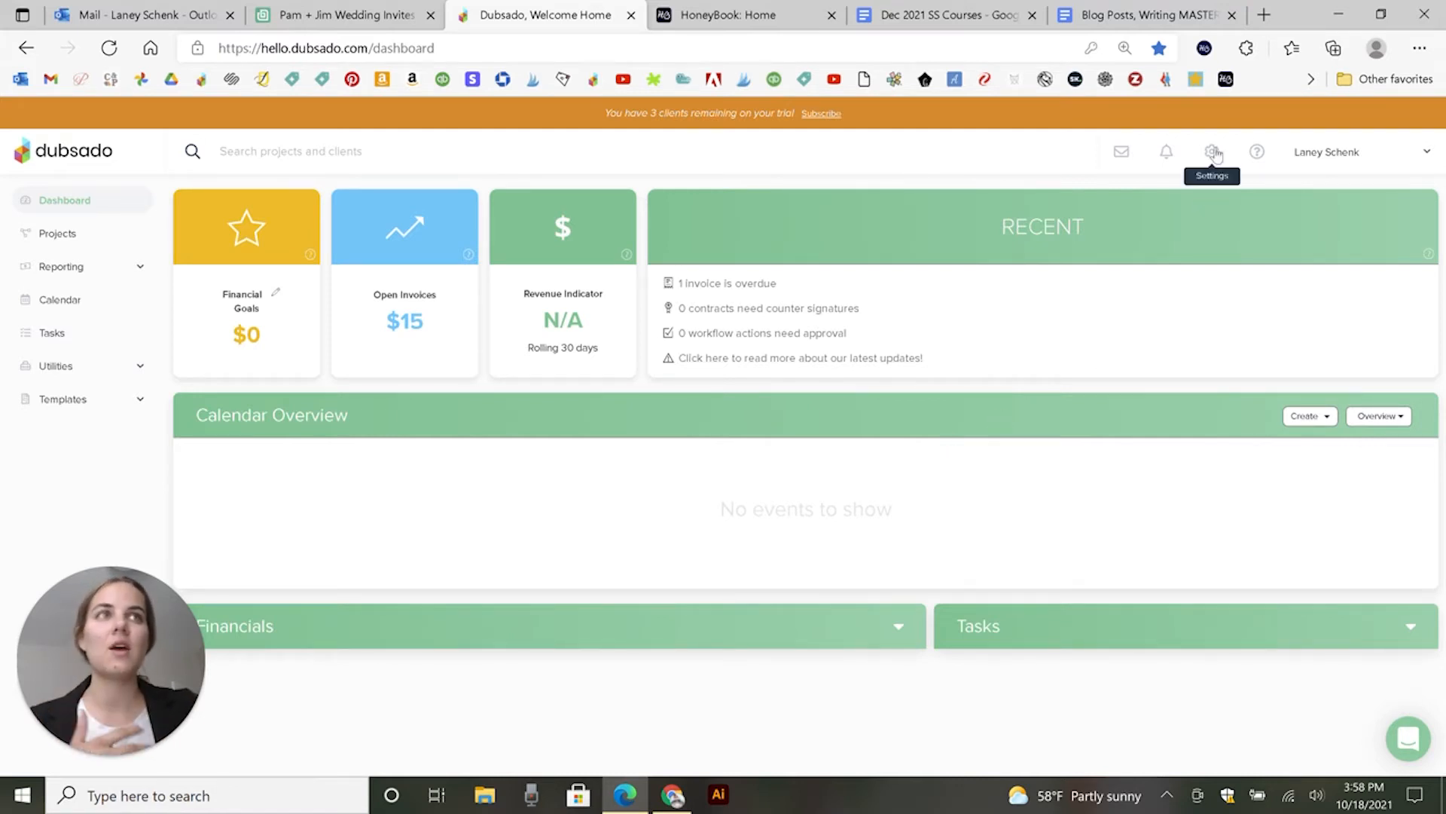
mouse_move(184, 259)
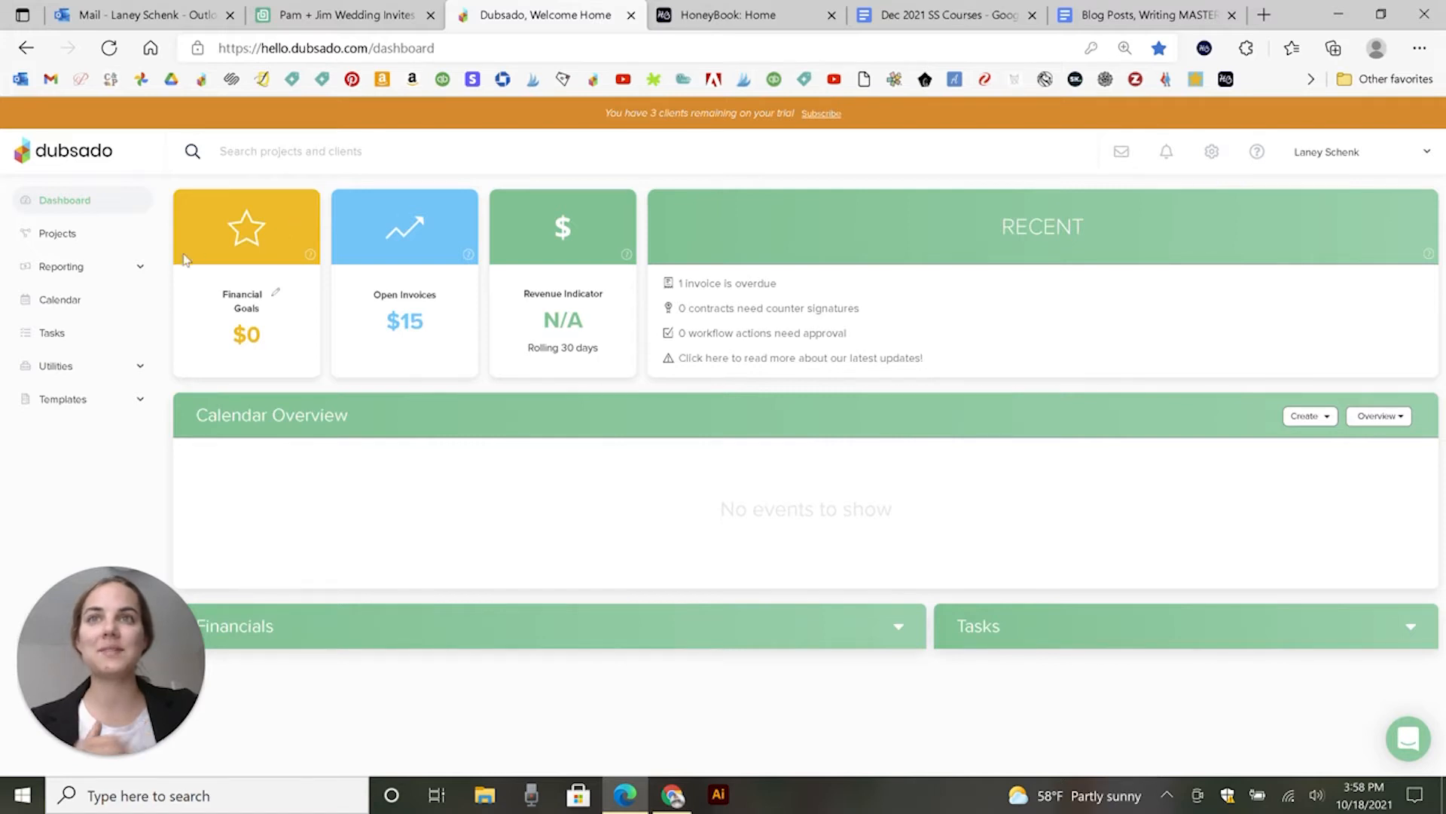
Step: Open the Portal brand settings and review the Welcome Message and Projects Label fields
click(1212, 151)
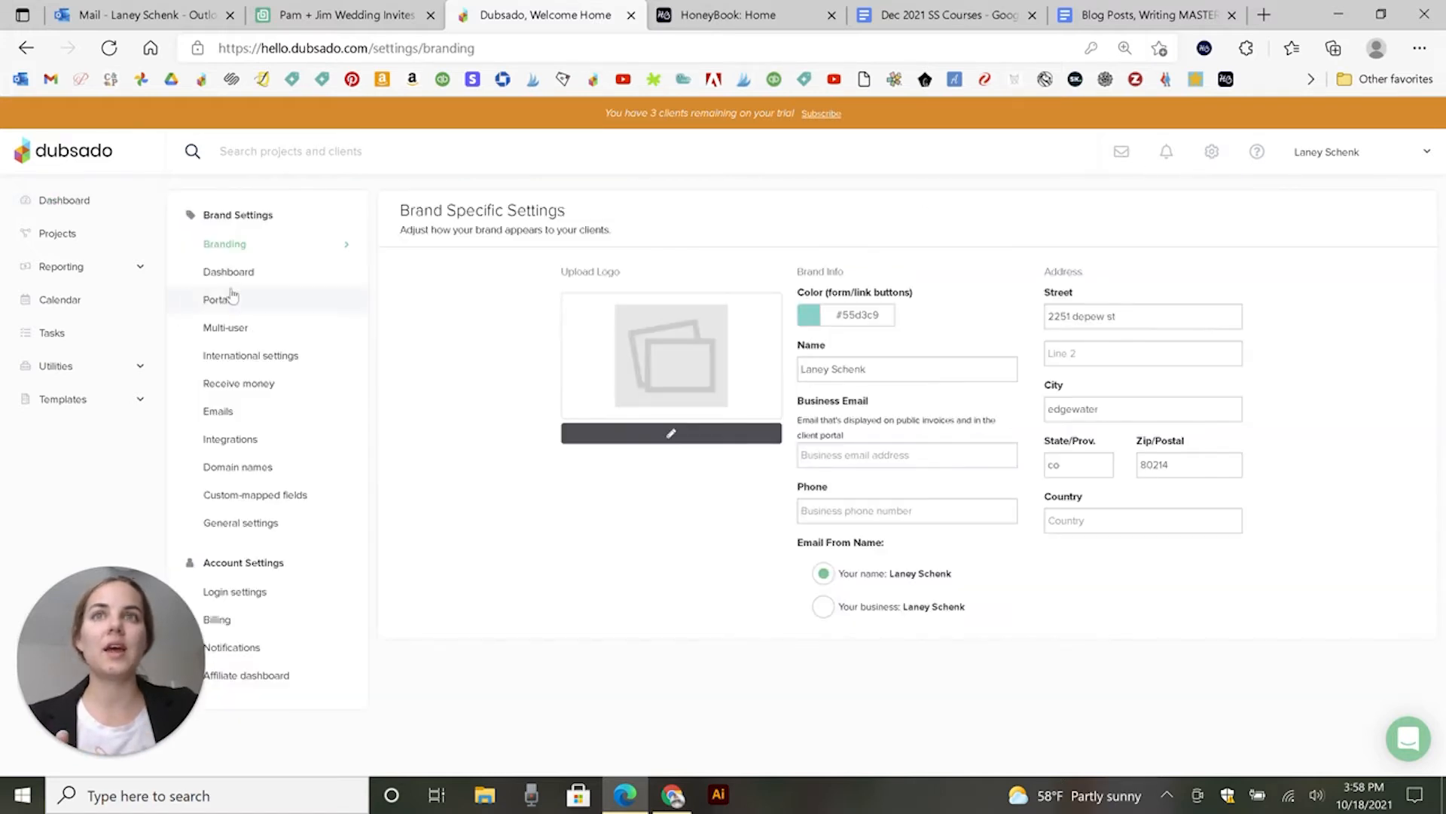
click(217, 299)
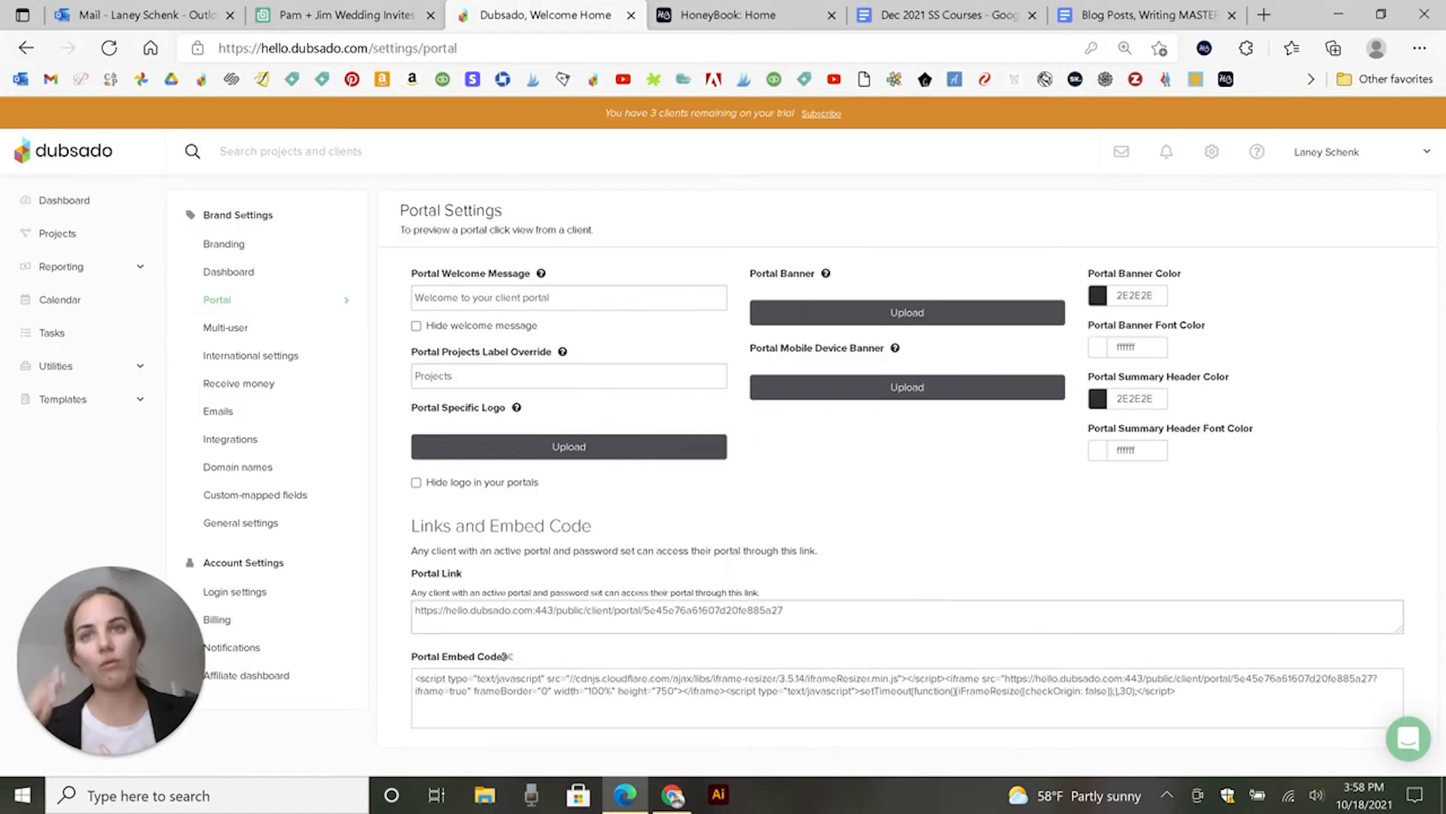
mouse_move(937, 508)
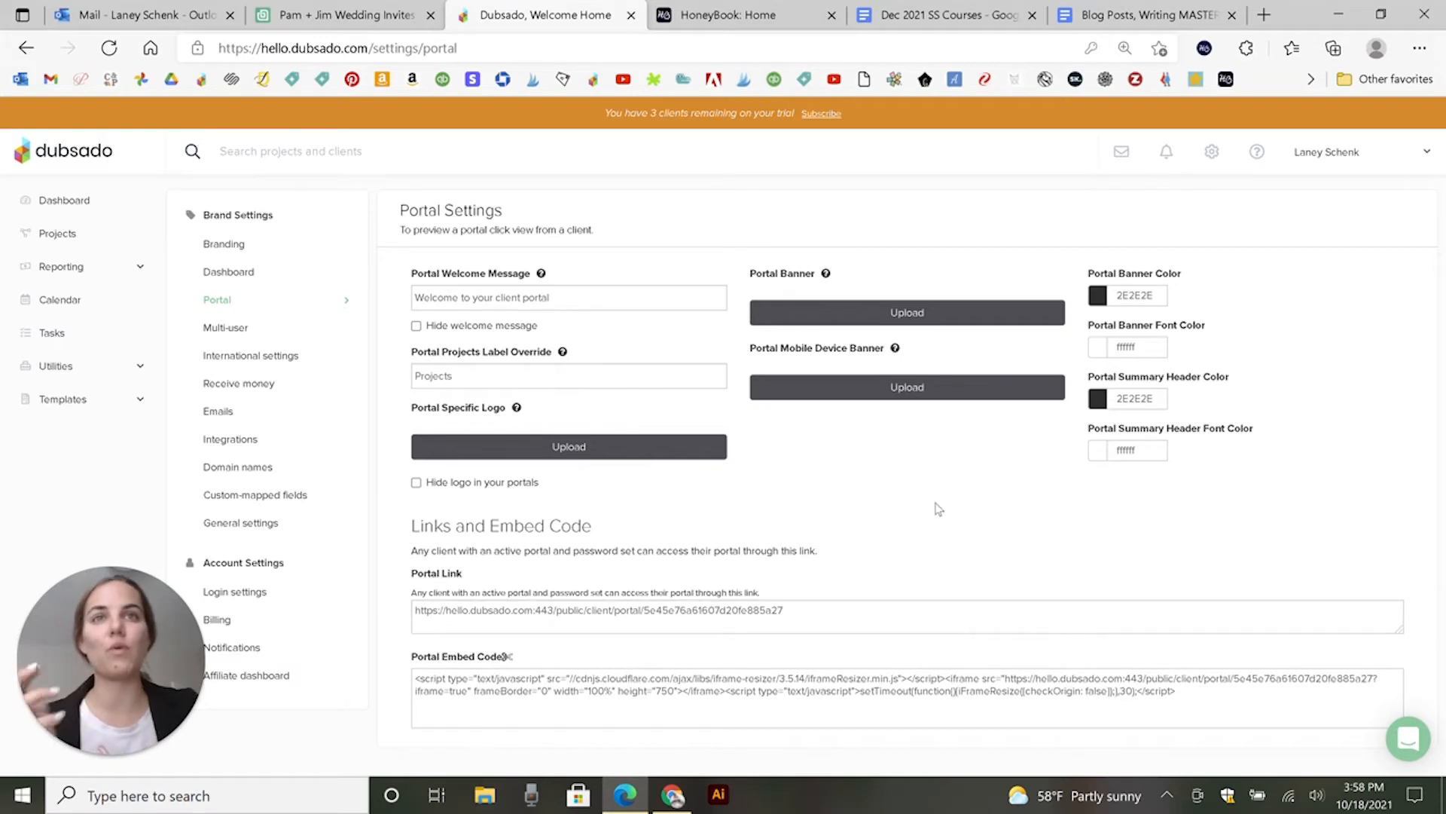
click(568, 297)
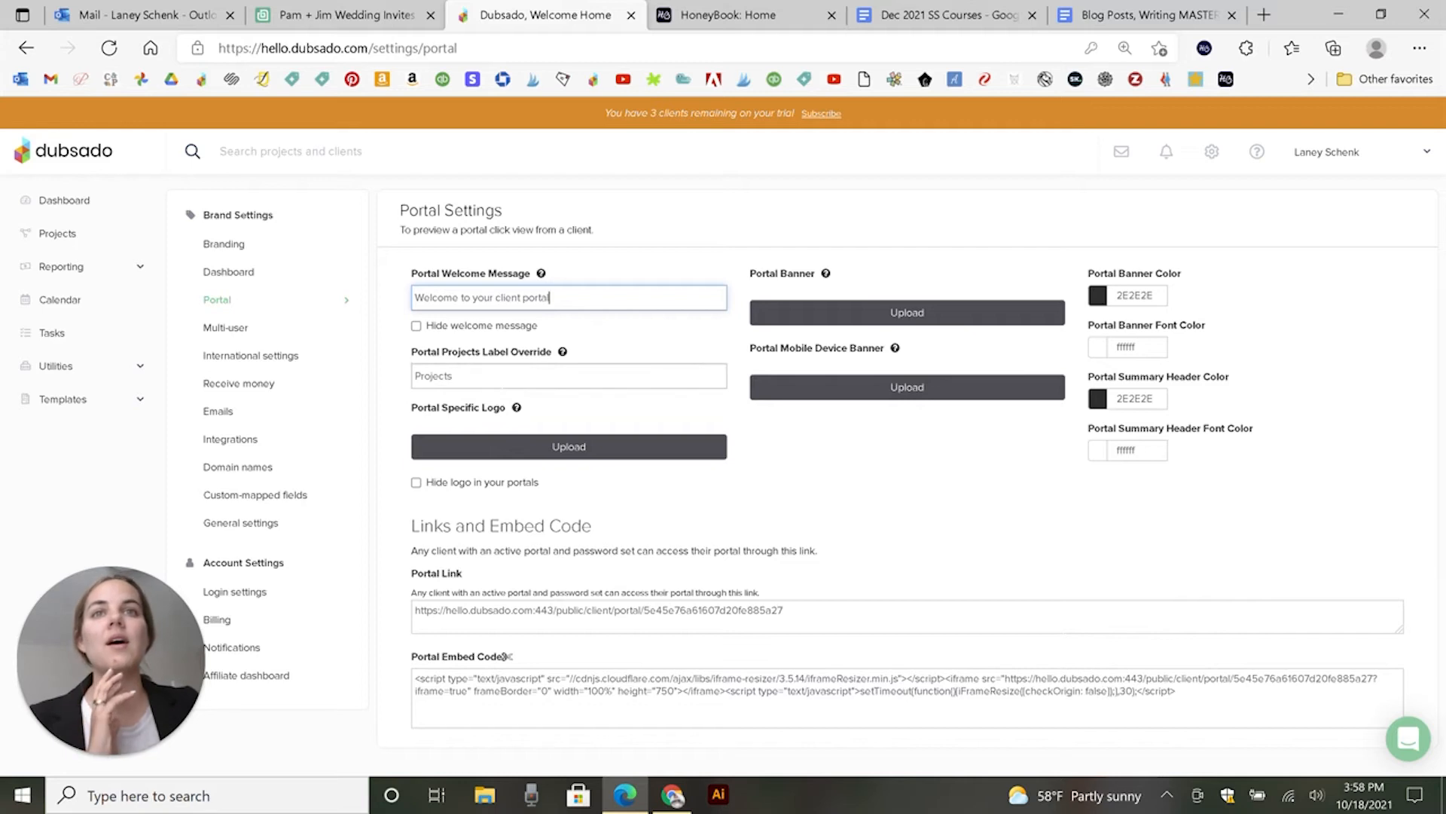
click(568, 375)
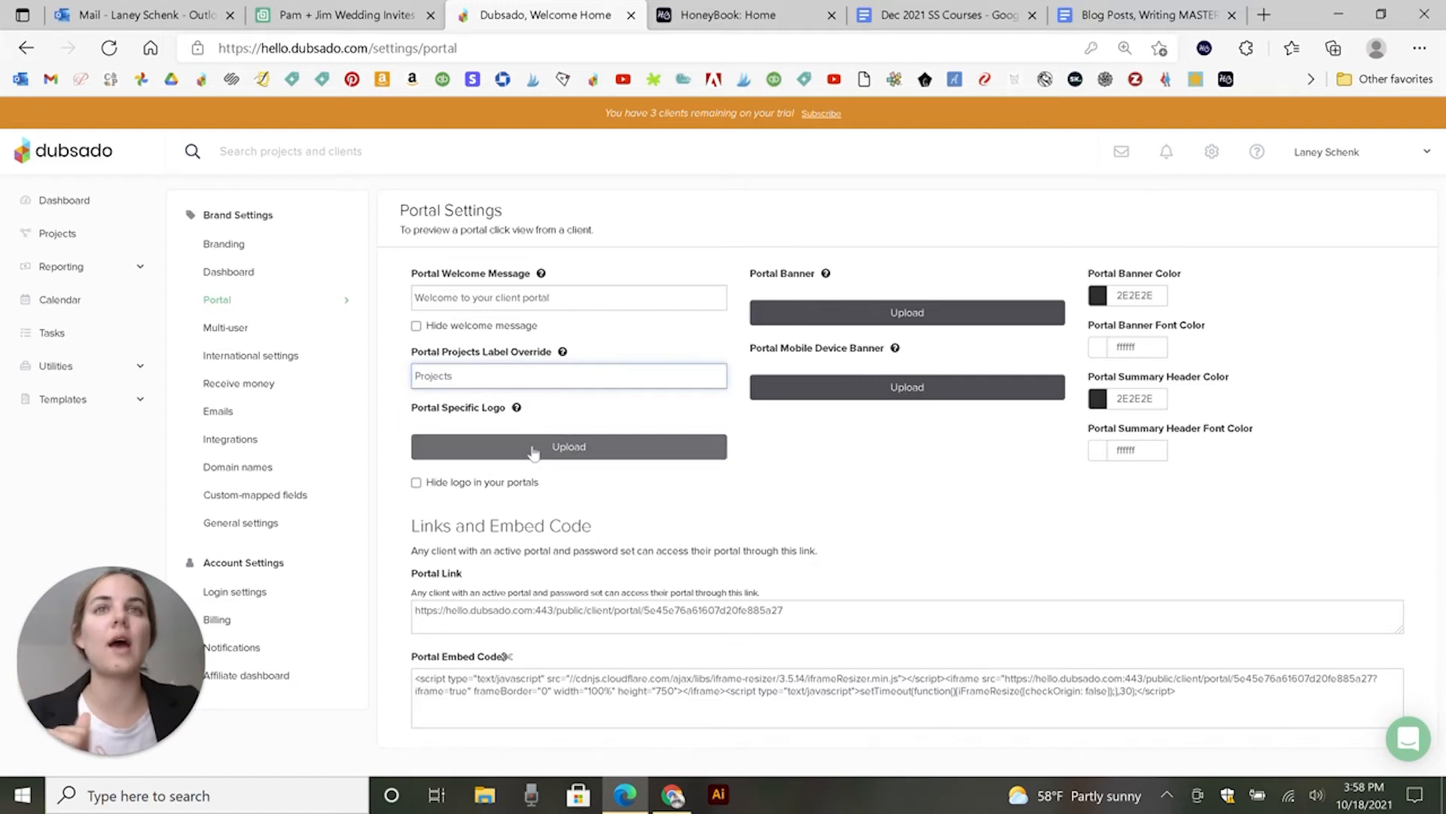
mouse_move(905, 312)
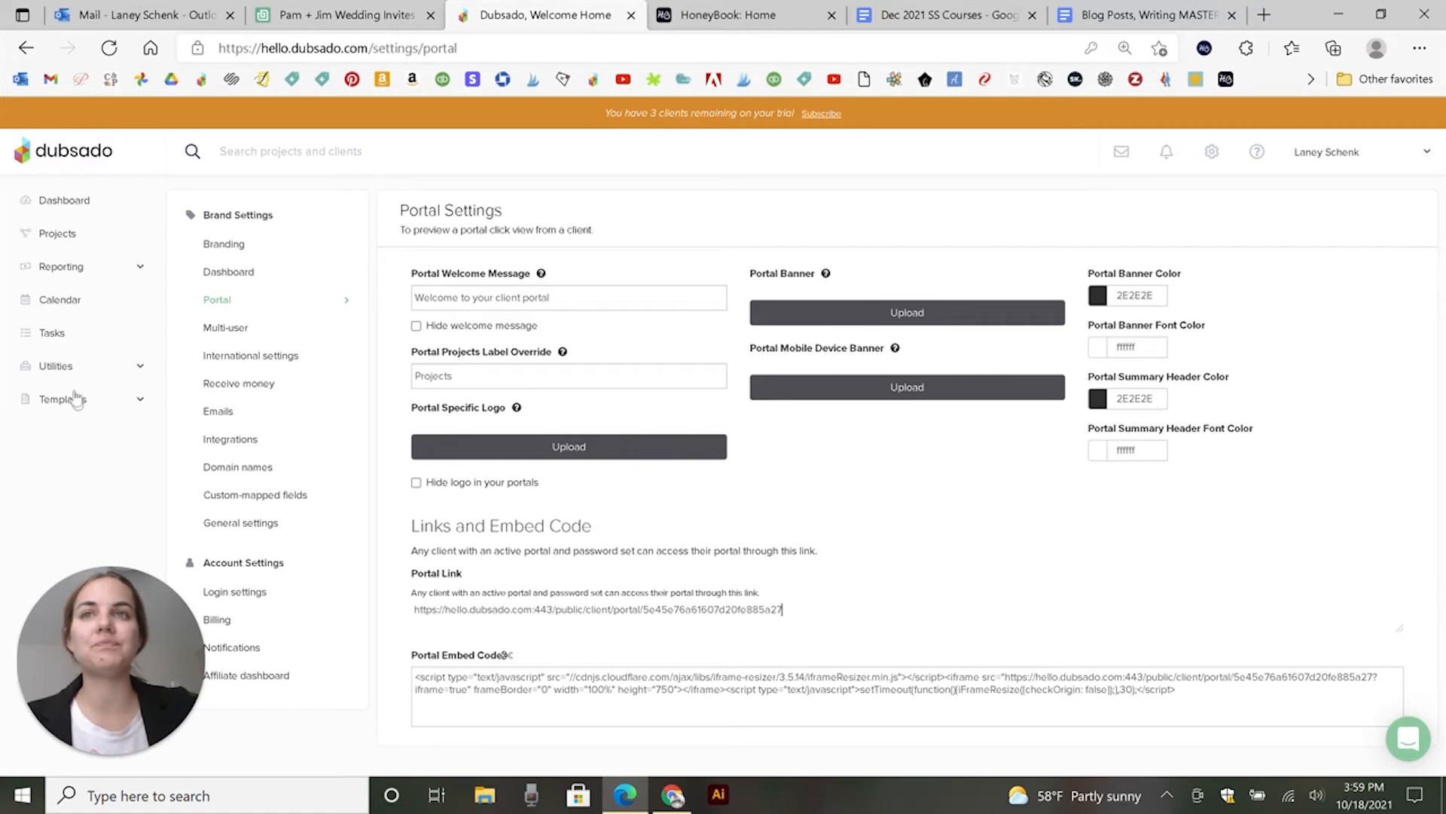
Step: Open the Sample Job Name project and scroll to its Portal section
click(57, 232)
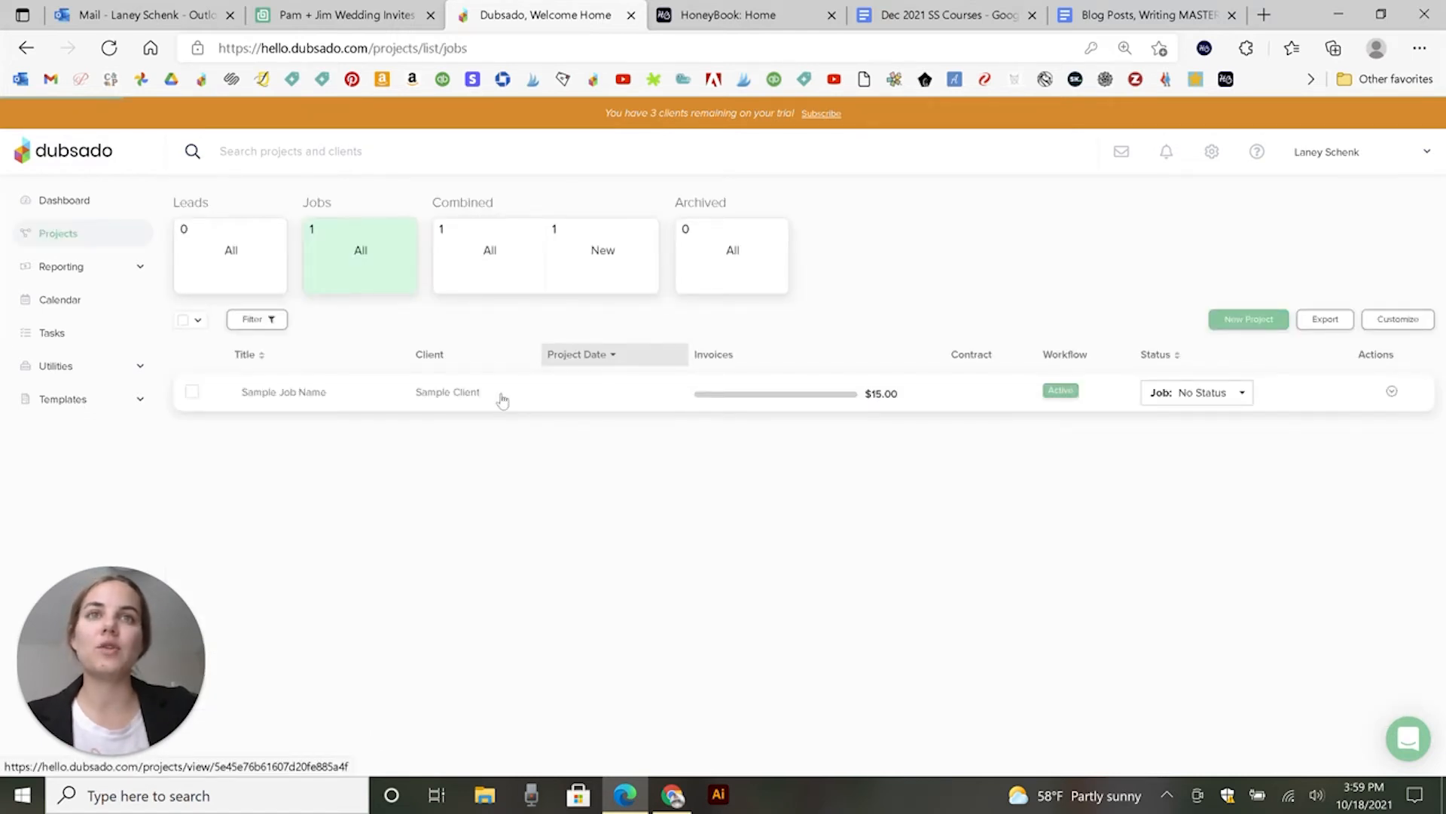
click(283, 392)
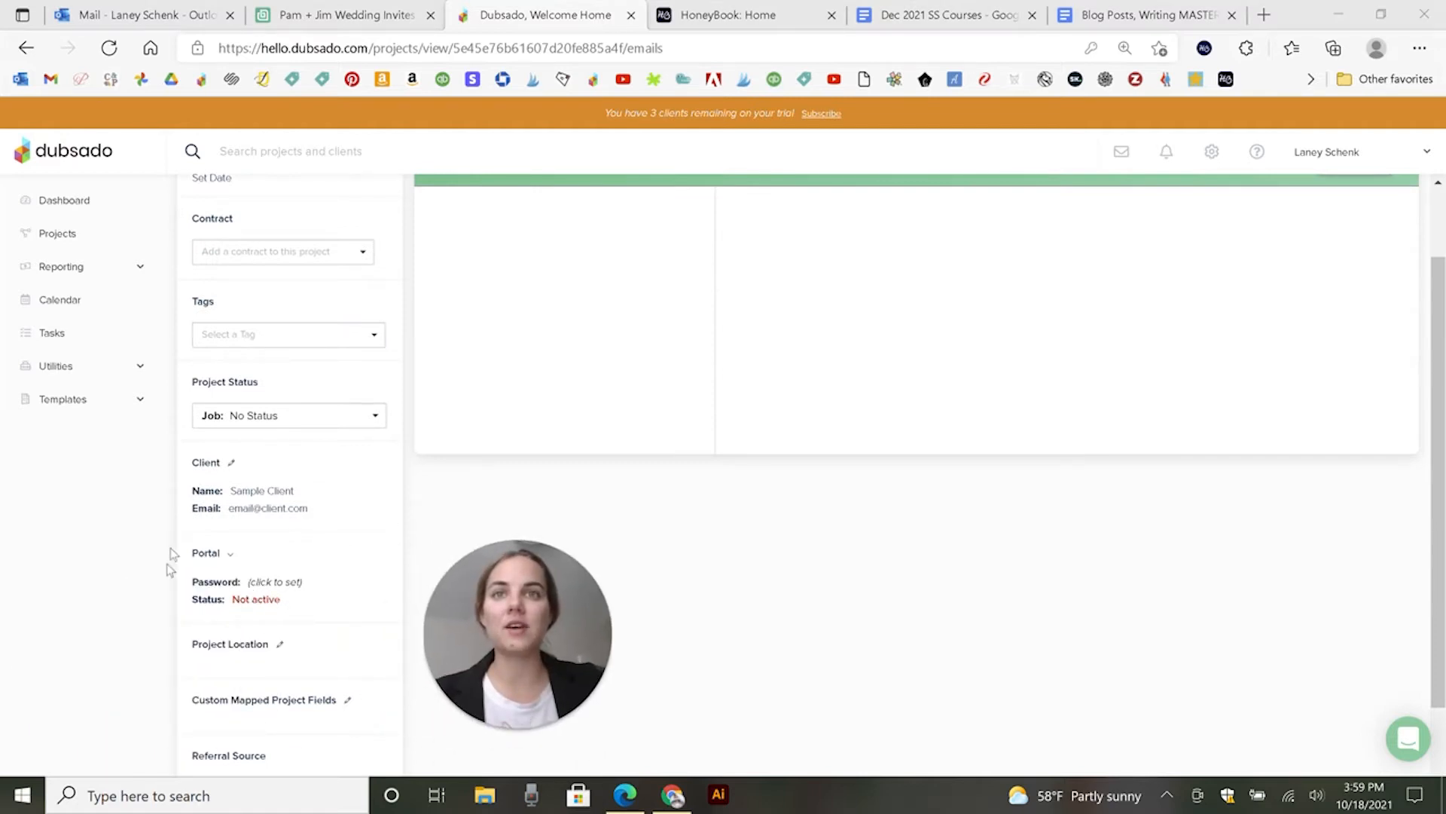
scroll(down, 3)
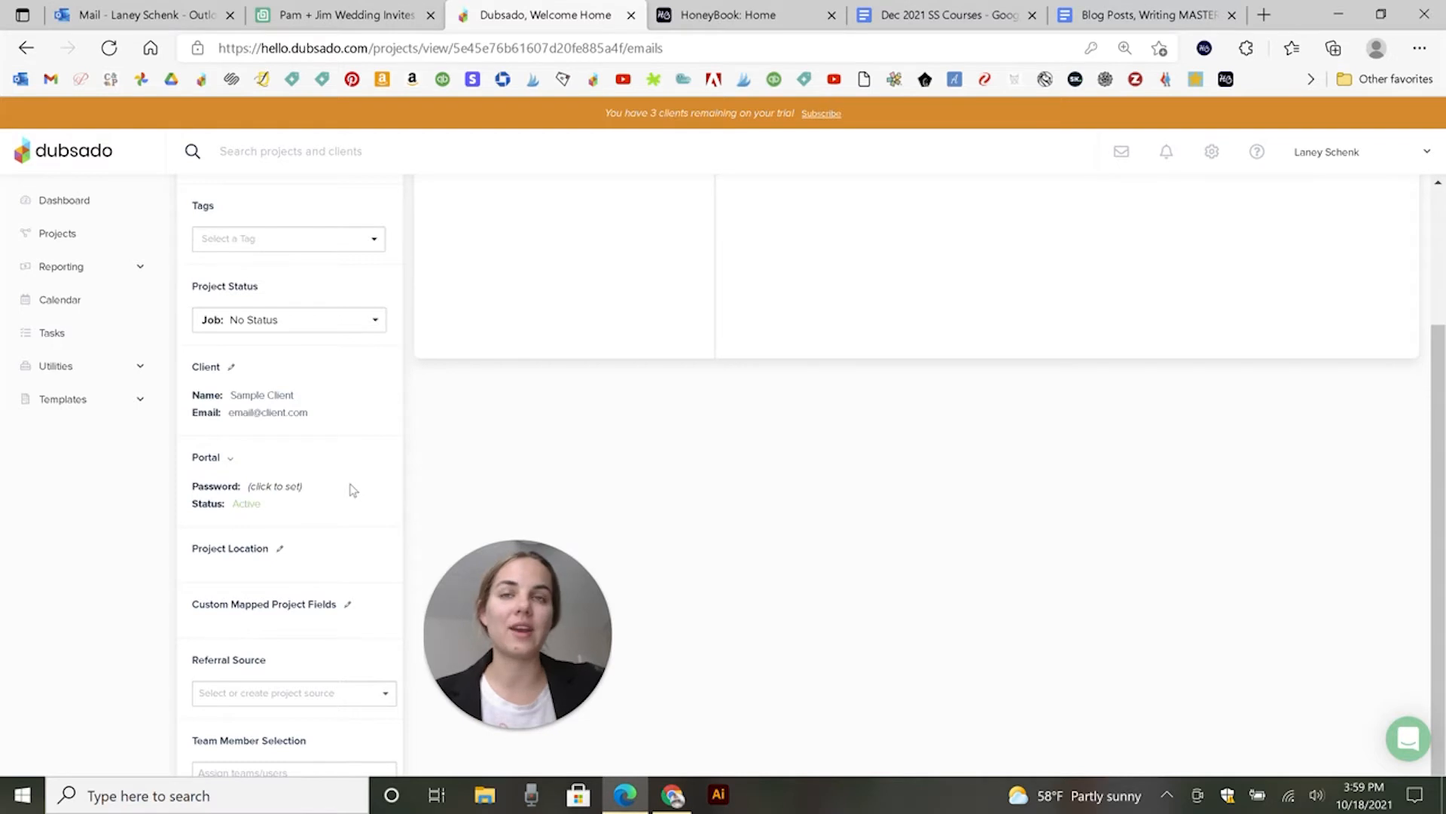
click(274, 487)
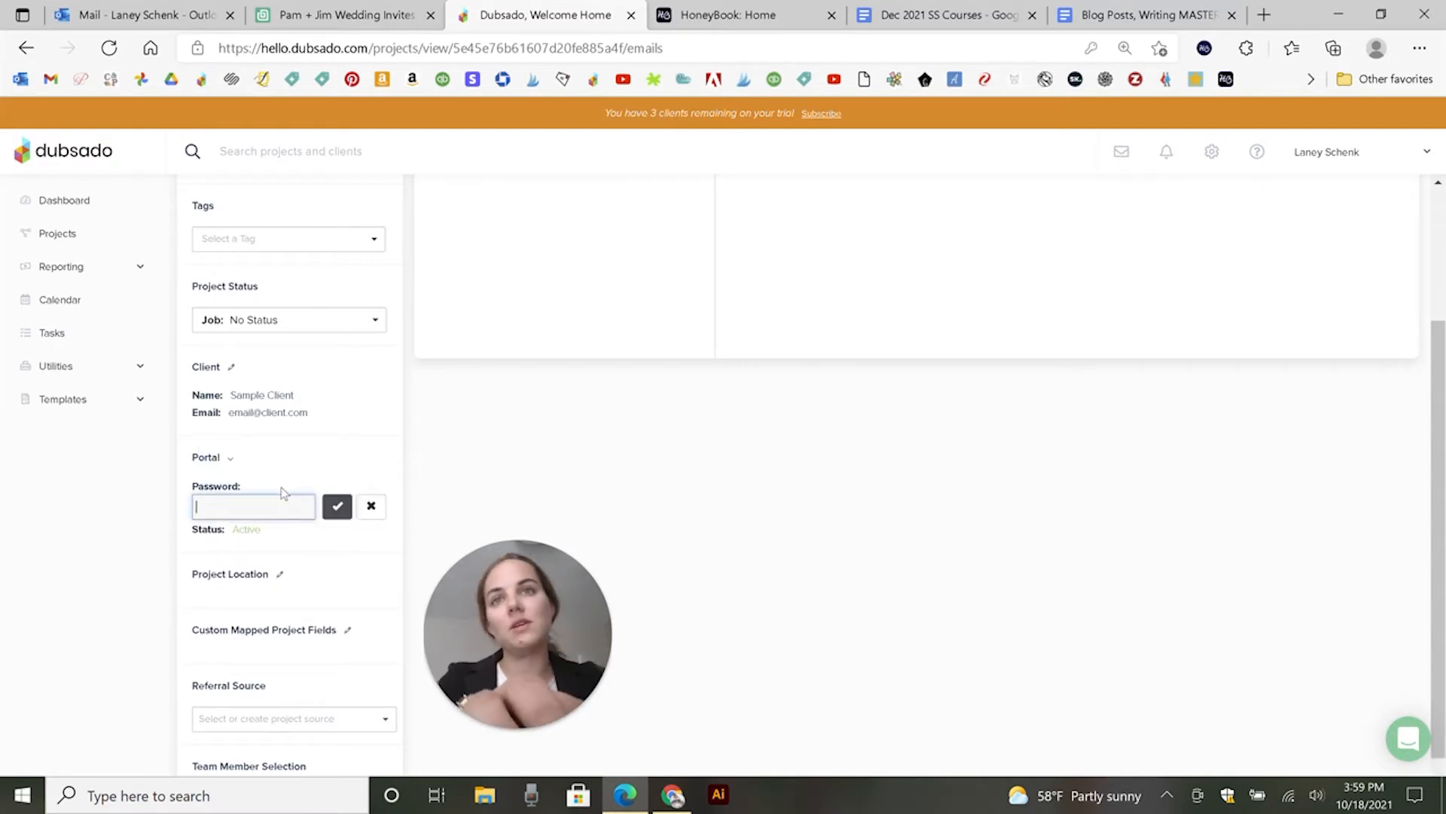
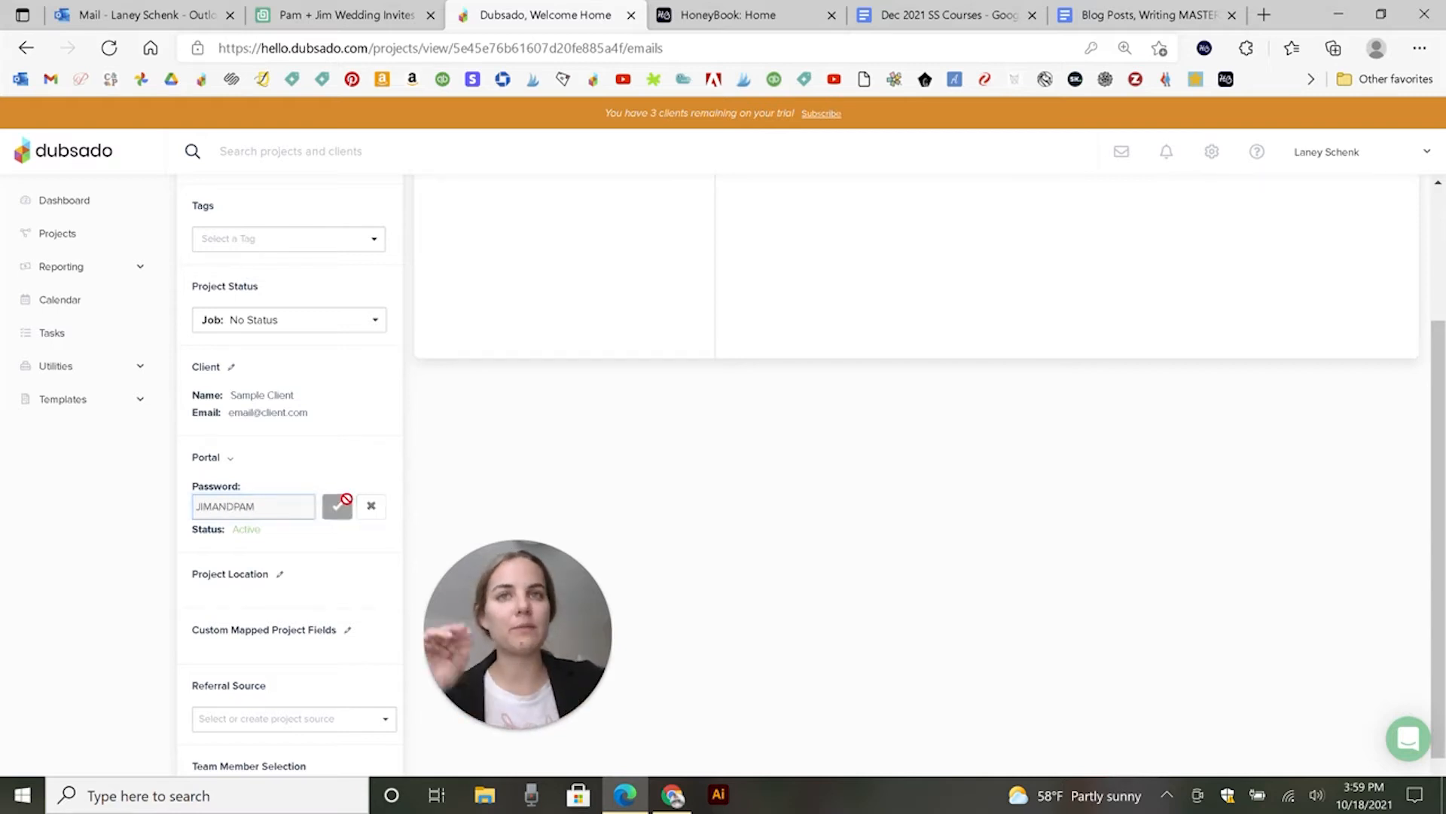
click(336, 506)
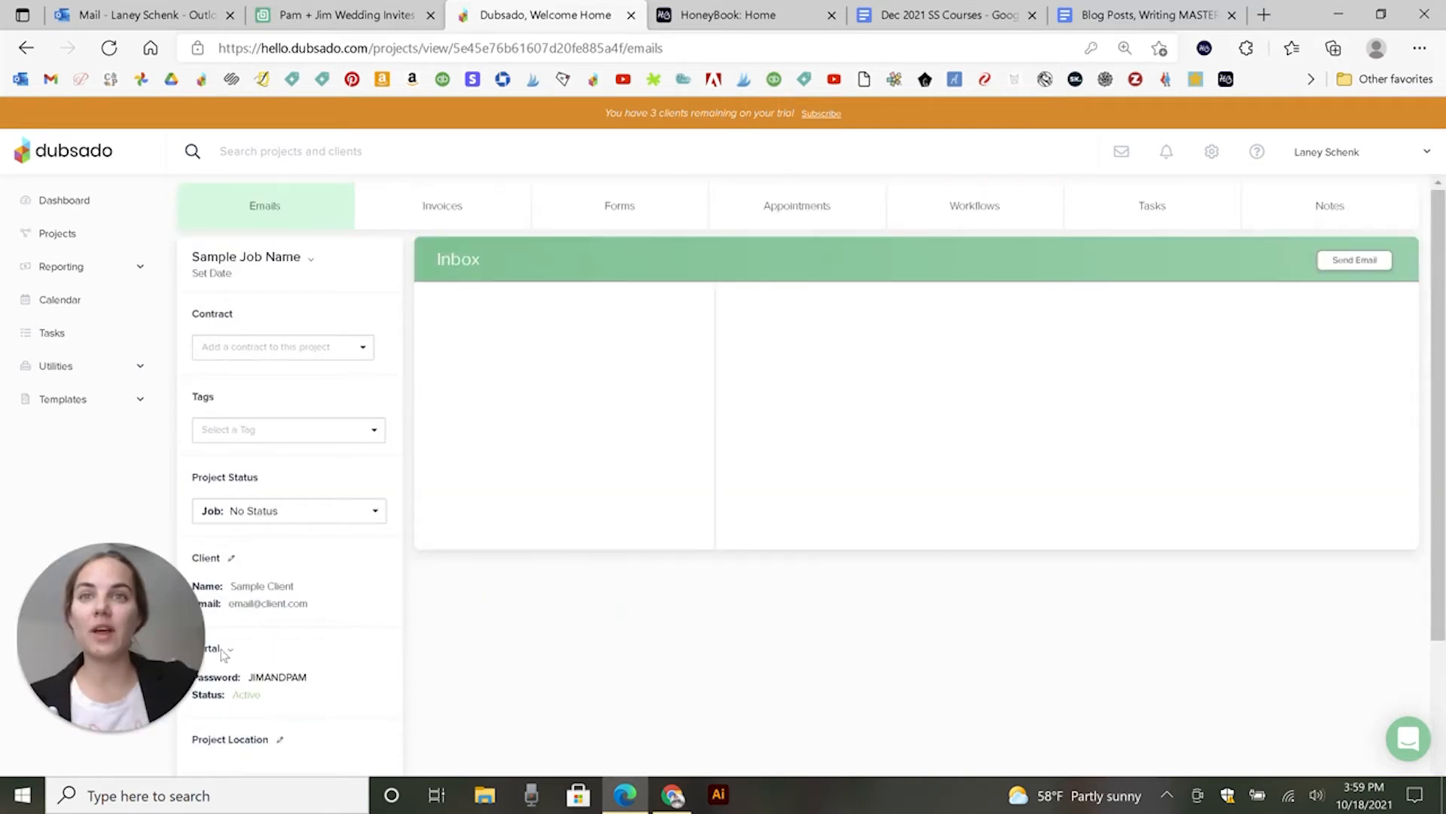
click(229, 648)
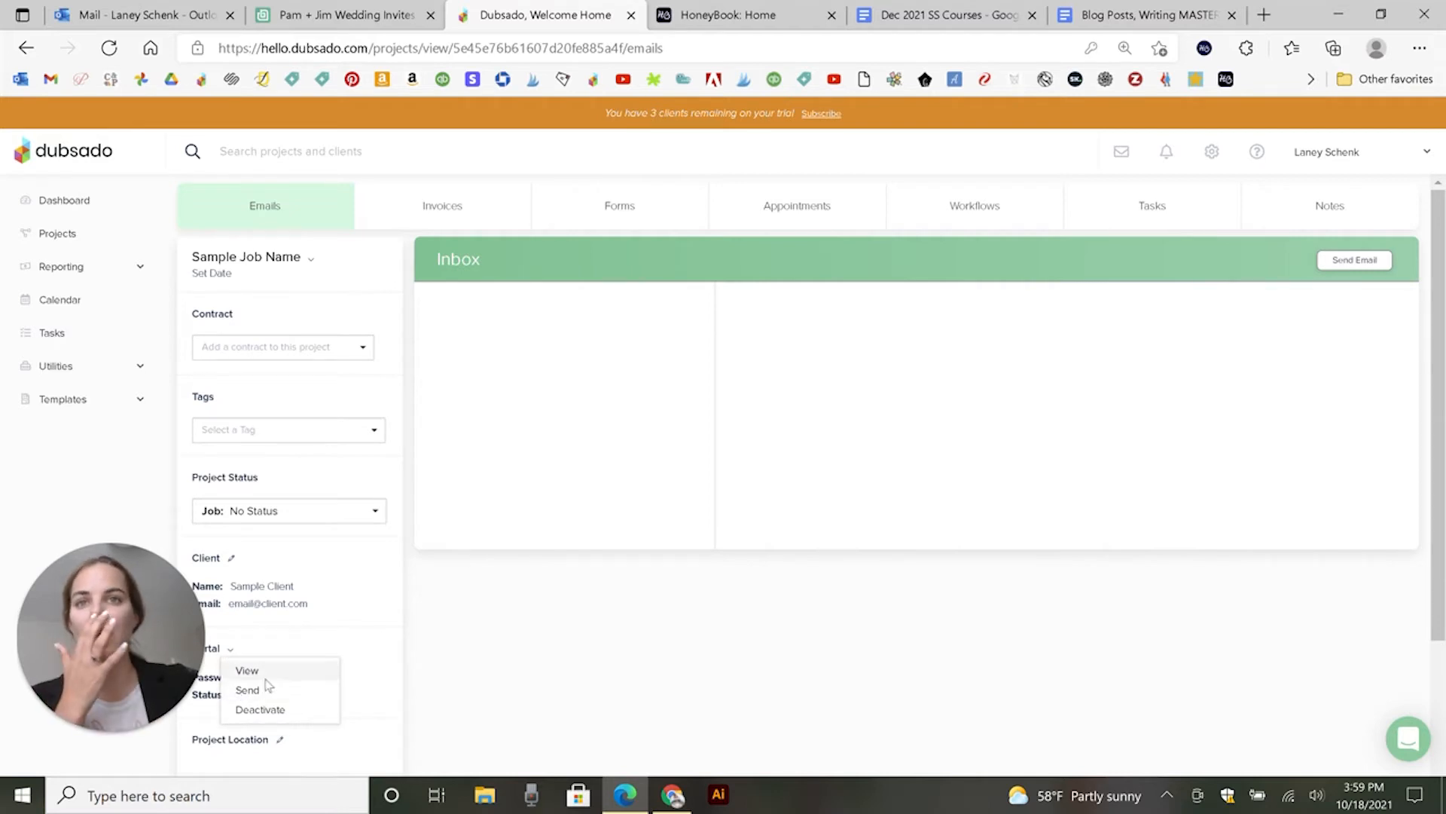
click(245, 670)
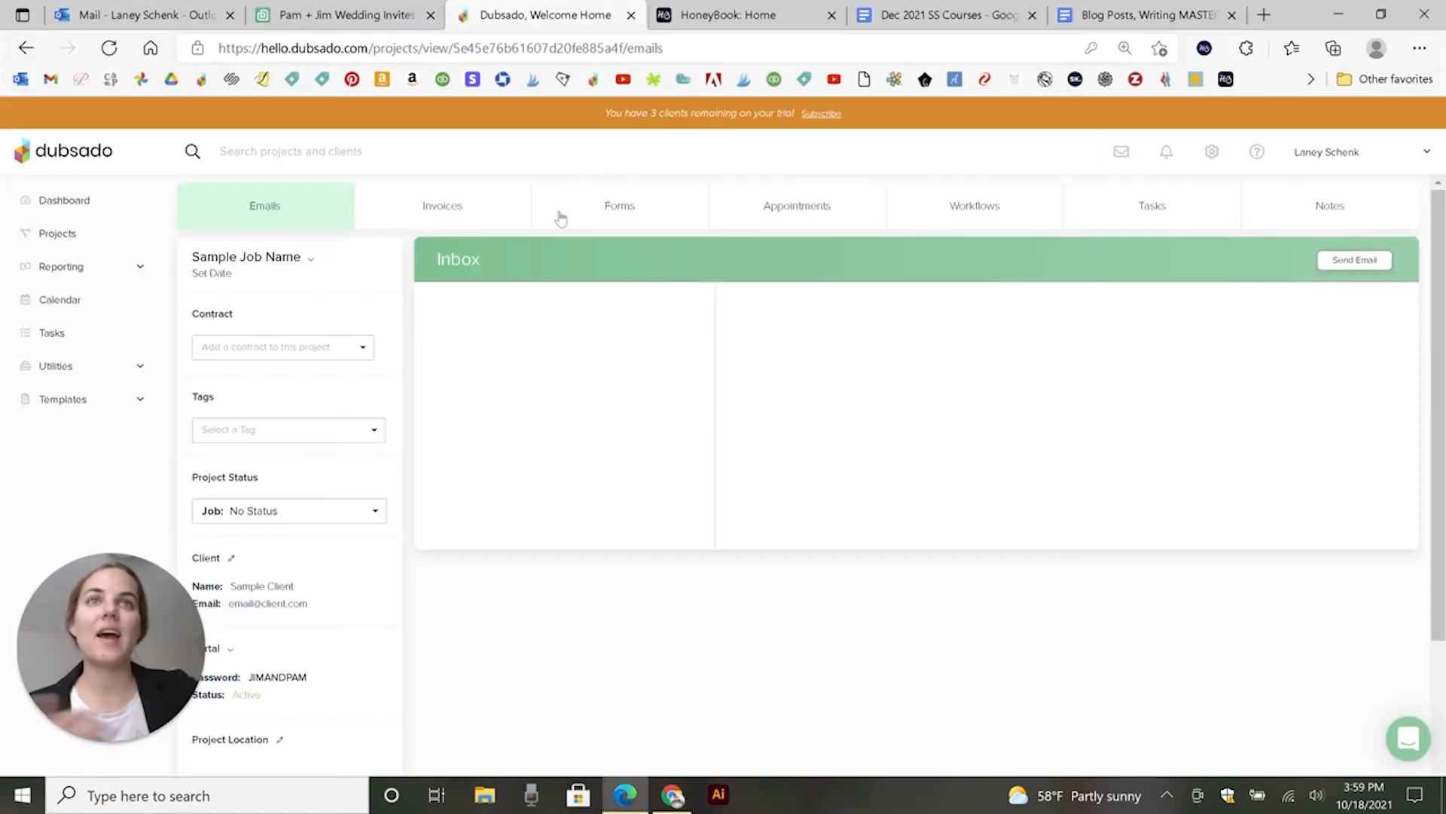
Step: Add the Sample Design Proof form to the project's forms
click(619, 206)
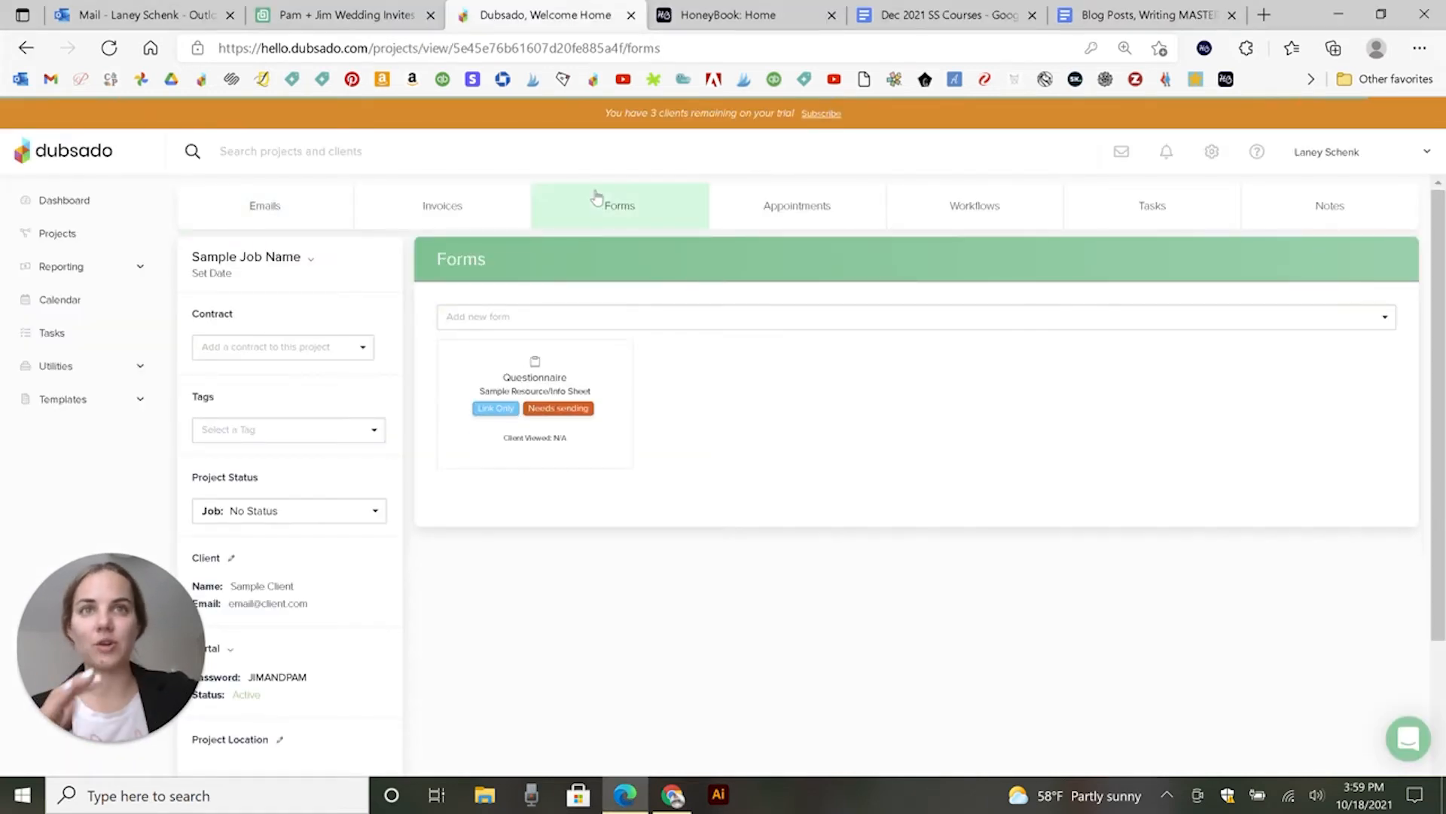
click(913, 316)
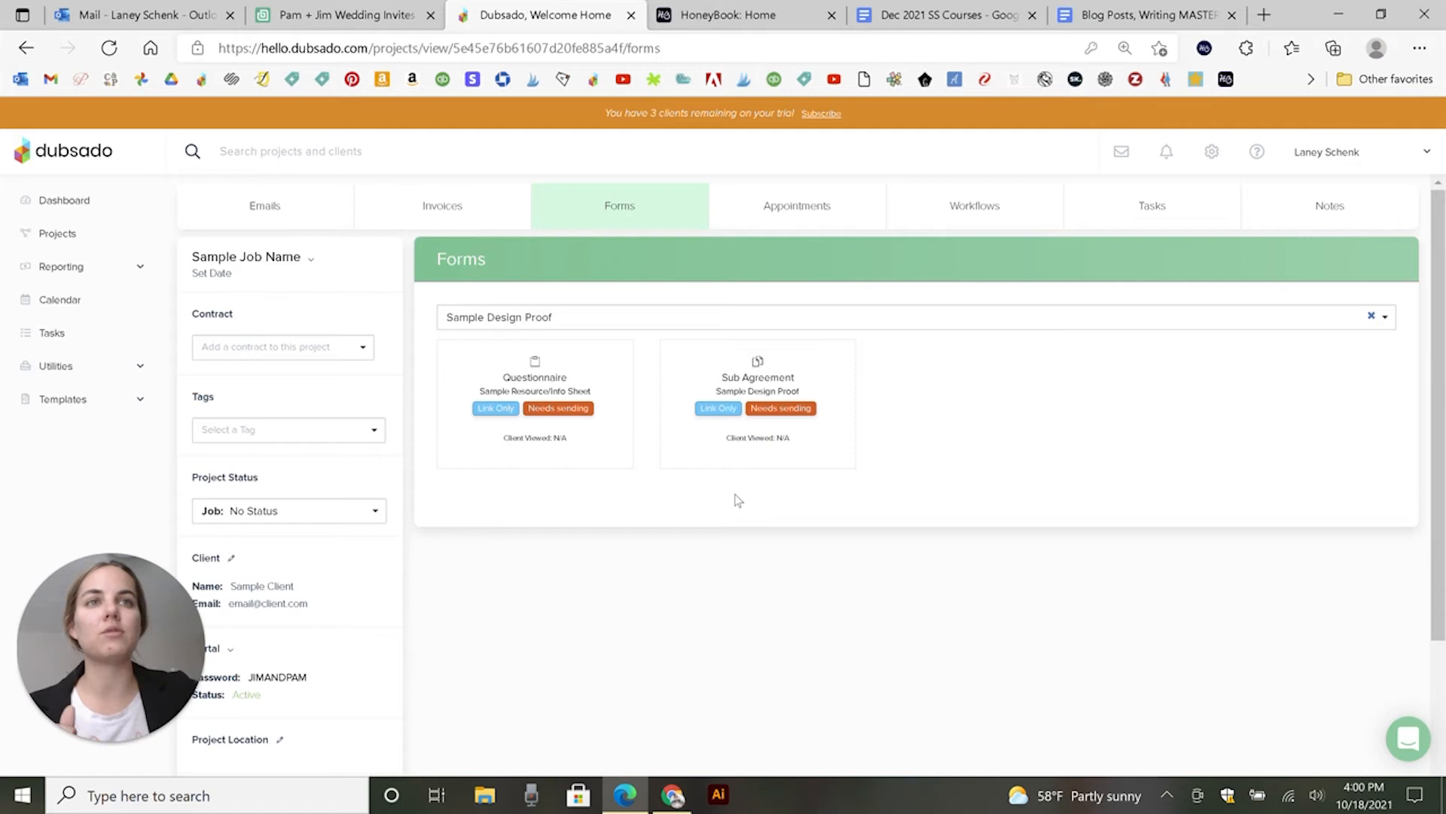
mouse_move(557, 446)
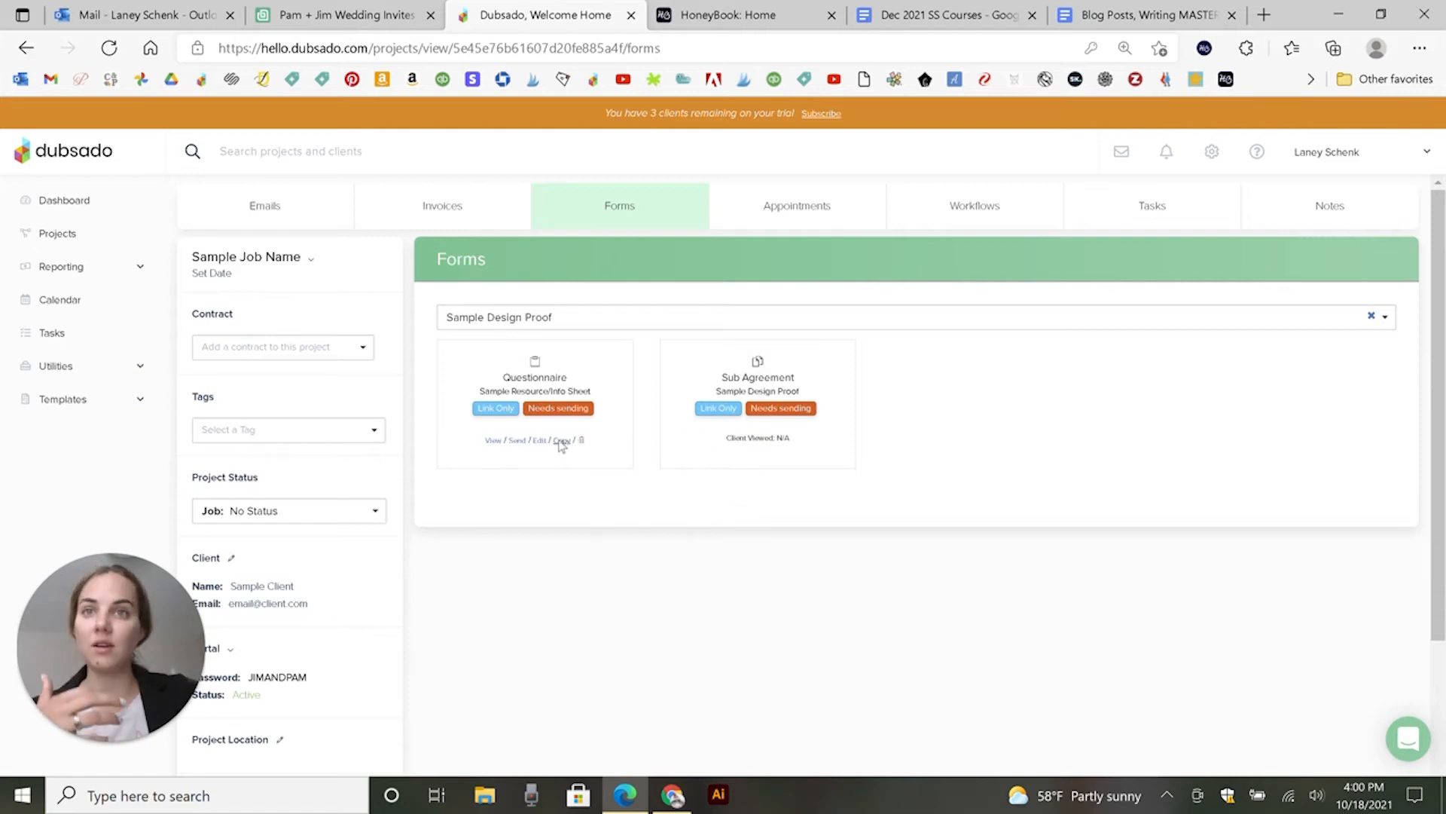
click(517, 440)
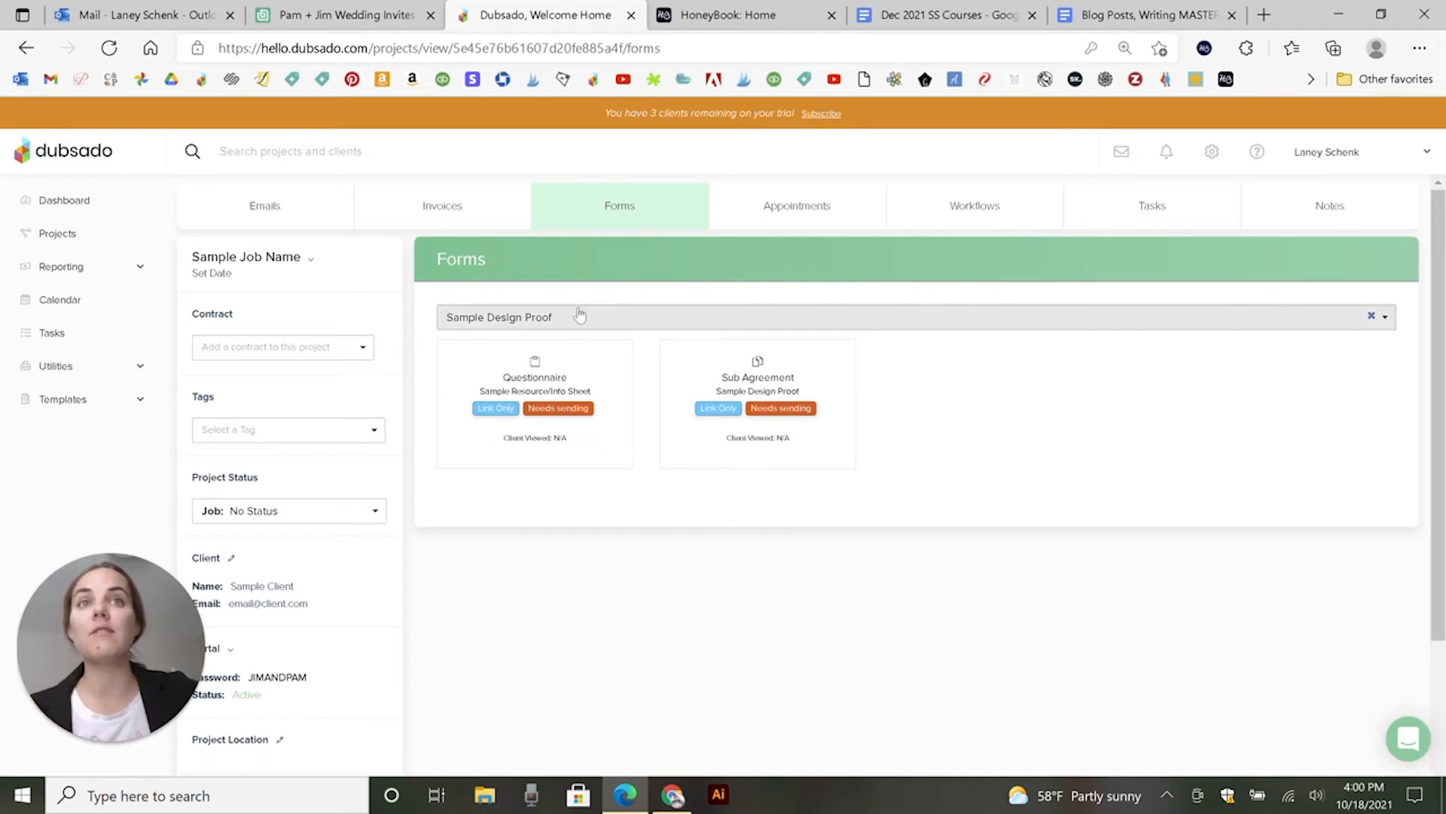
Step: Open Upload New PDF as form from the add-form list and cancel it
click(498, 317)
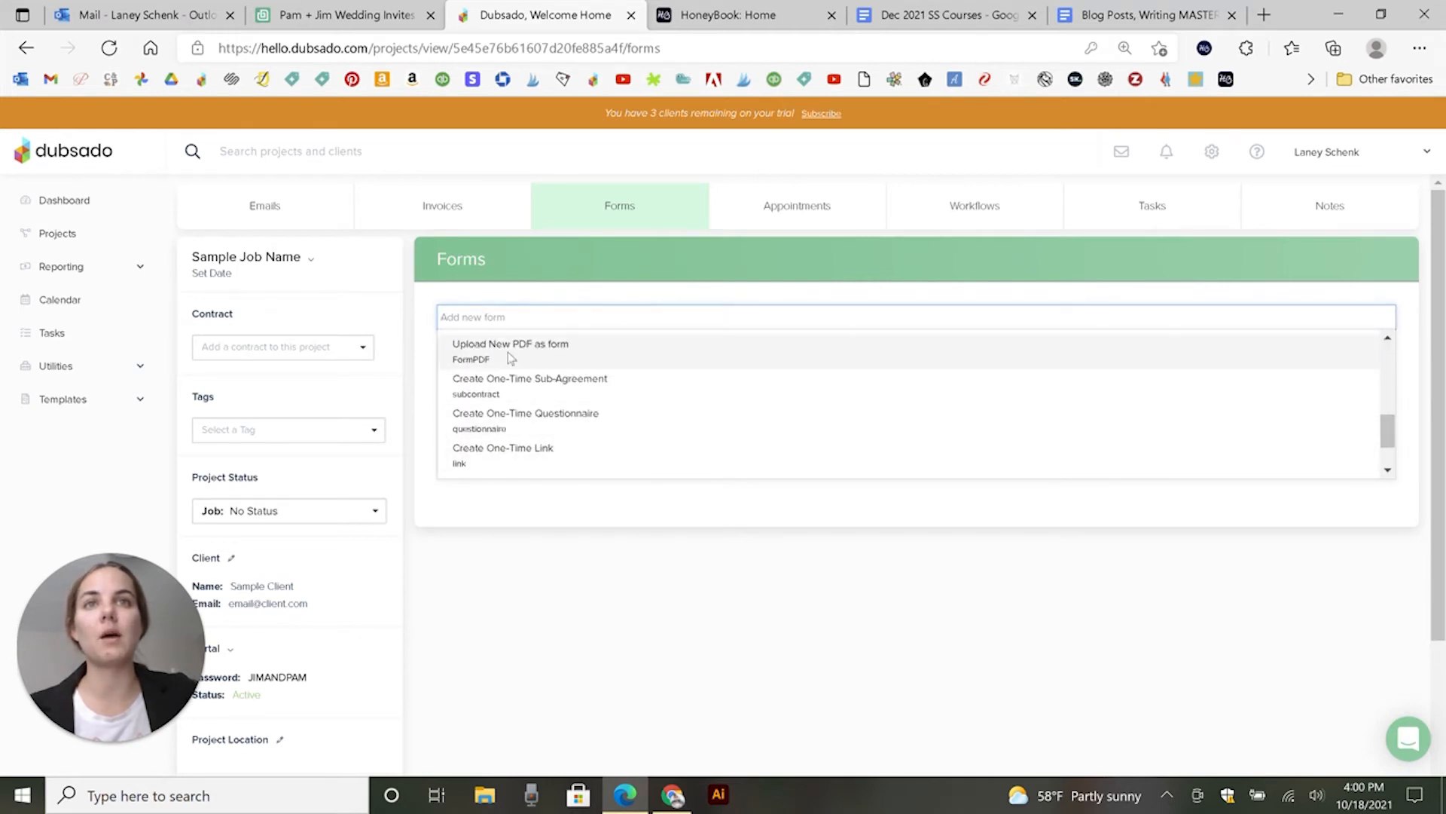
click(511, 351)
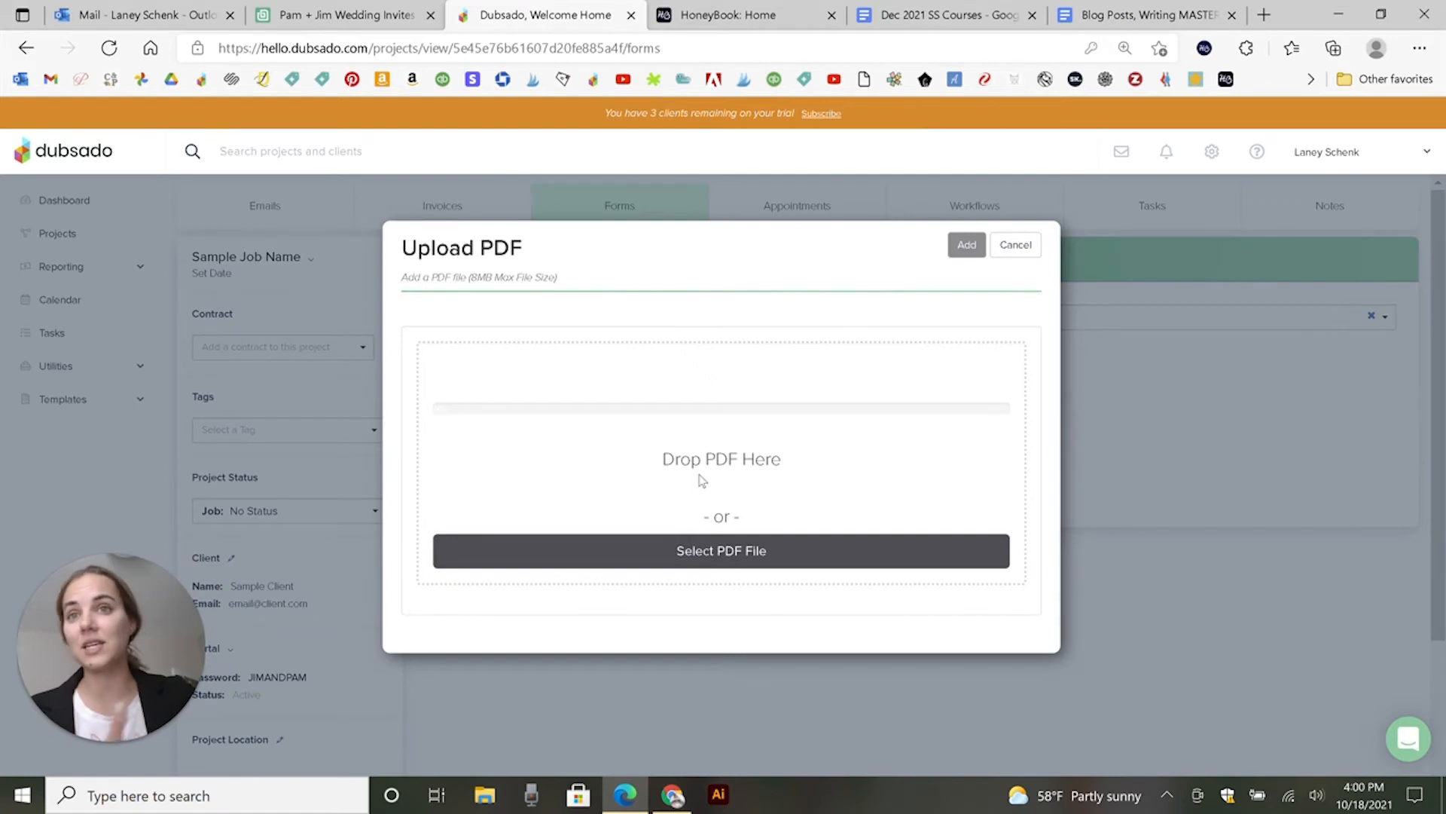
click(1014, 244)
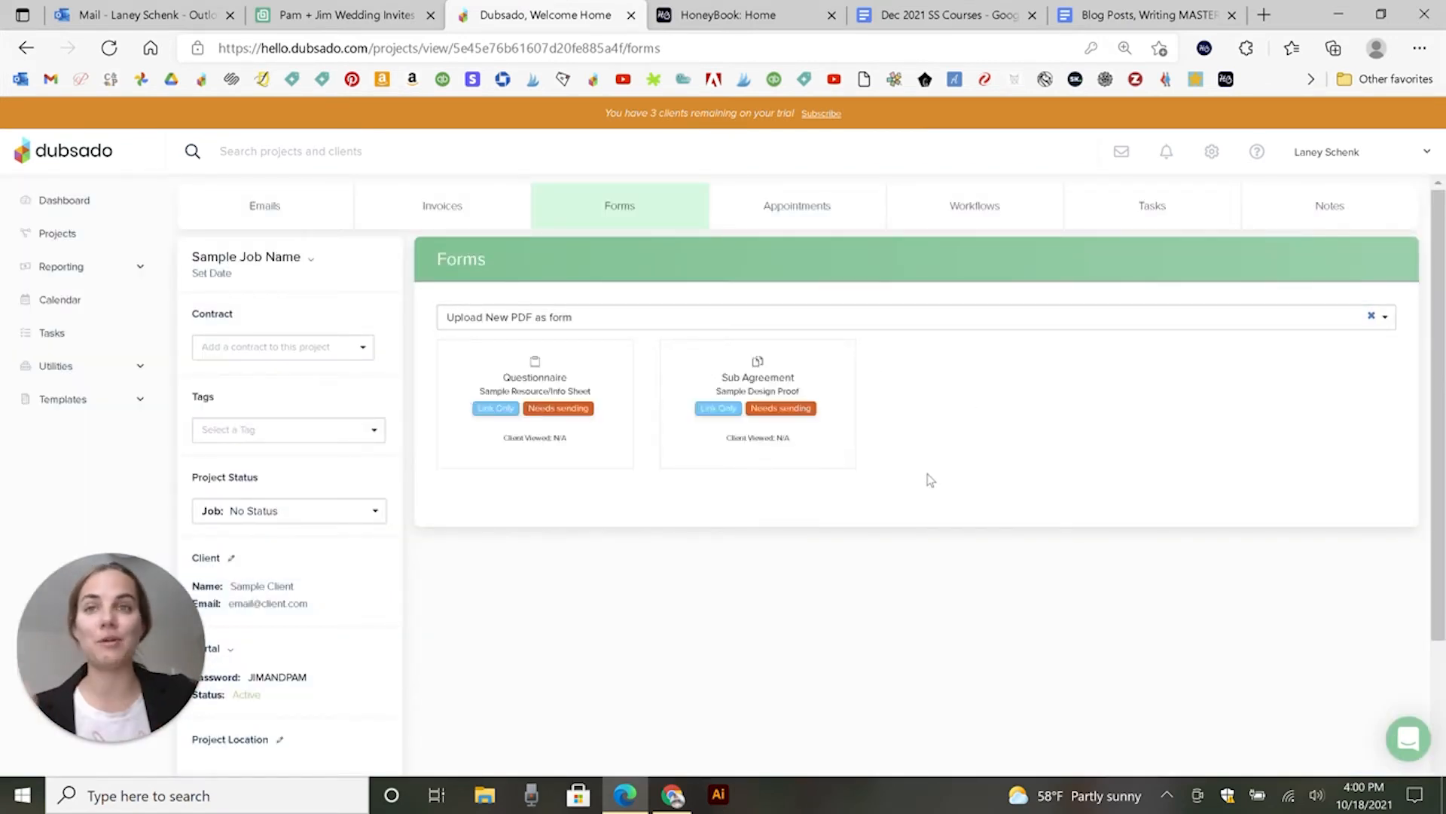
mouse_move(901, 486)
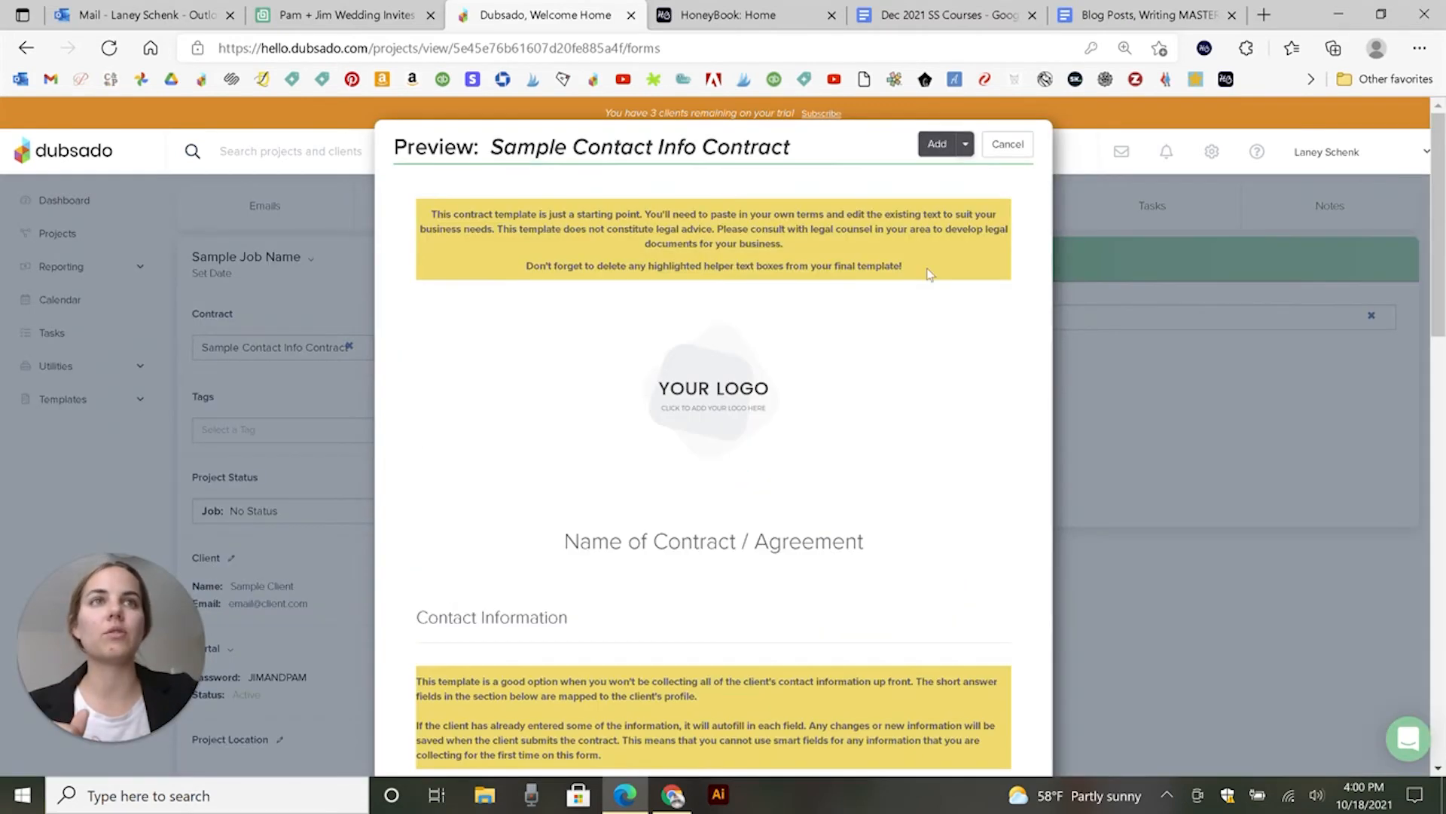
Step: Add the Sample Contact Info Contract to the project from its preview
click(1007, 145)
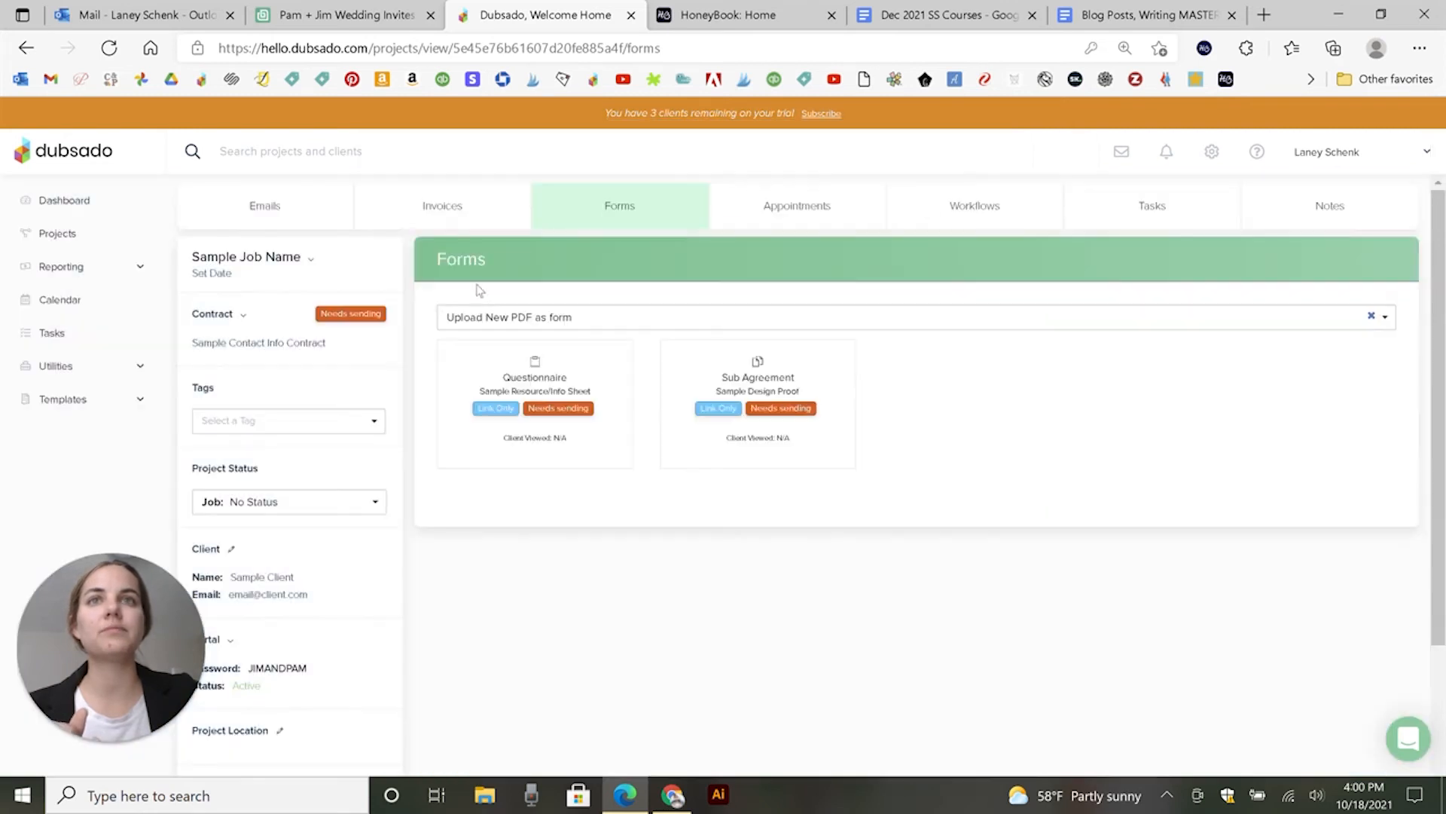
mouse_move(246, 322)
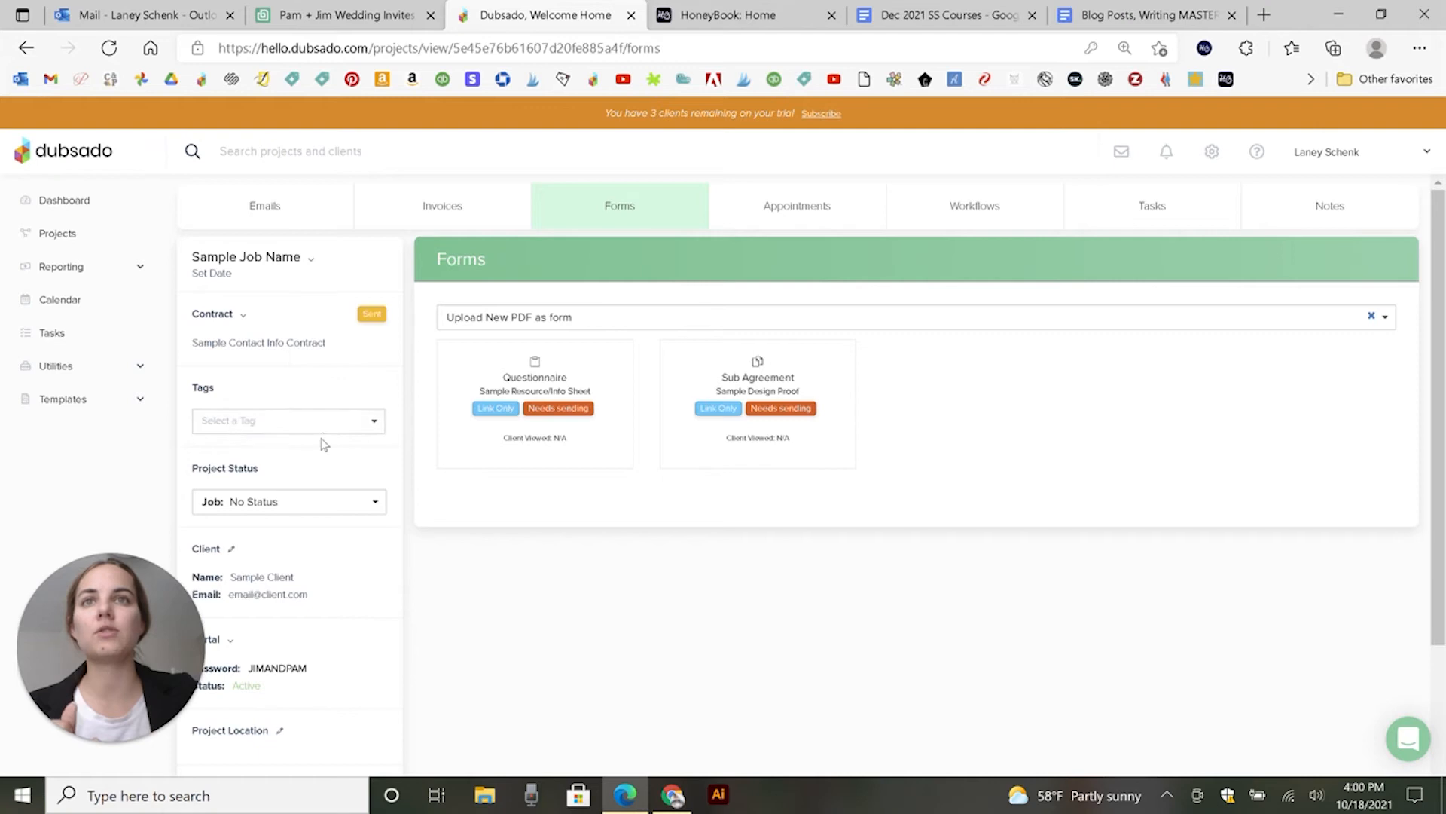
Step: Review the project's invoices and forms, then open the client portal sign-in link
click(442, 207)
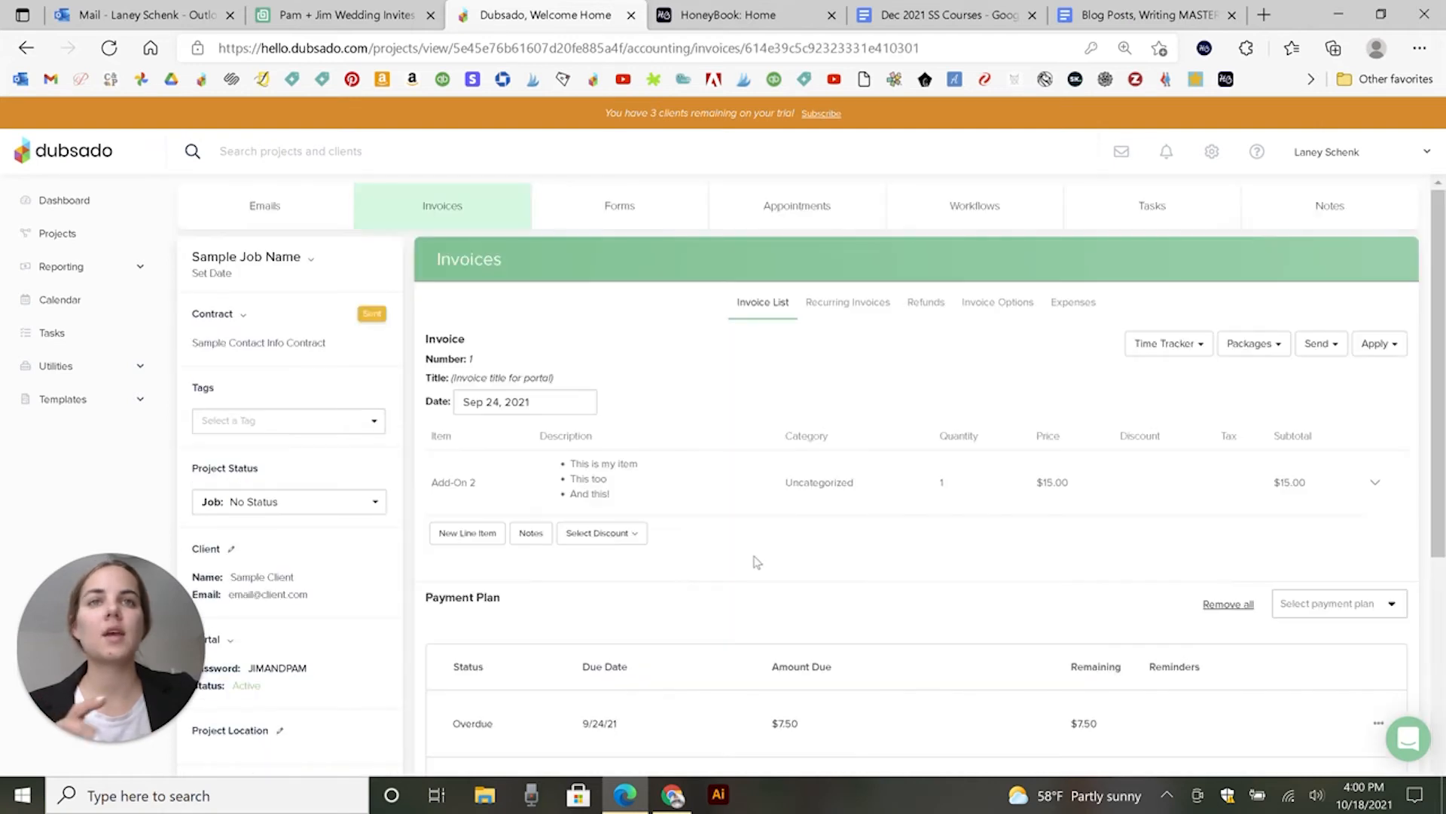
mouse_move(689, 211)
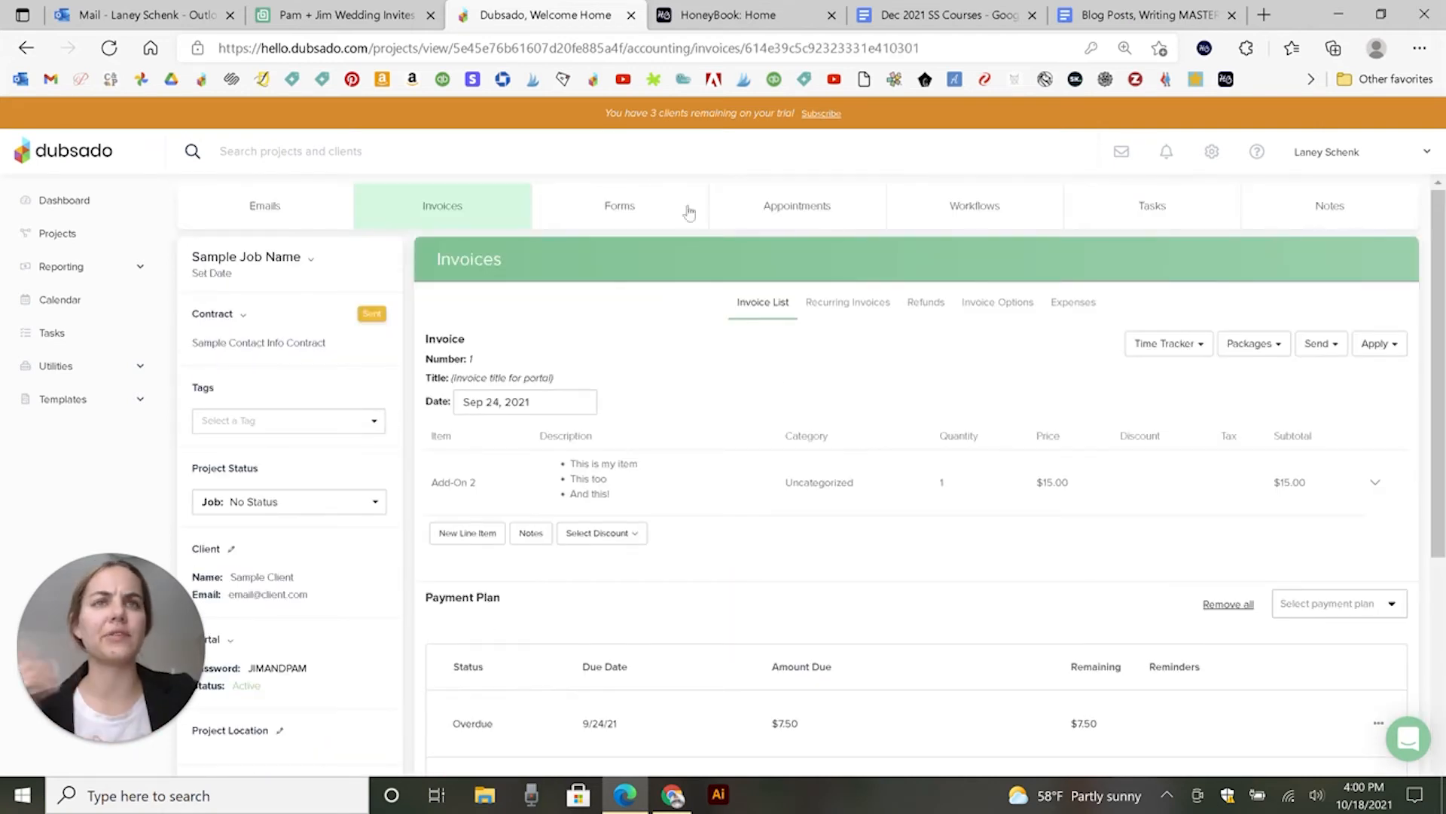
click(619, 207)
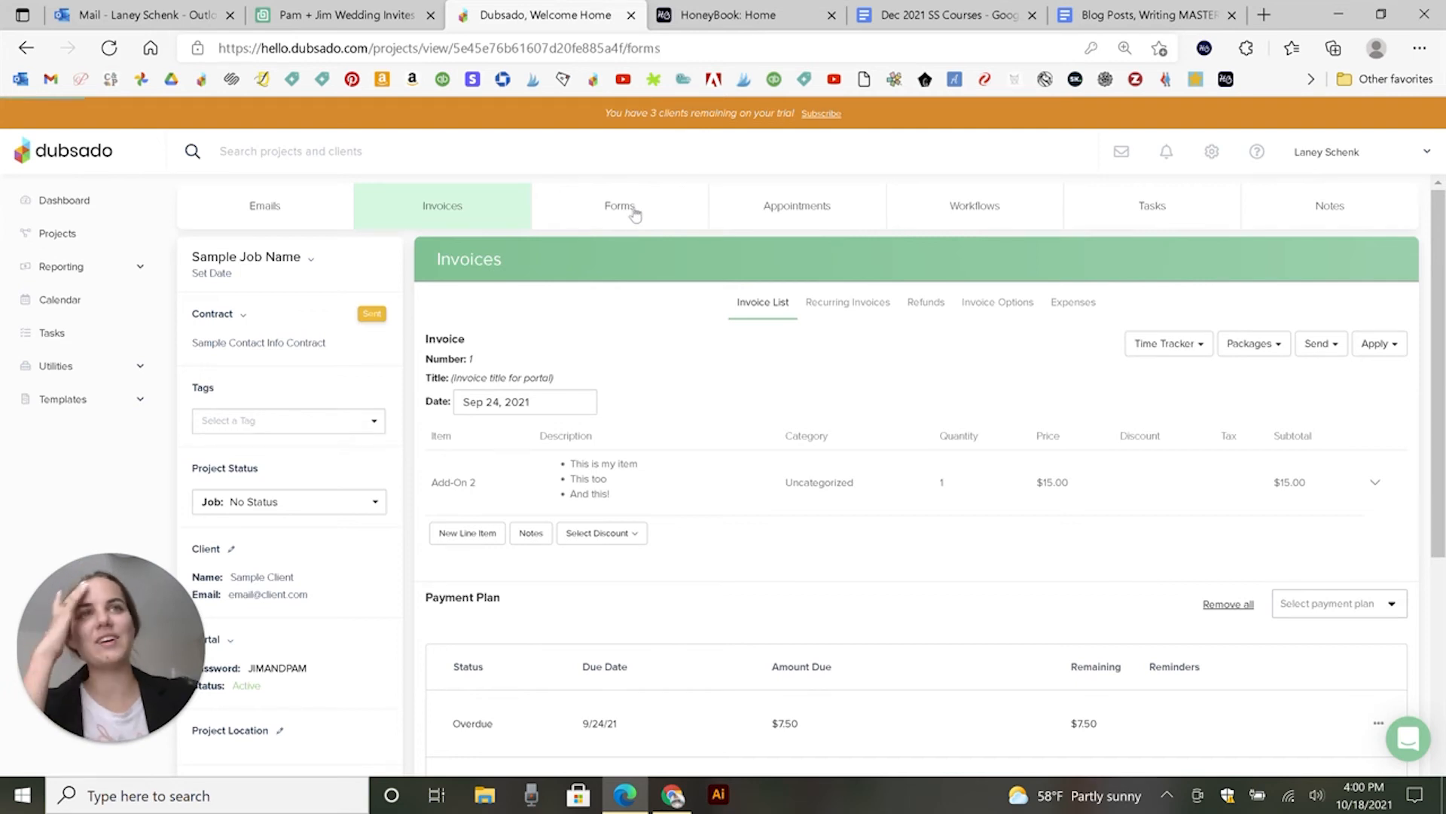
click(619, 206)
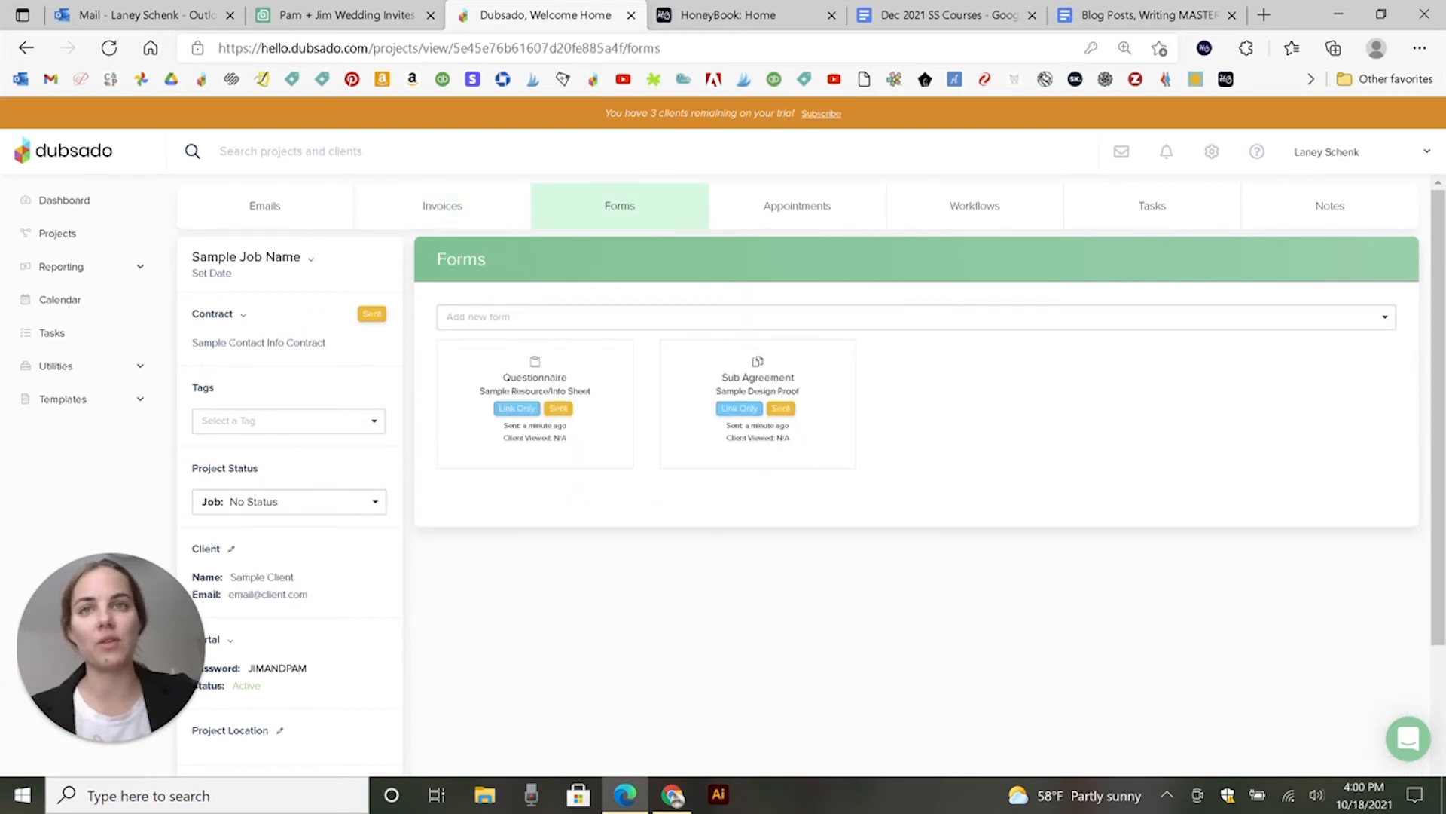
scroll(down, 3)
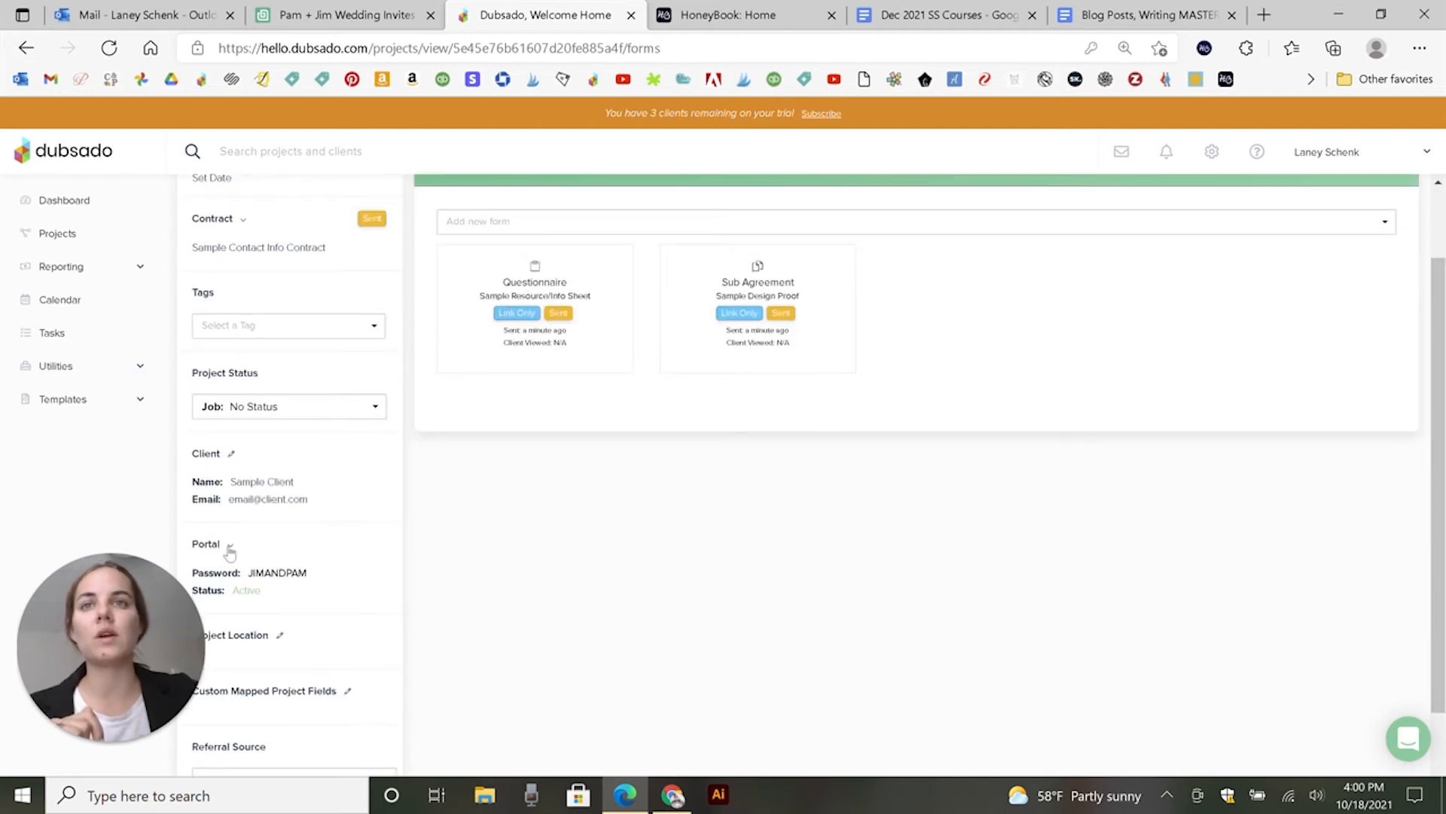
click(227, 549)
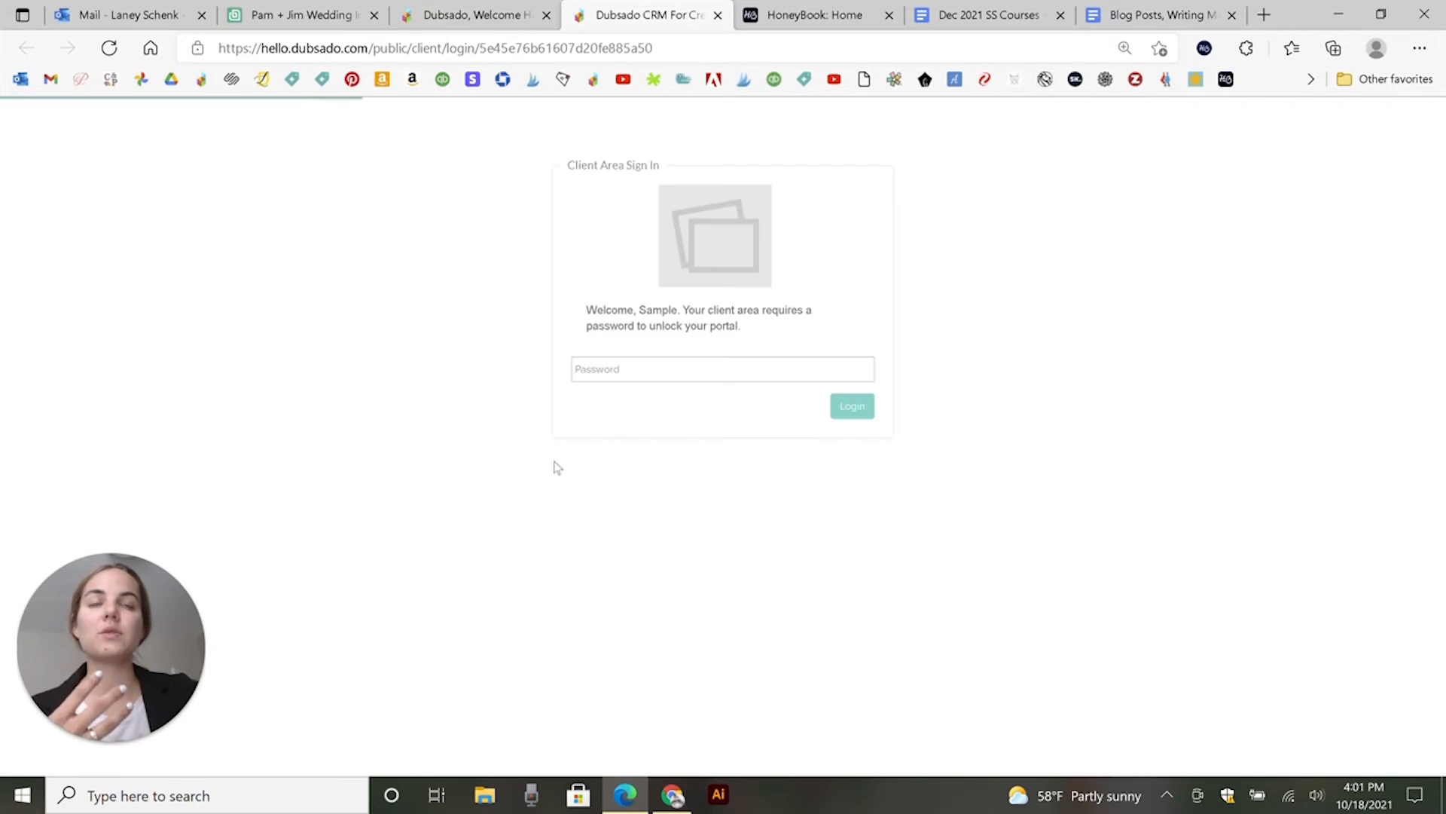
Step: Enter the portal password and log in to the client portal
click(722, 368)
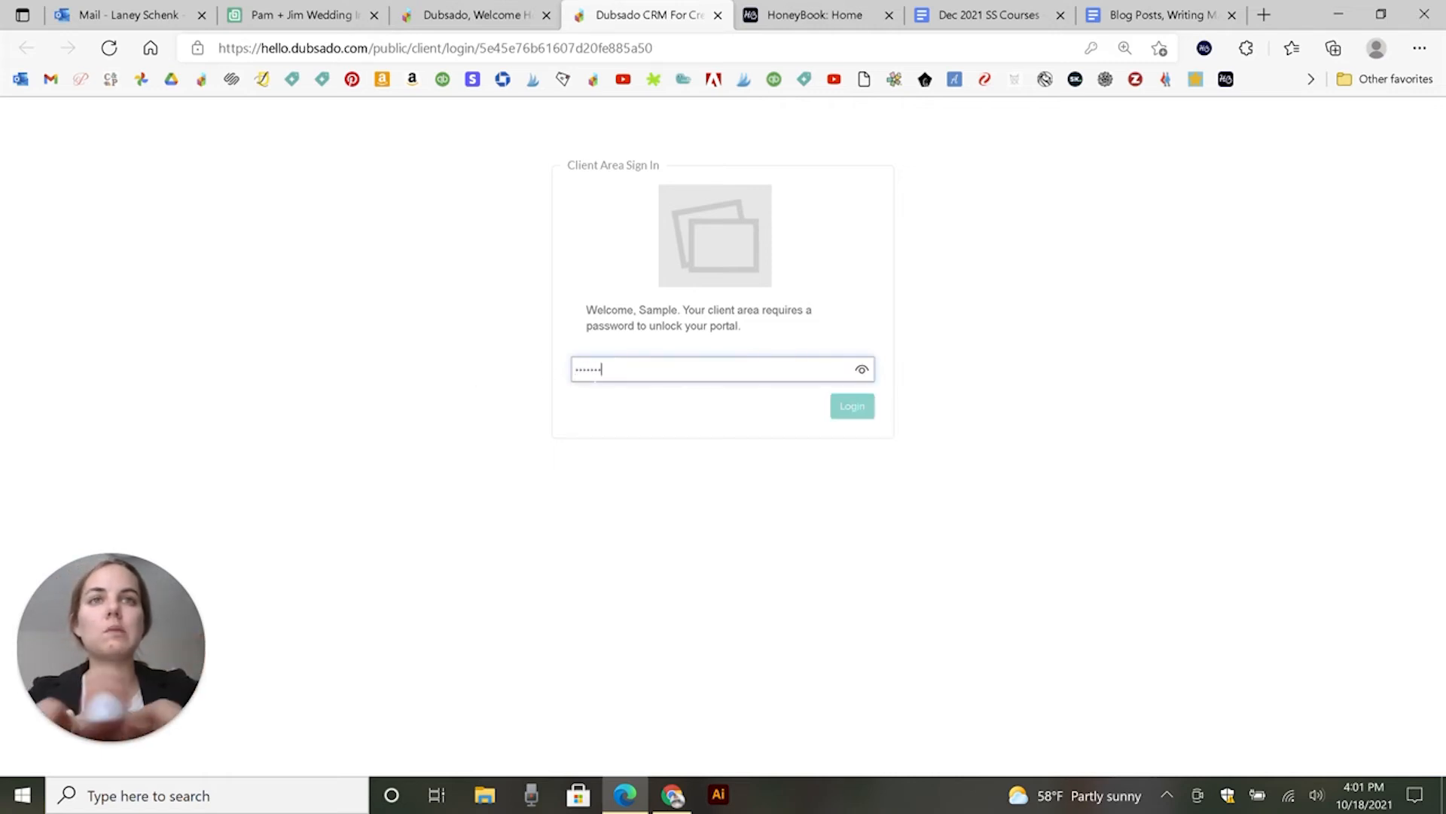
click(850, 406)
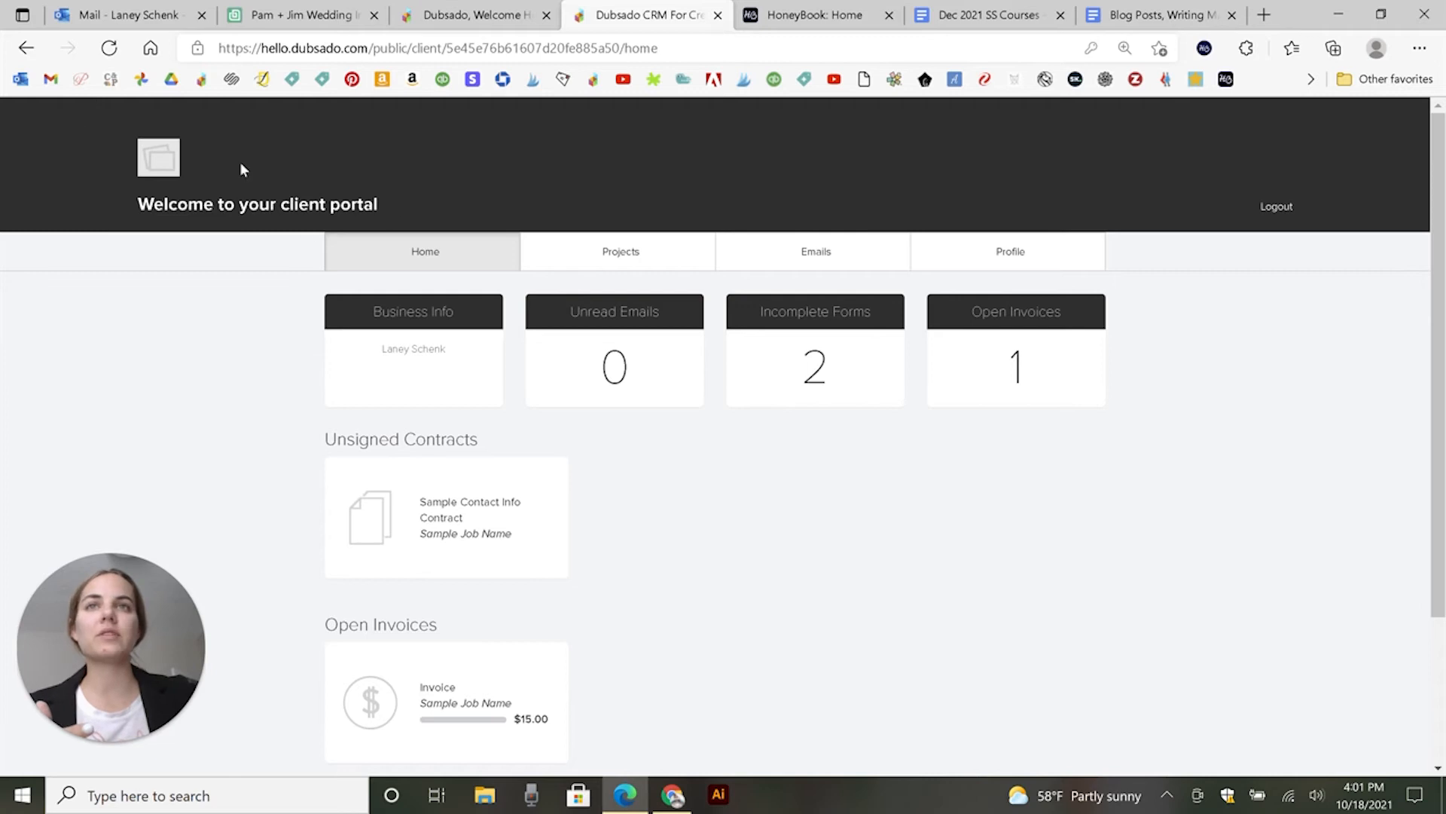
mouse_move(943, 215)
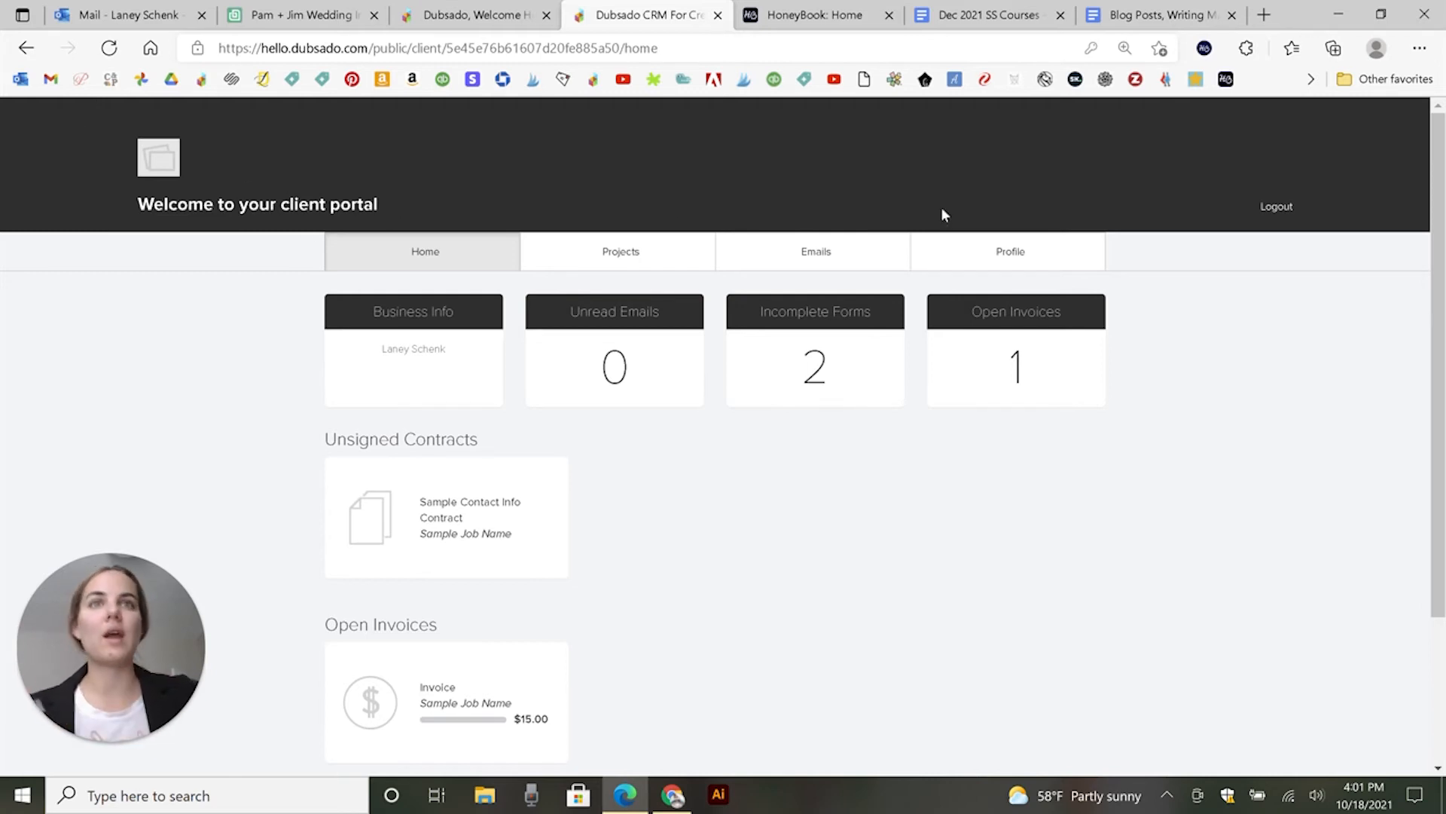
scroll(down, 3)
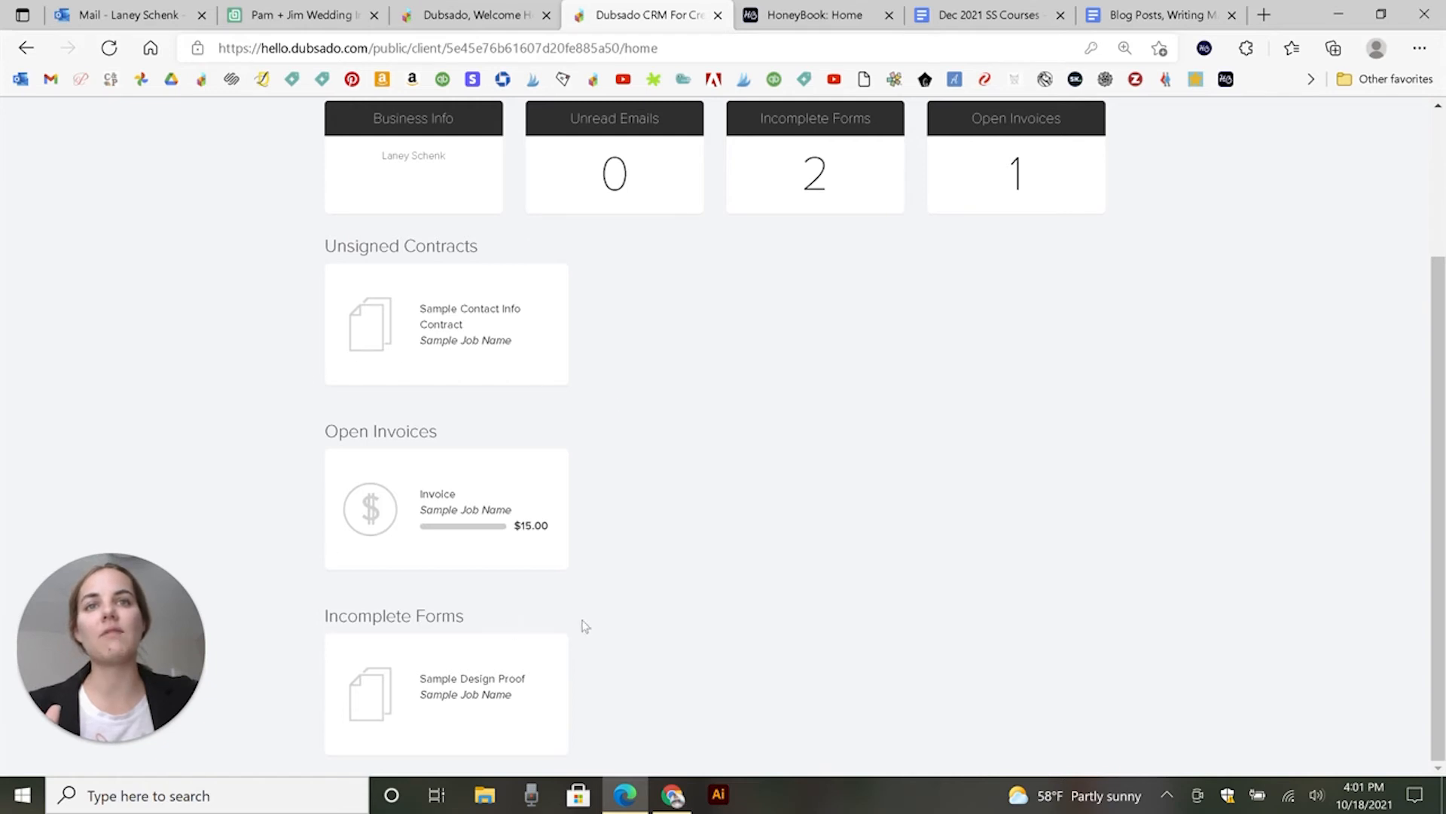
click(619, 251)
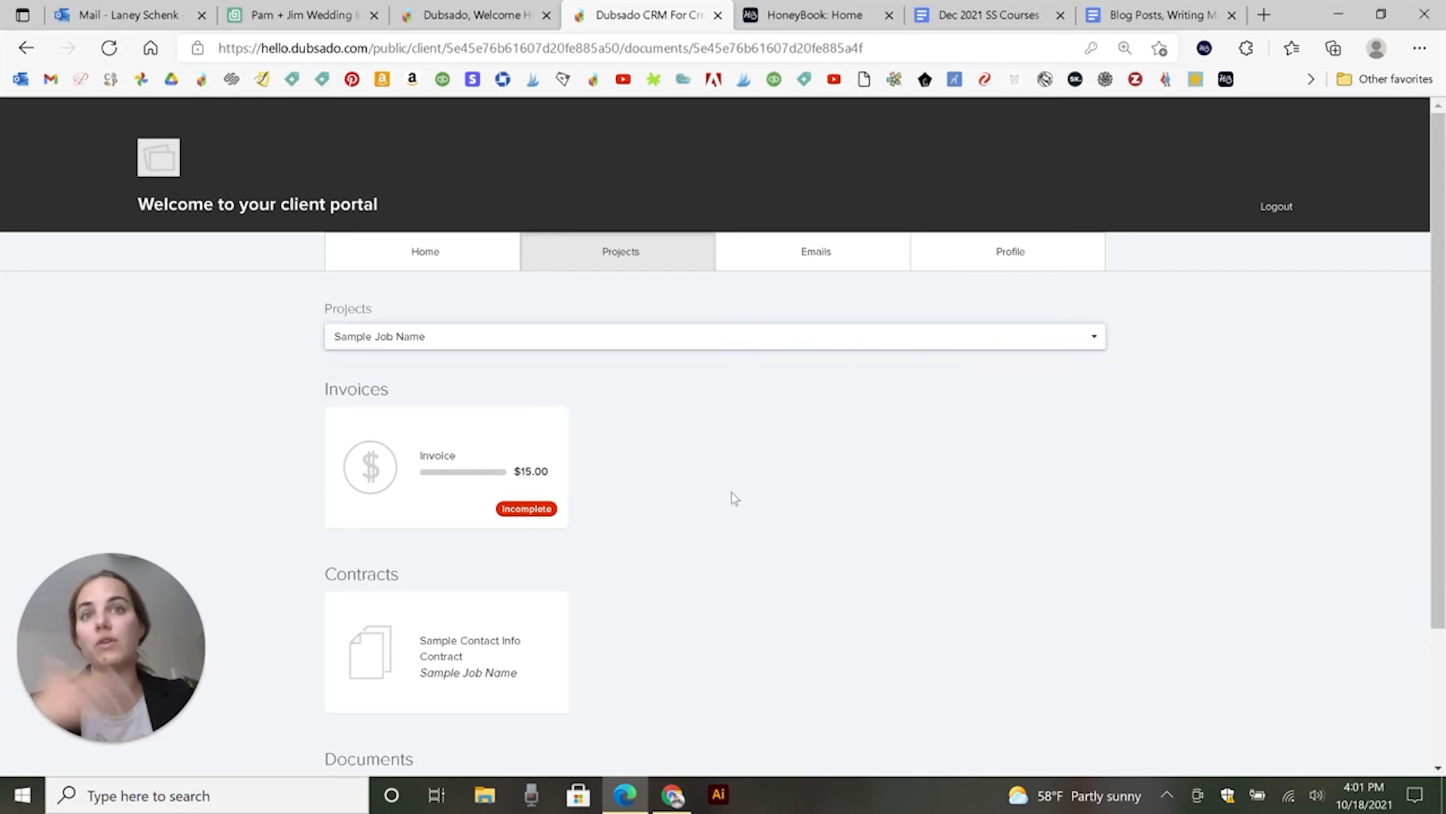
click(425, 252)
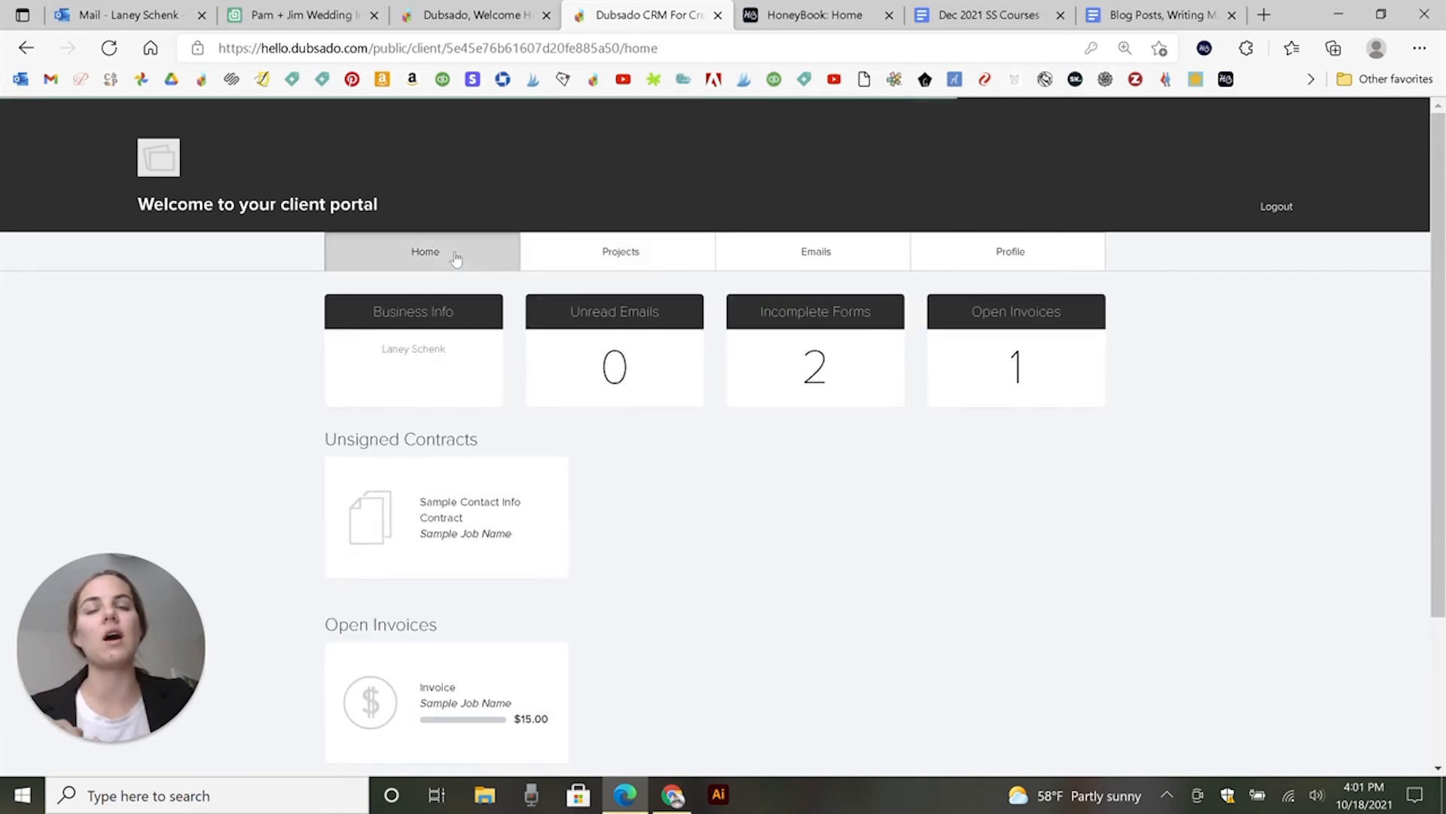
scroll(down, 3)
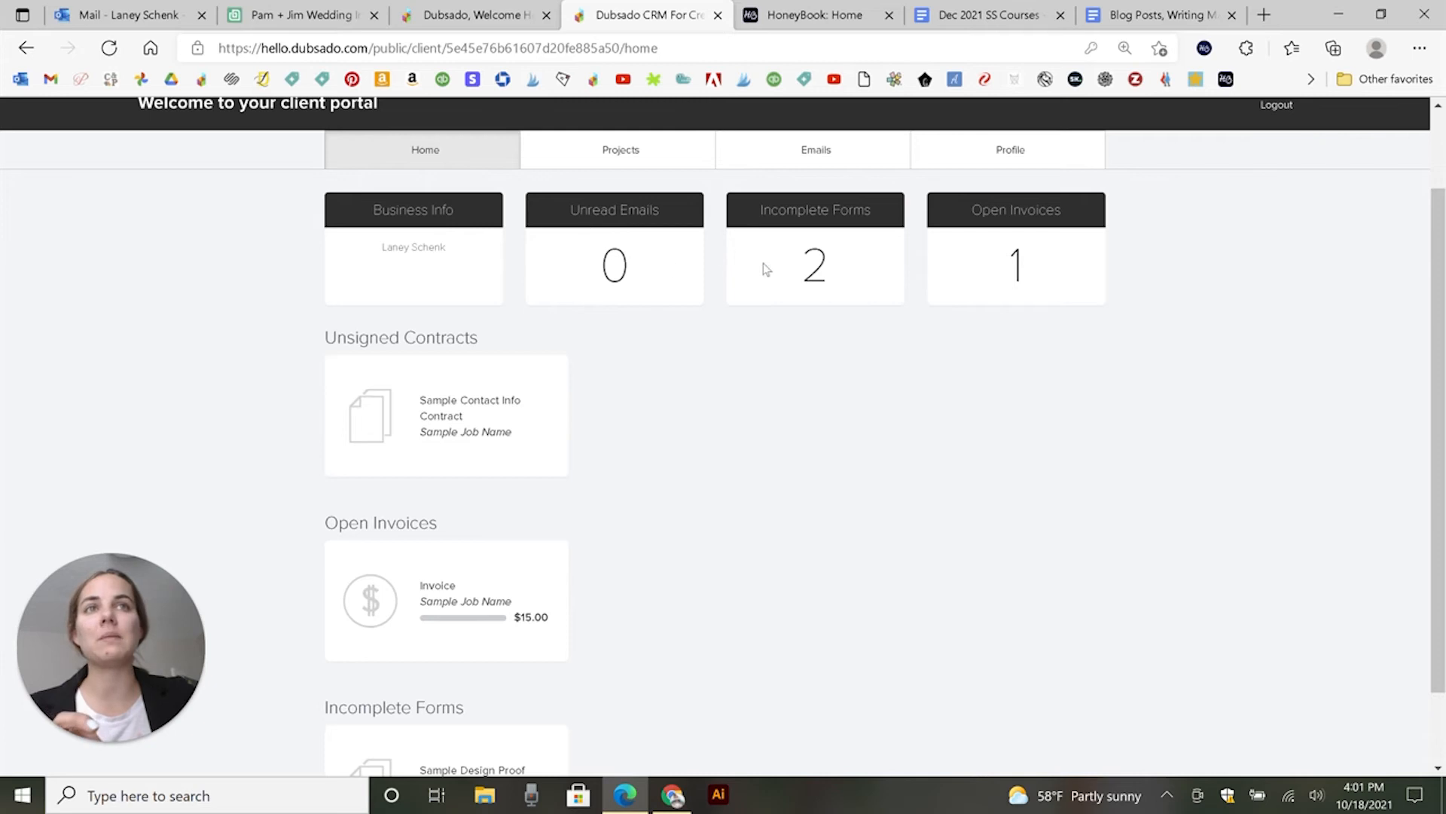
scroll(down, 3)
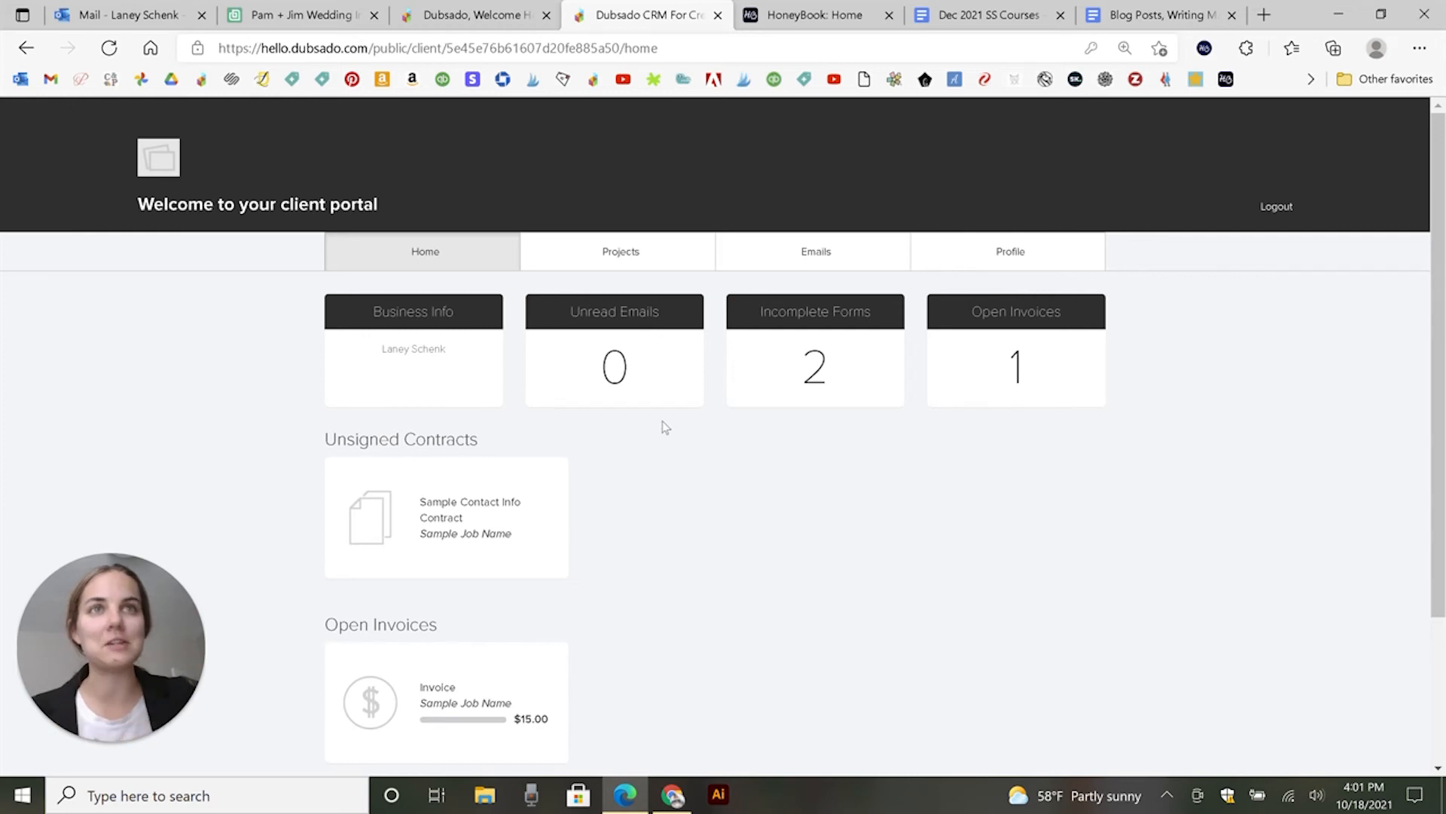
click(815, 251)
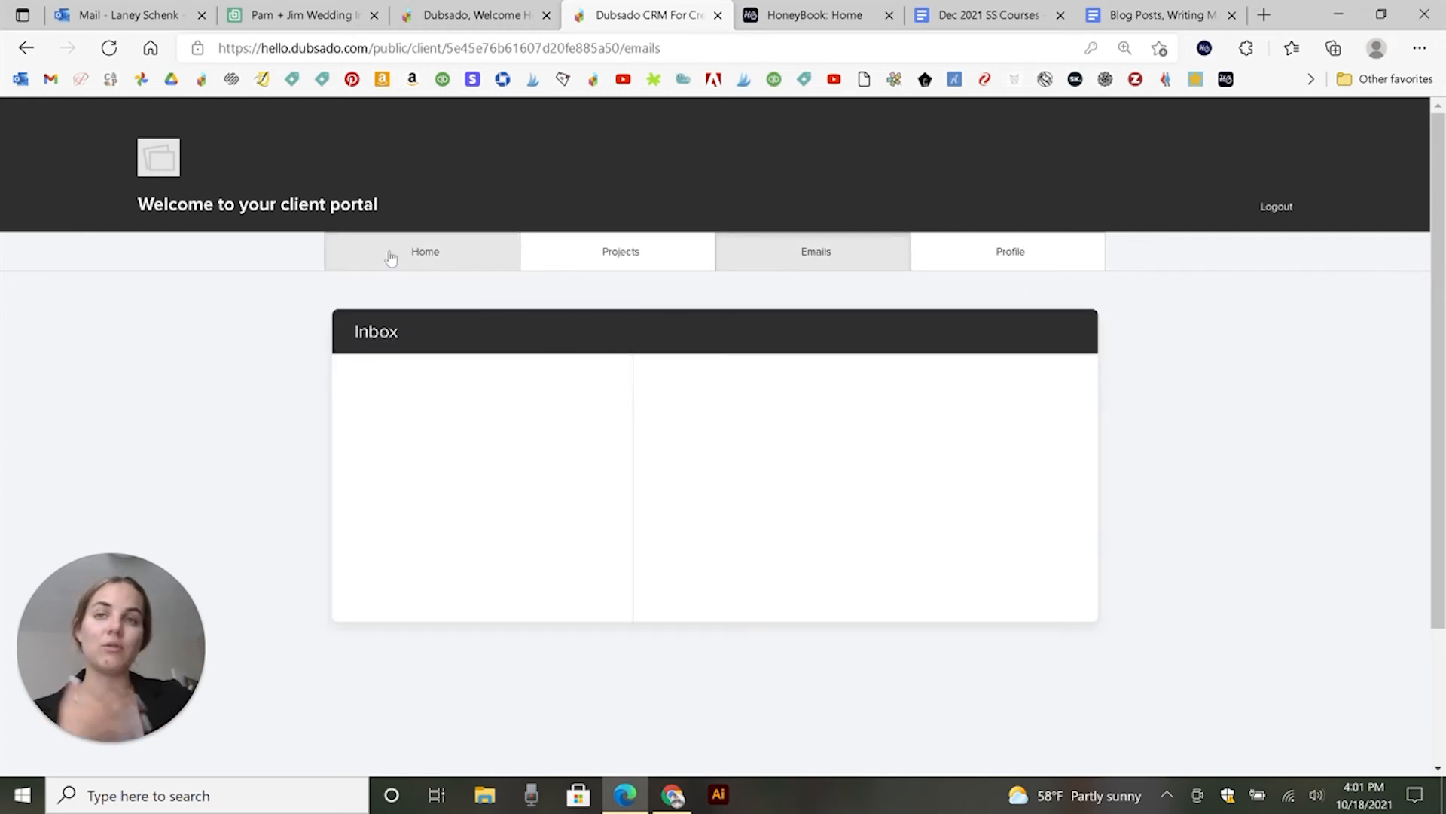
click(425, 251)
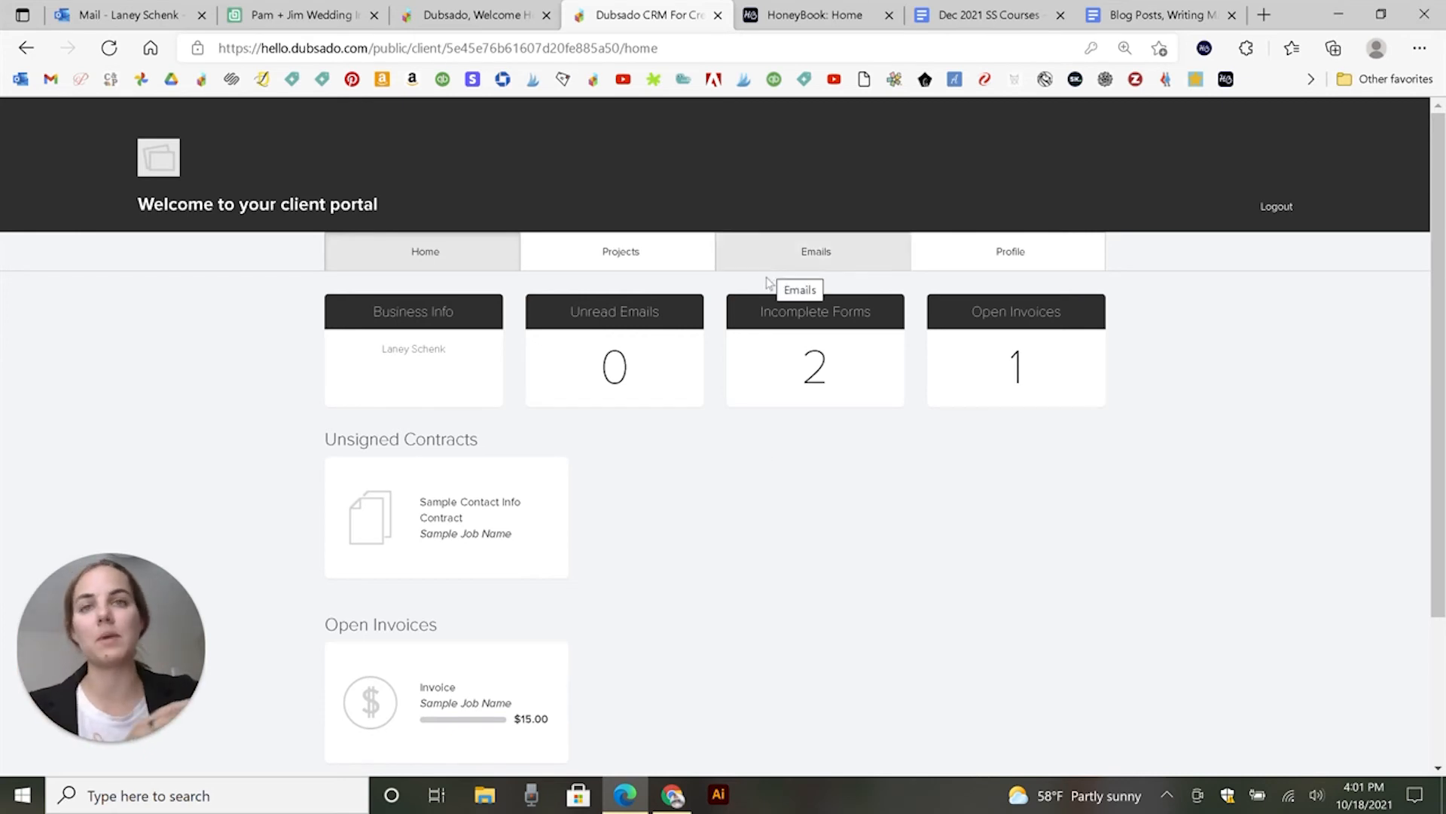
scroll(down, 3)
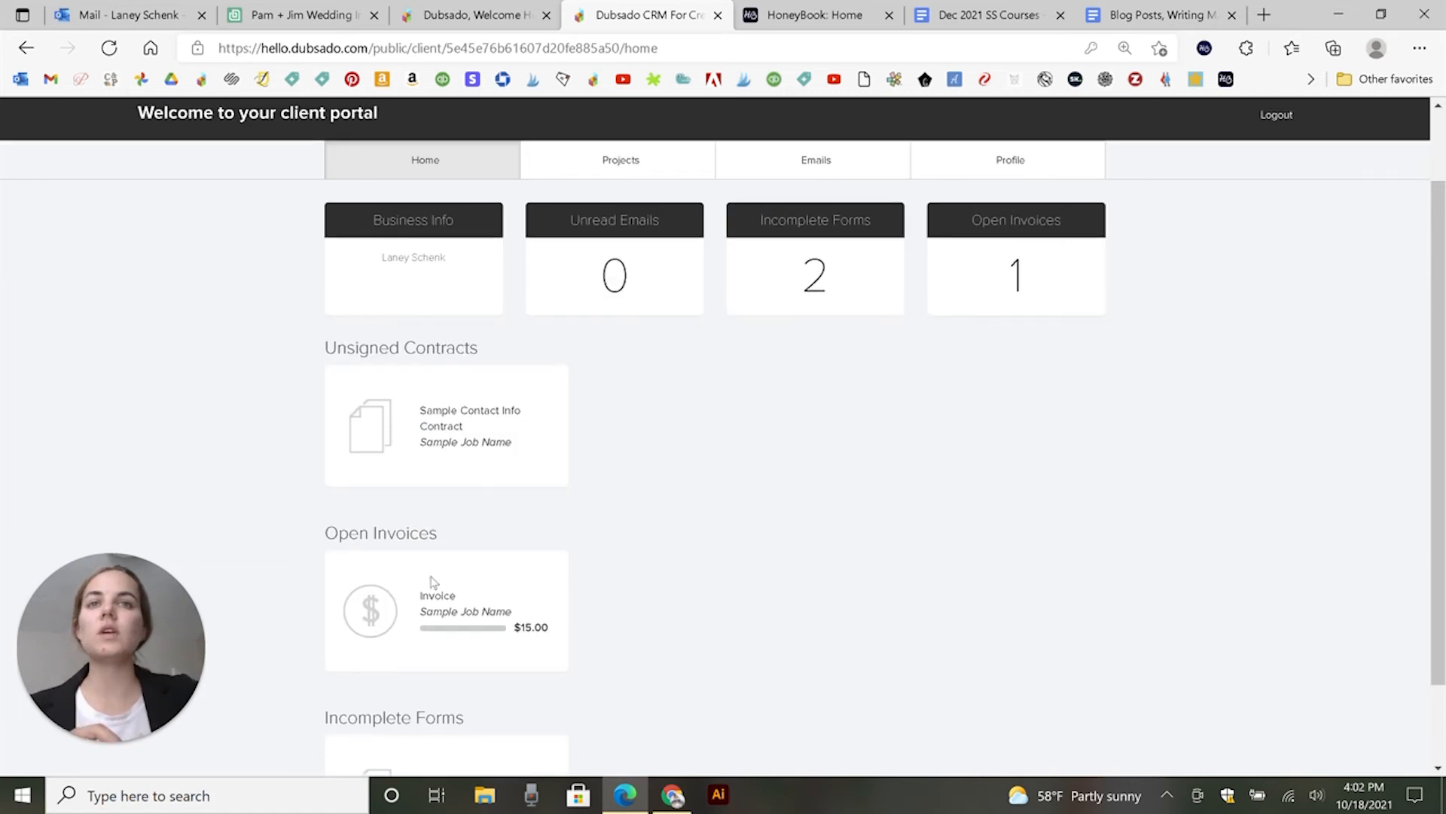
Step: View the open invoice, then open the Sample Design Proof form under Incomplete Forms
click(446, 611)
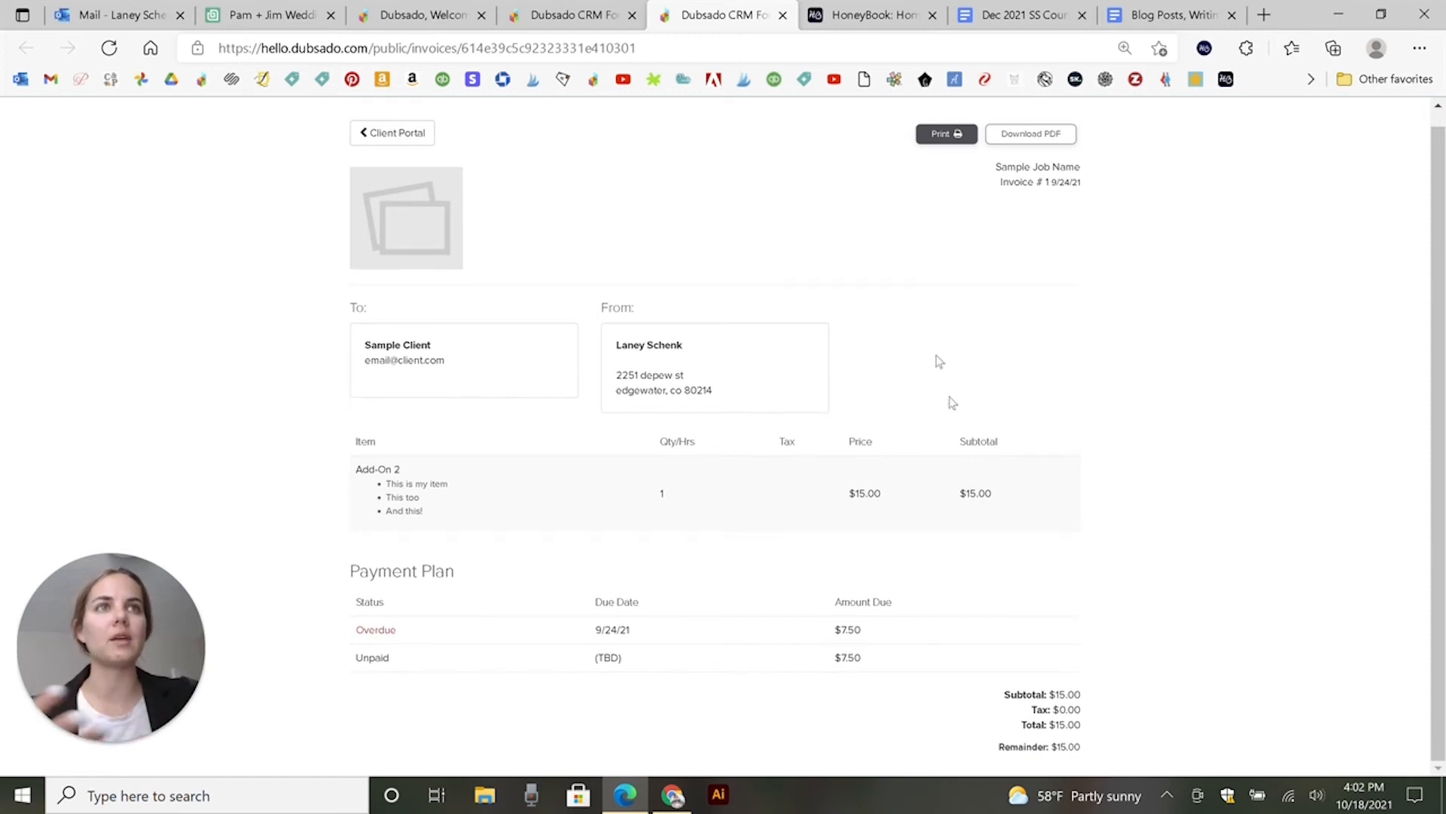
click(392, 133)
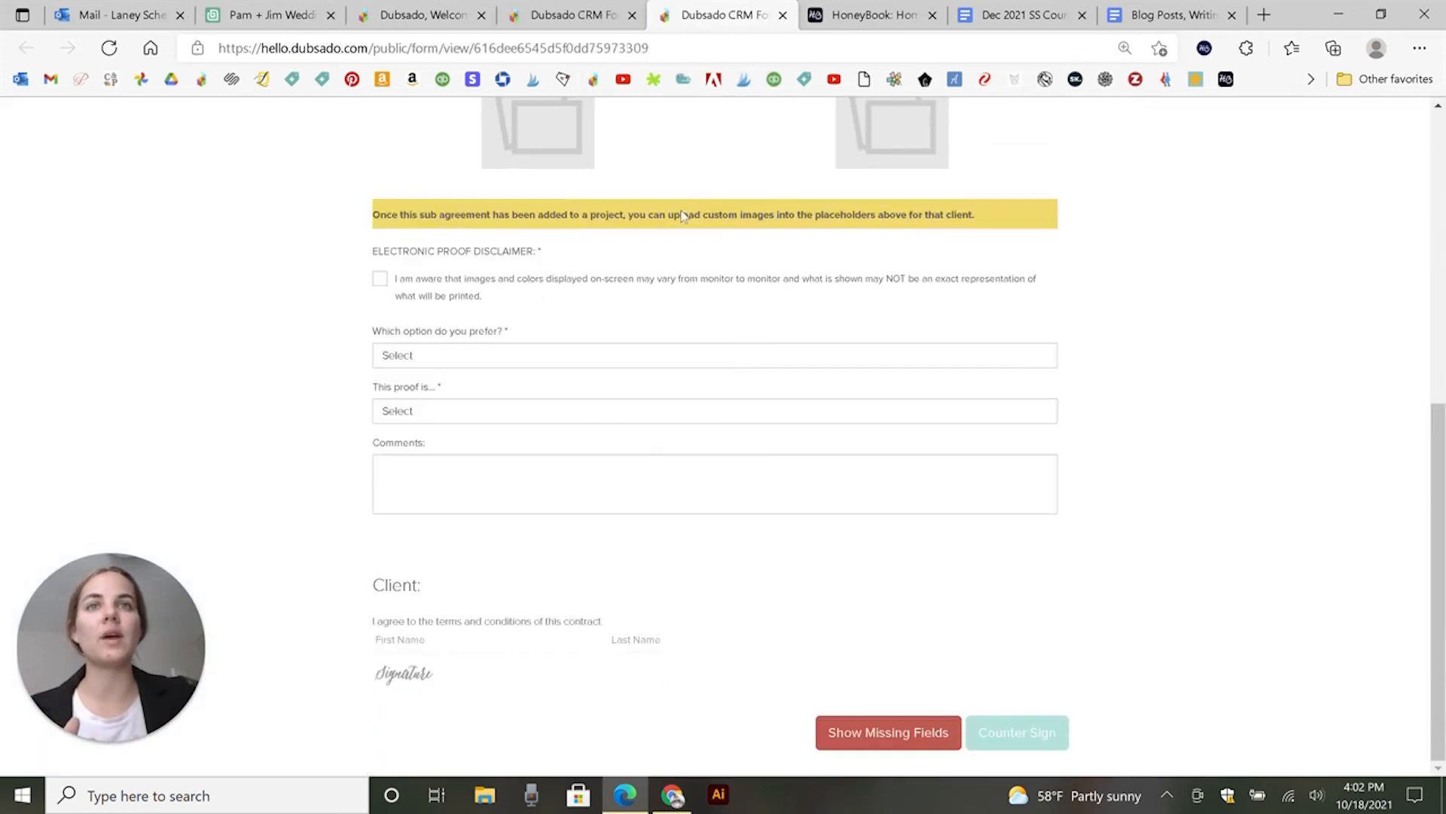
Step: Tick the electronic proof disclaimer and choose an answer for the proof approval question
click(380, 279)
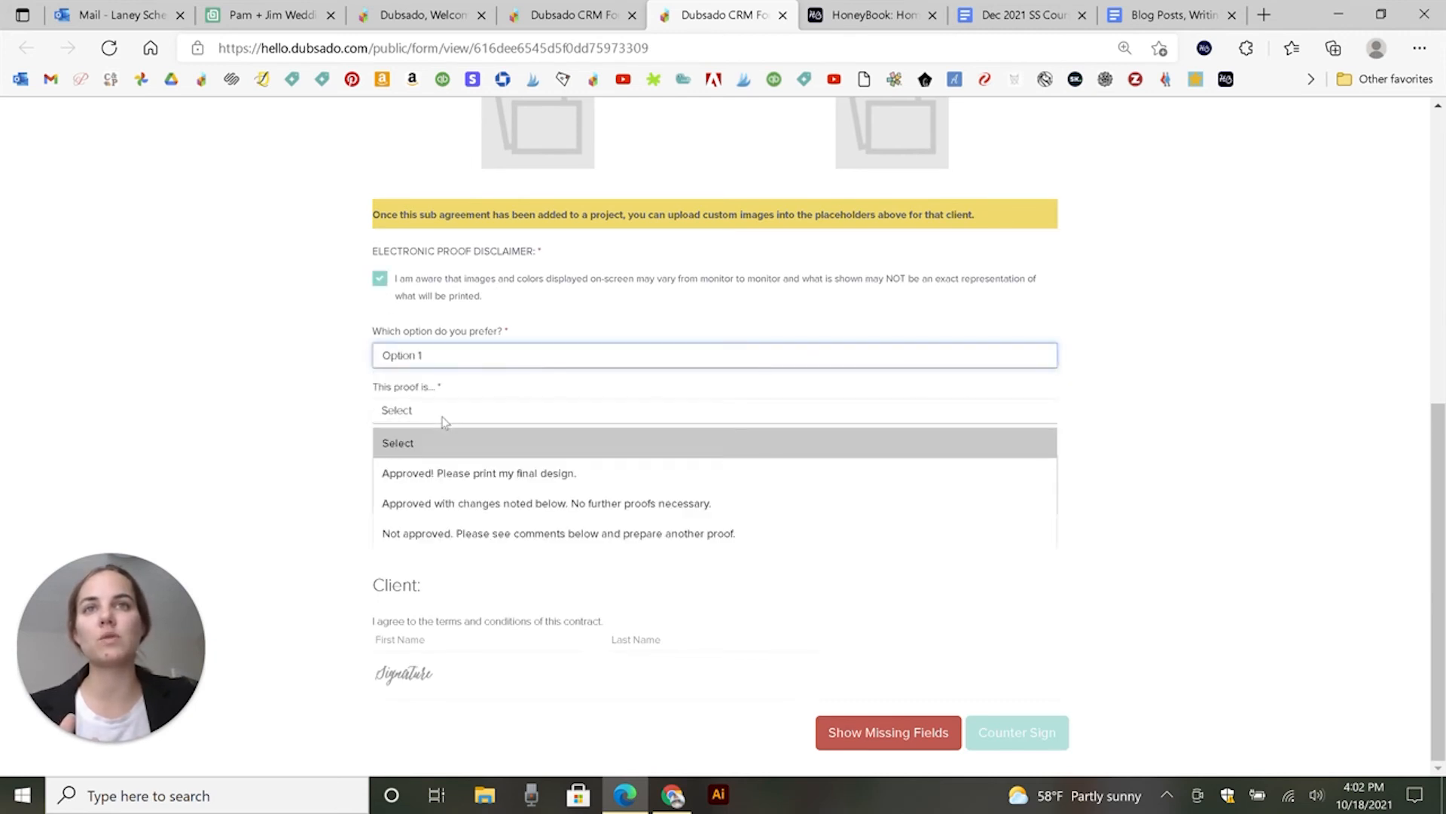
click(479, 472)
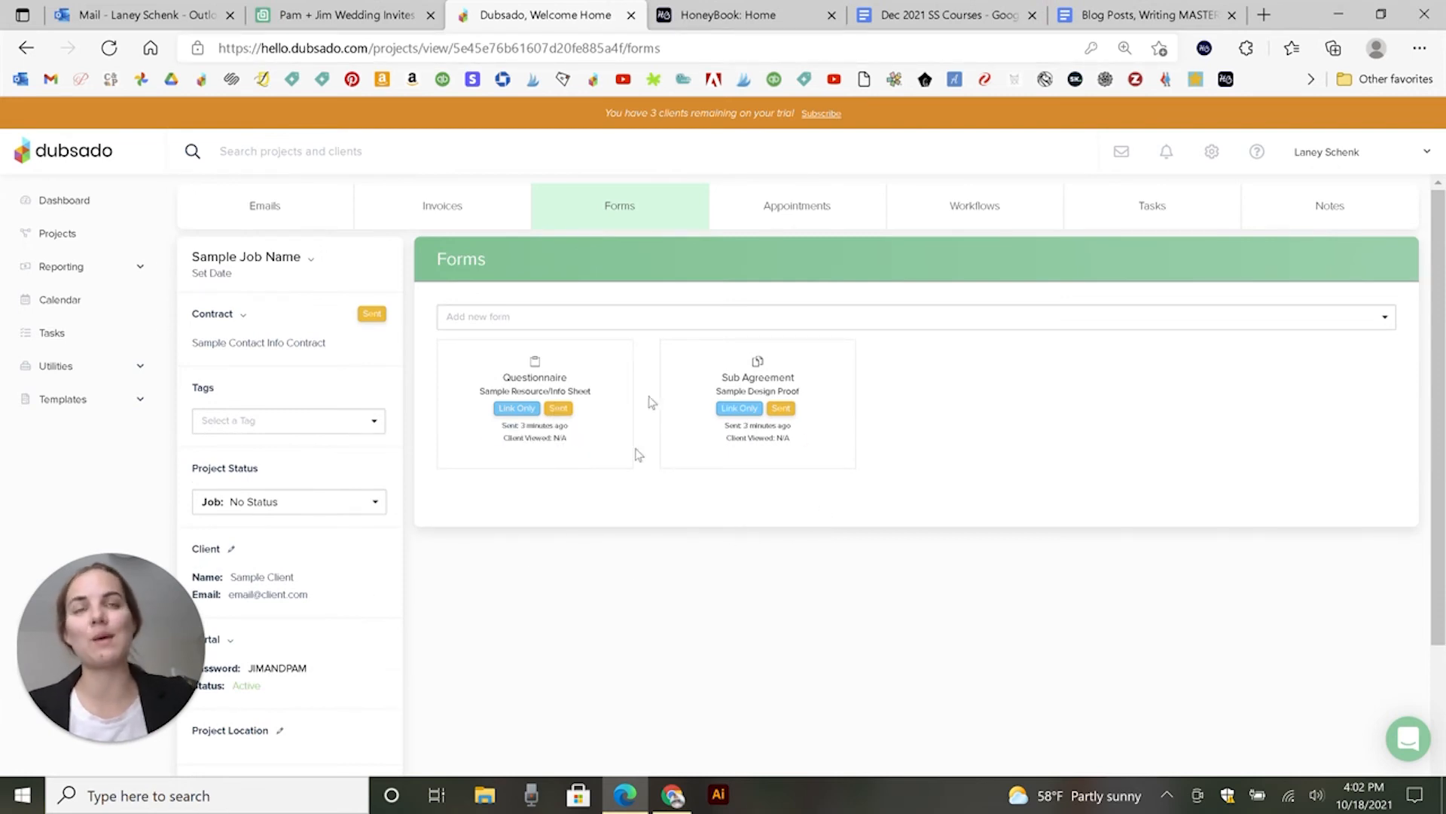
Step: Open Workflow under Templates and edit Laney's Workflow
click(63, 398)
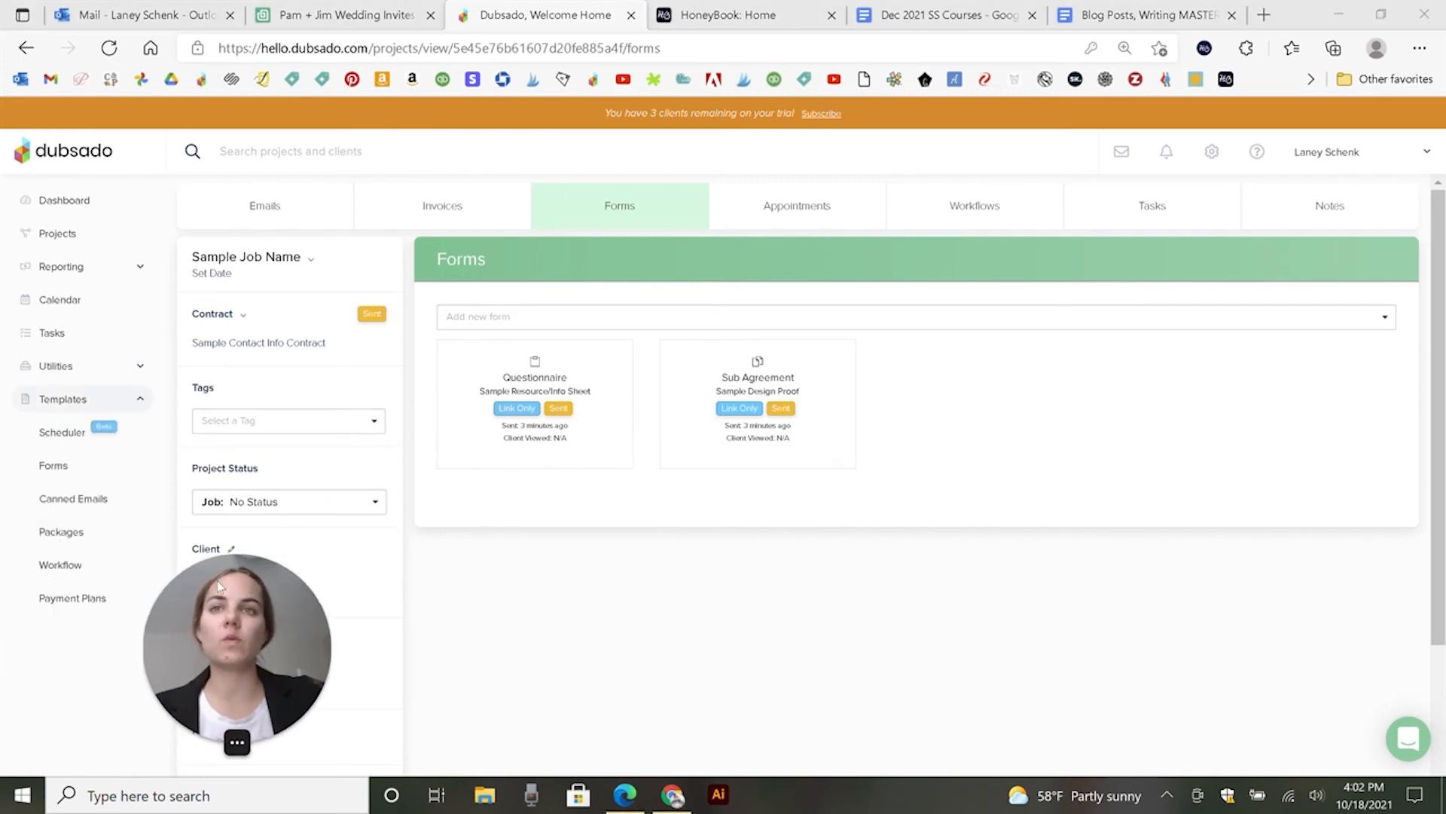
click(60, 565)
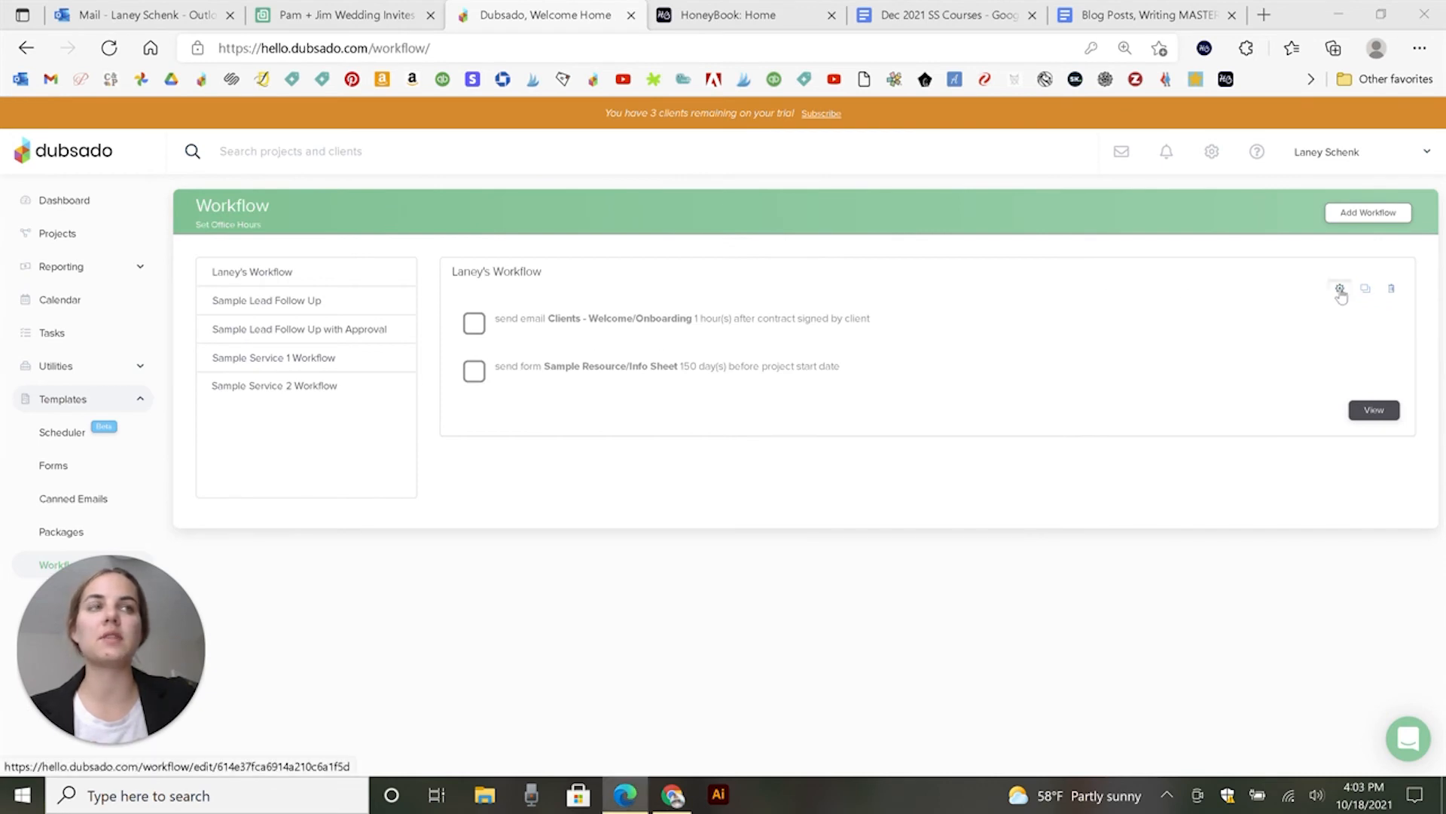
click(1341, 289)
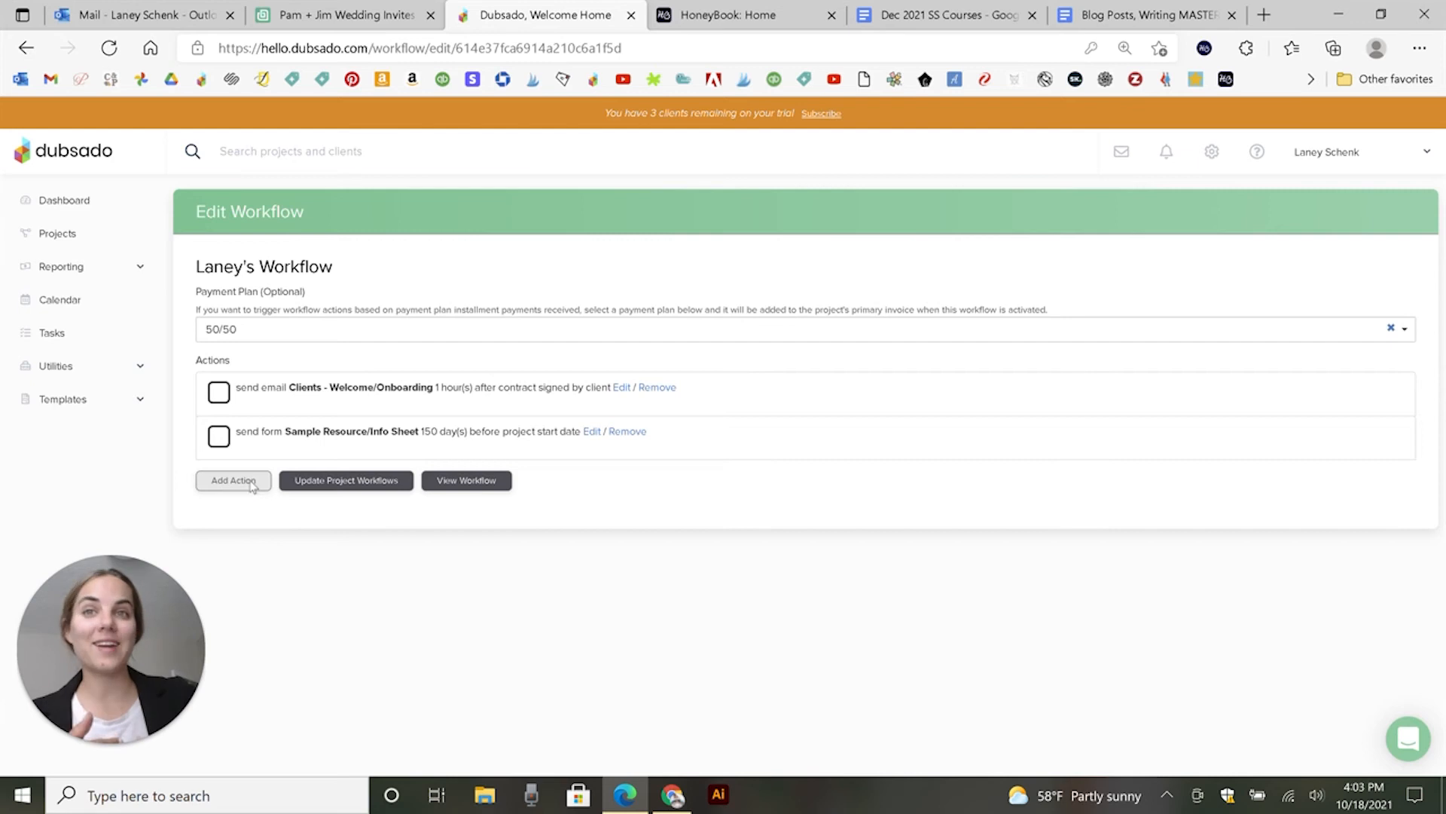
Step: Add a new workflow action of type Send Email
click(233, 479)
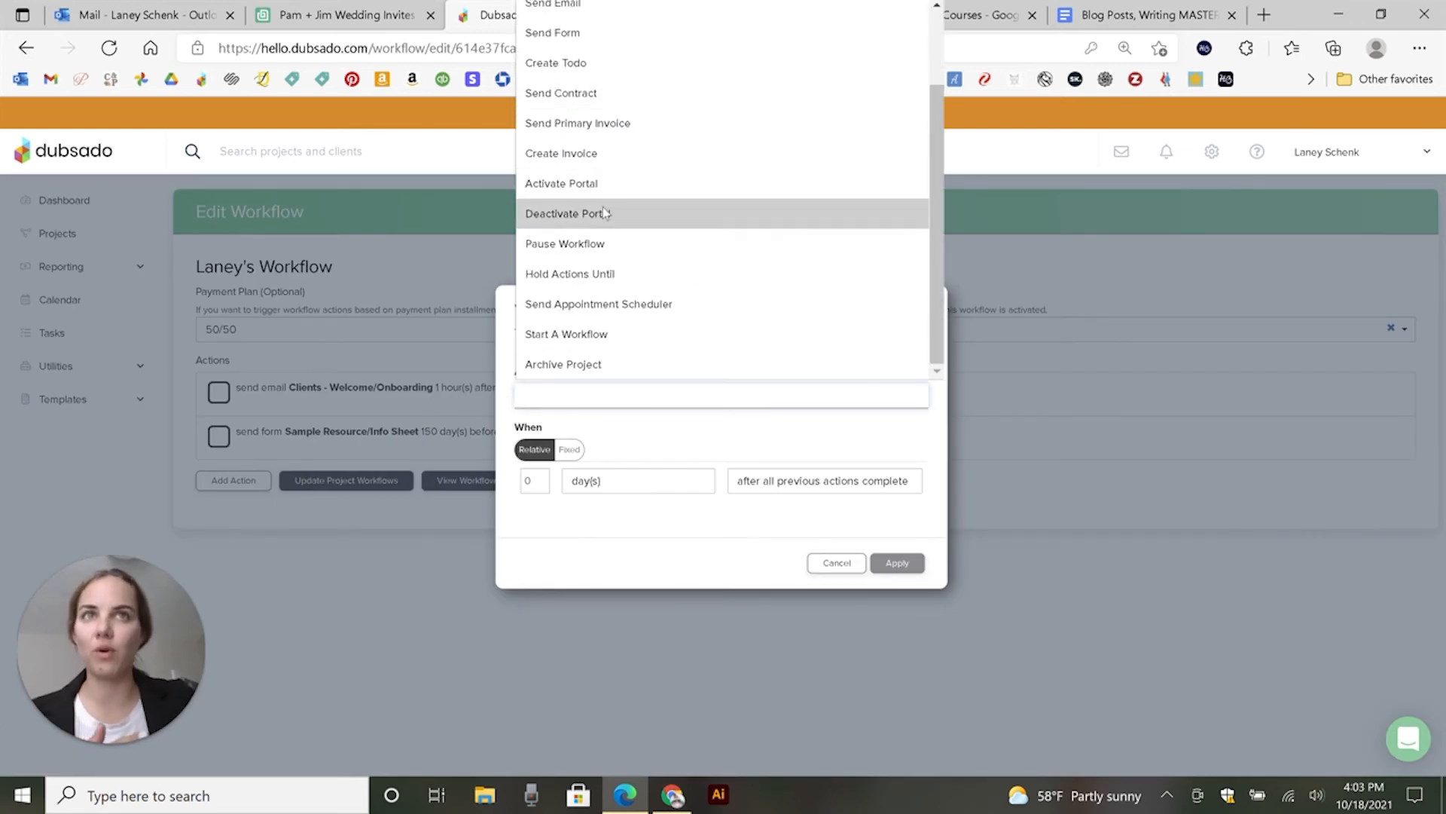
mouse_move(598, 153)
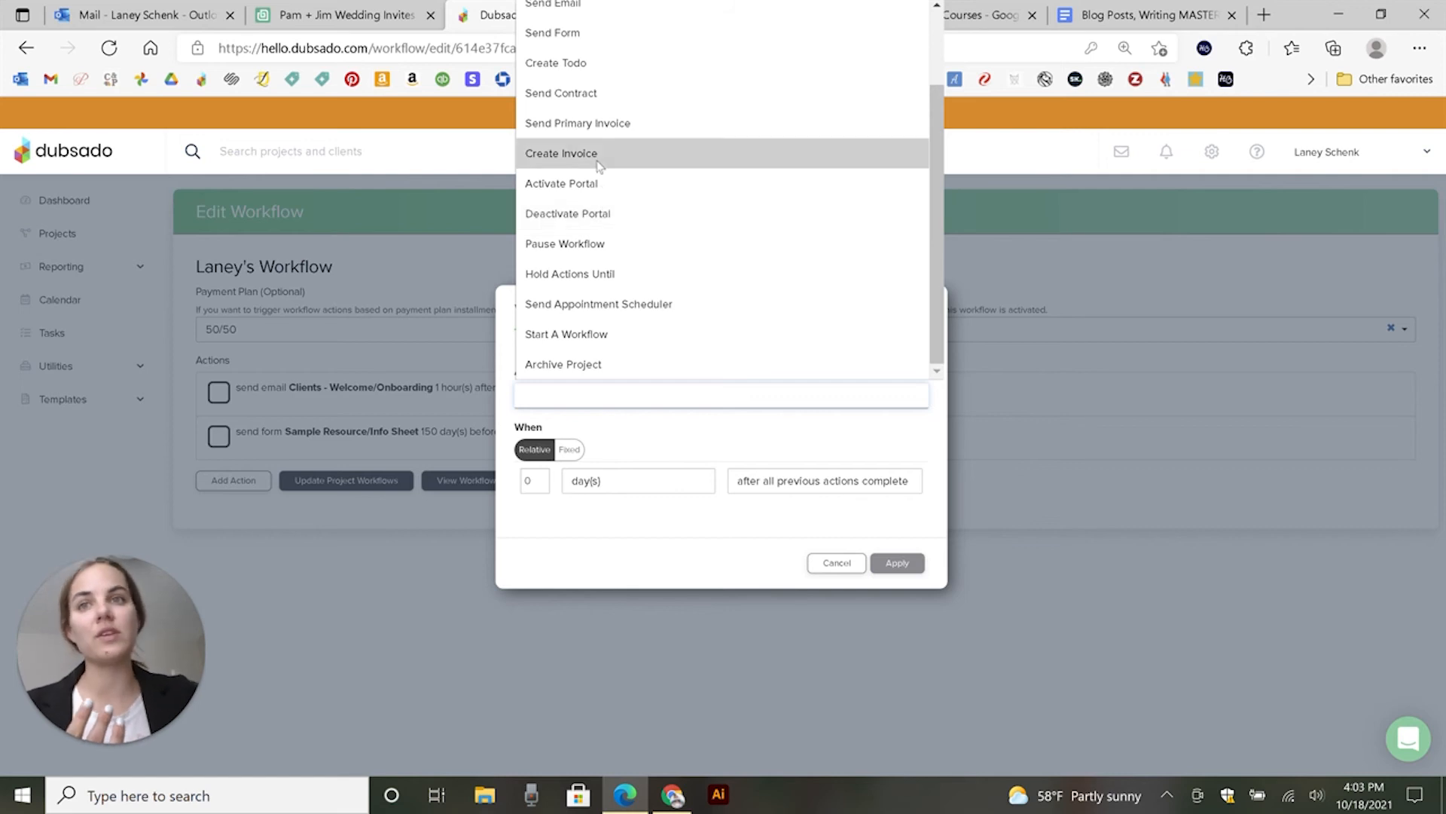
mouse_move(599, 184)
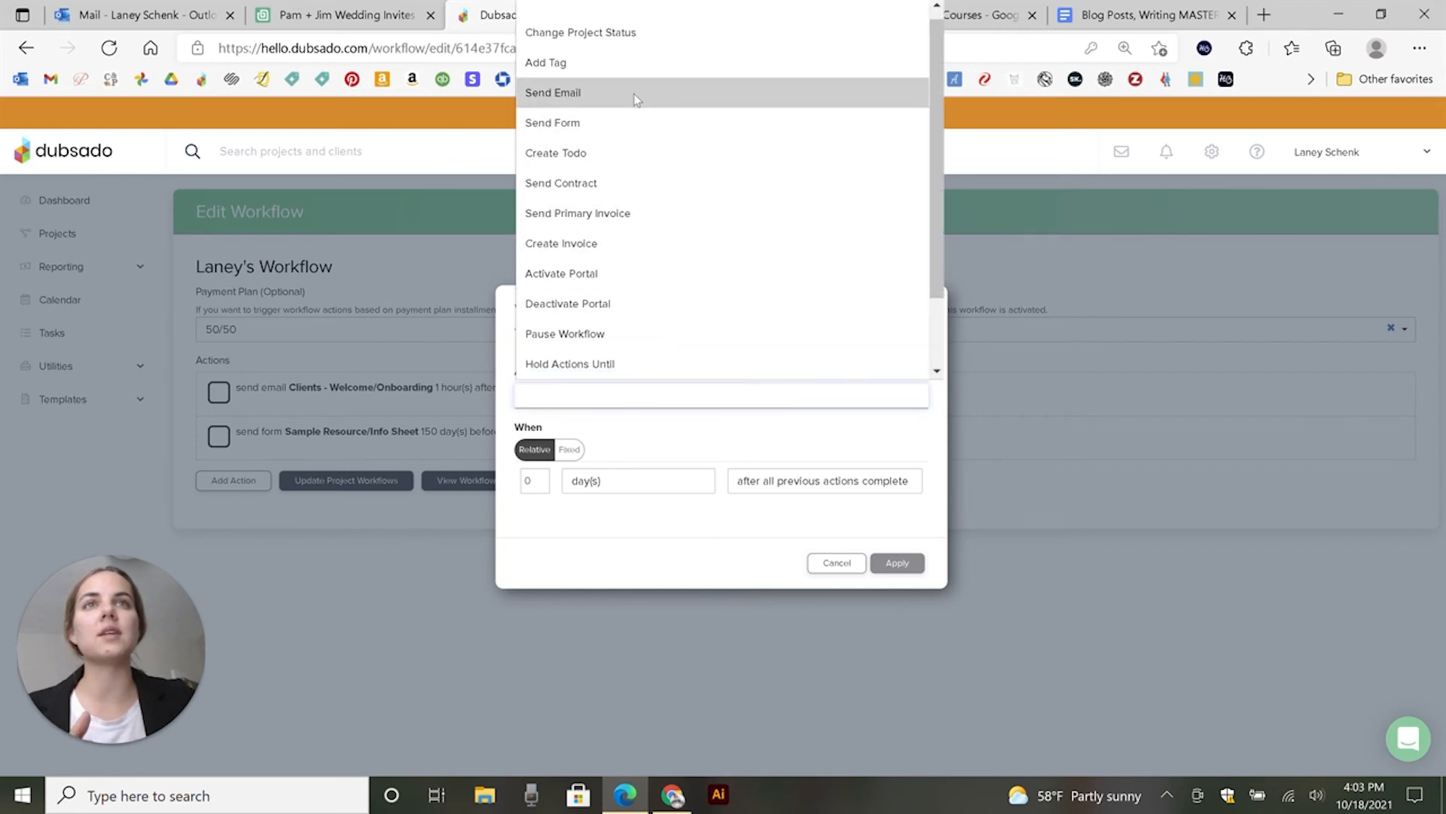
click(553, 92)
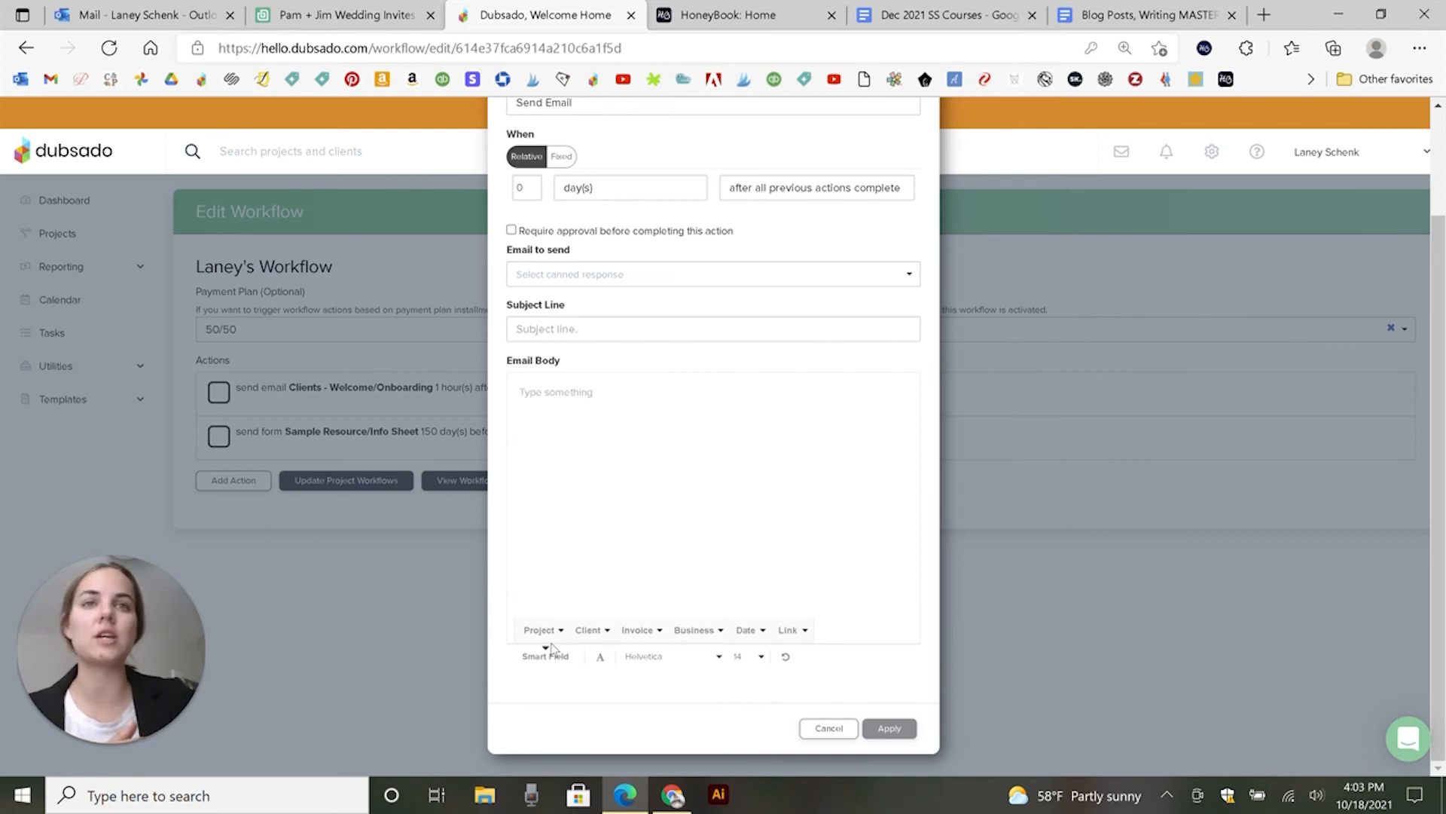
Step: Insert Portal Link and Portal Password smart fields into the email body and select them
click(789, 630)
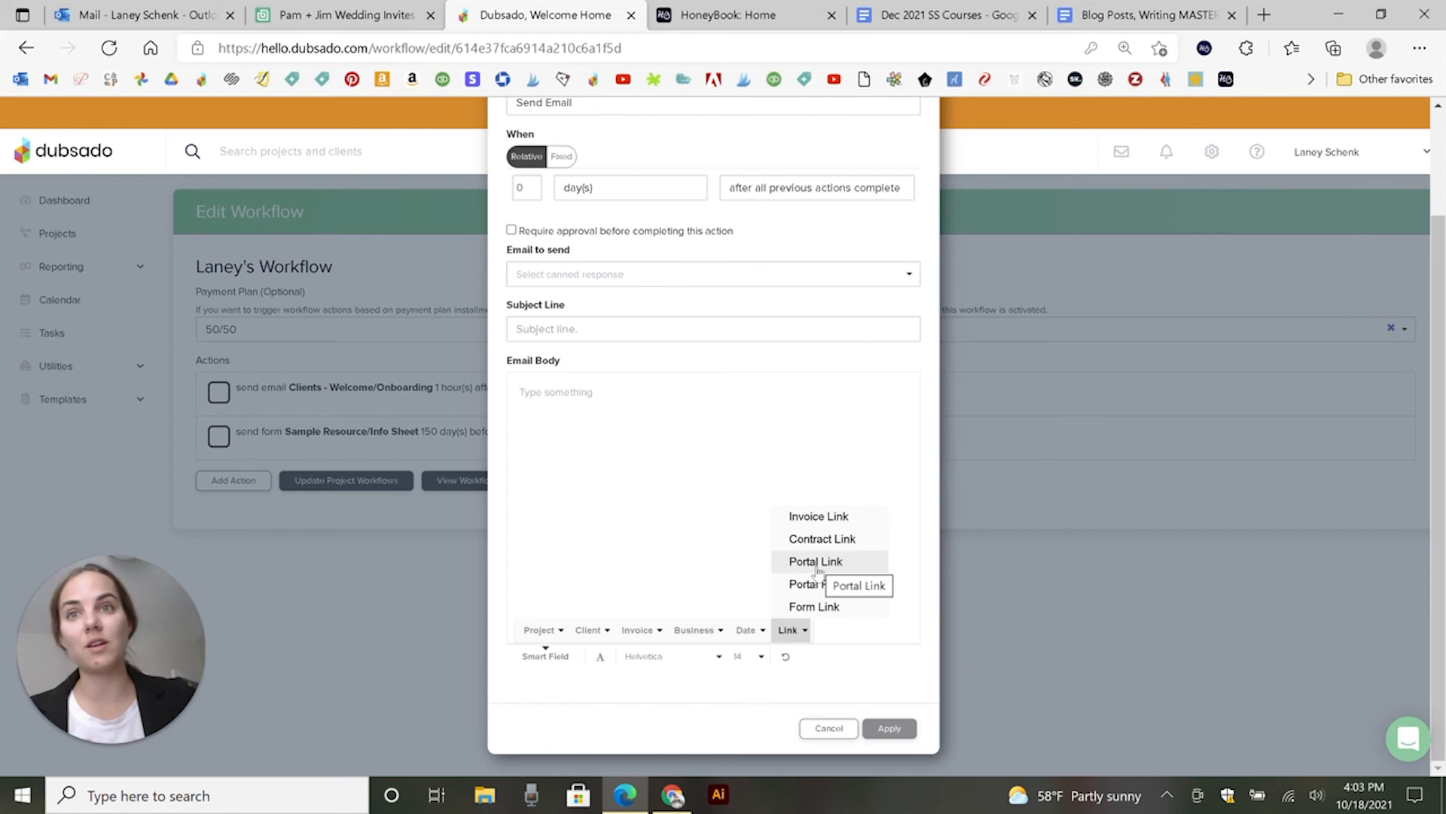
click(815, 562)
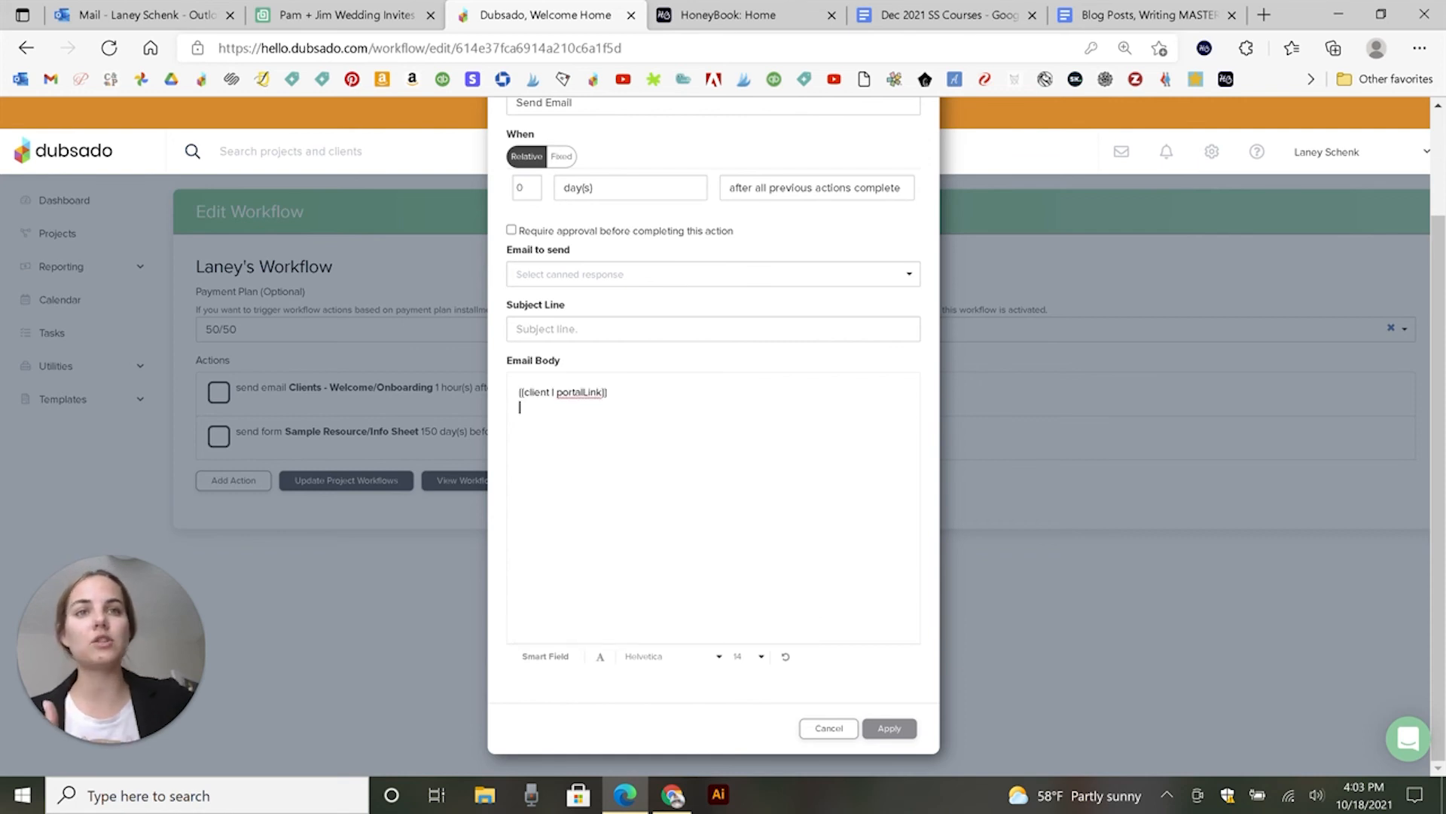
click(788, 630)
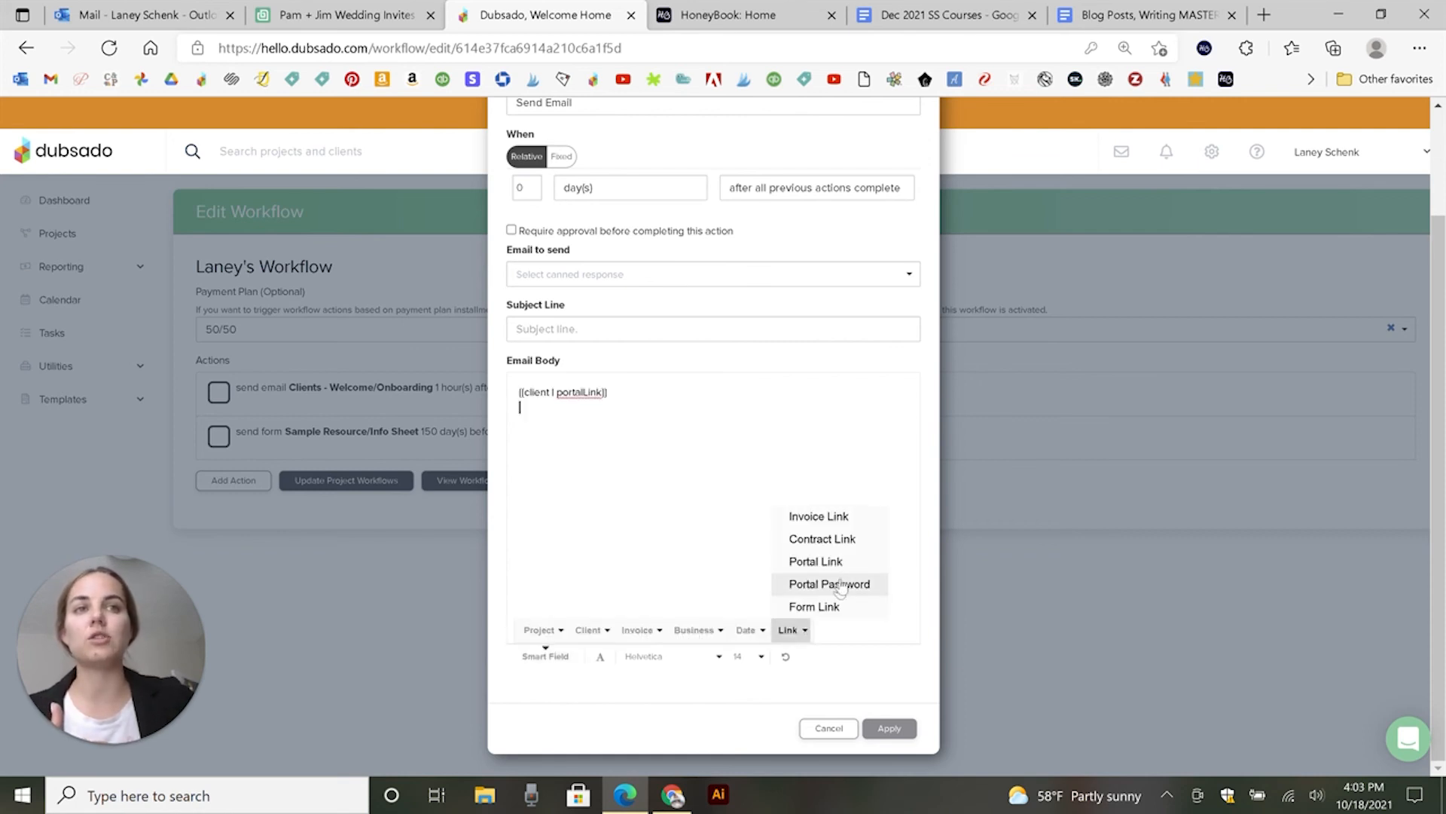
click(829, 584)
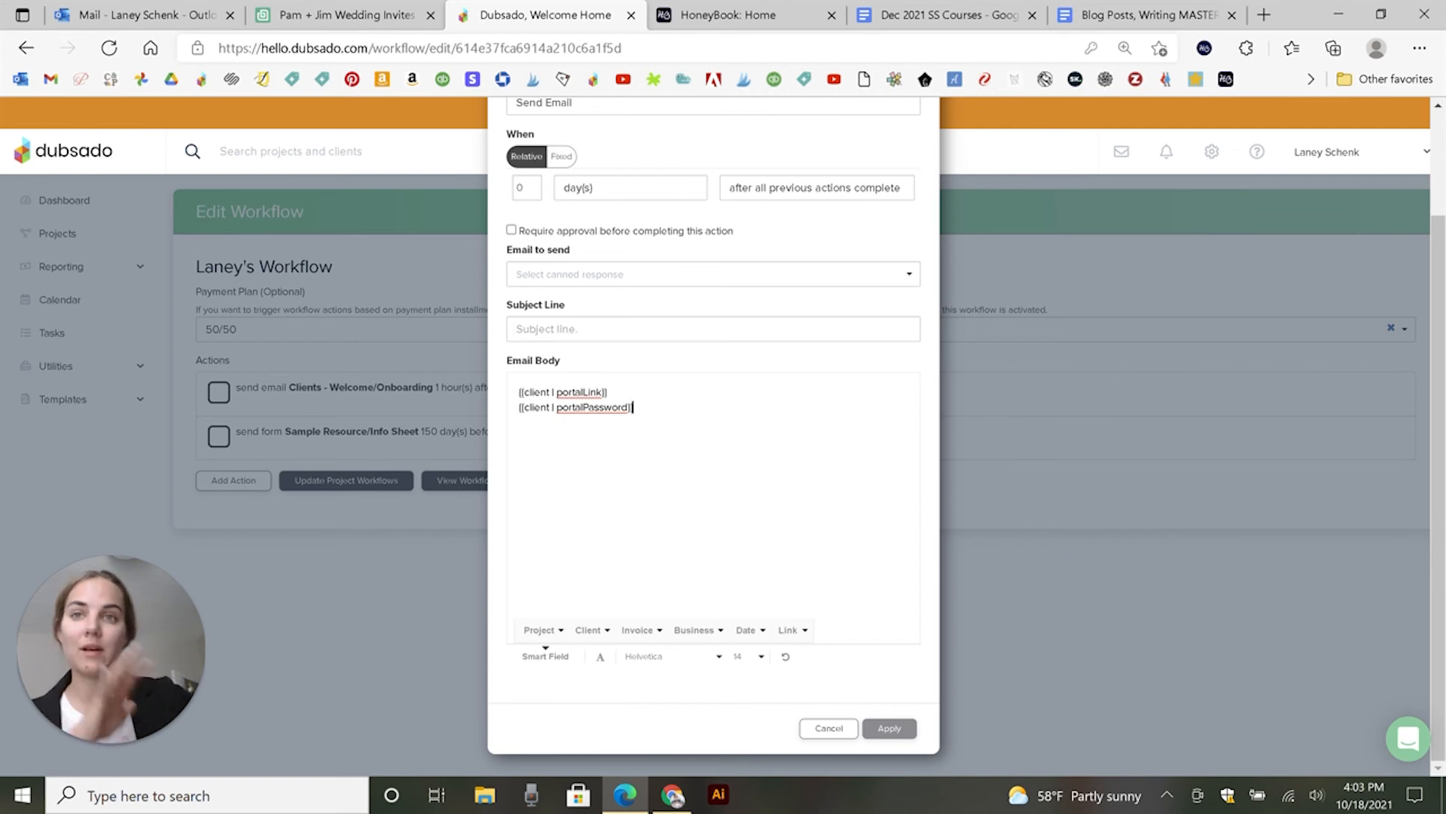
drag(520, 391, 633, 409)
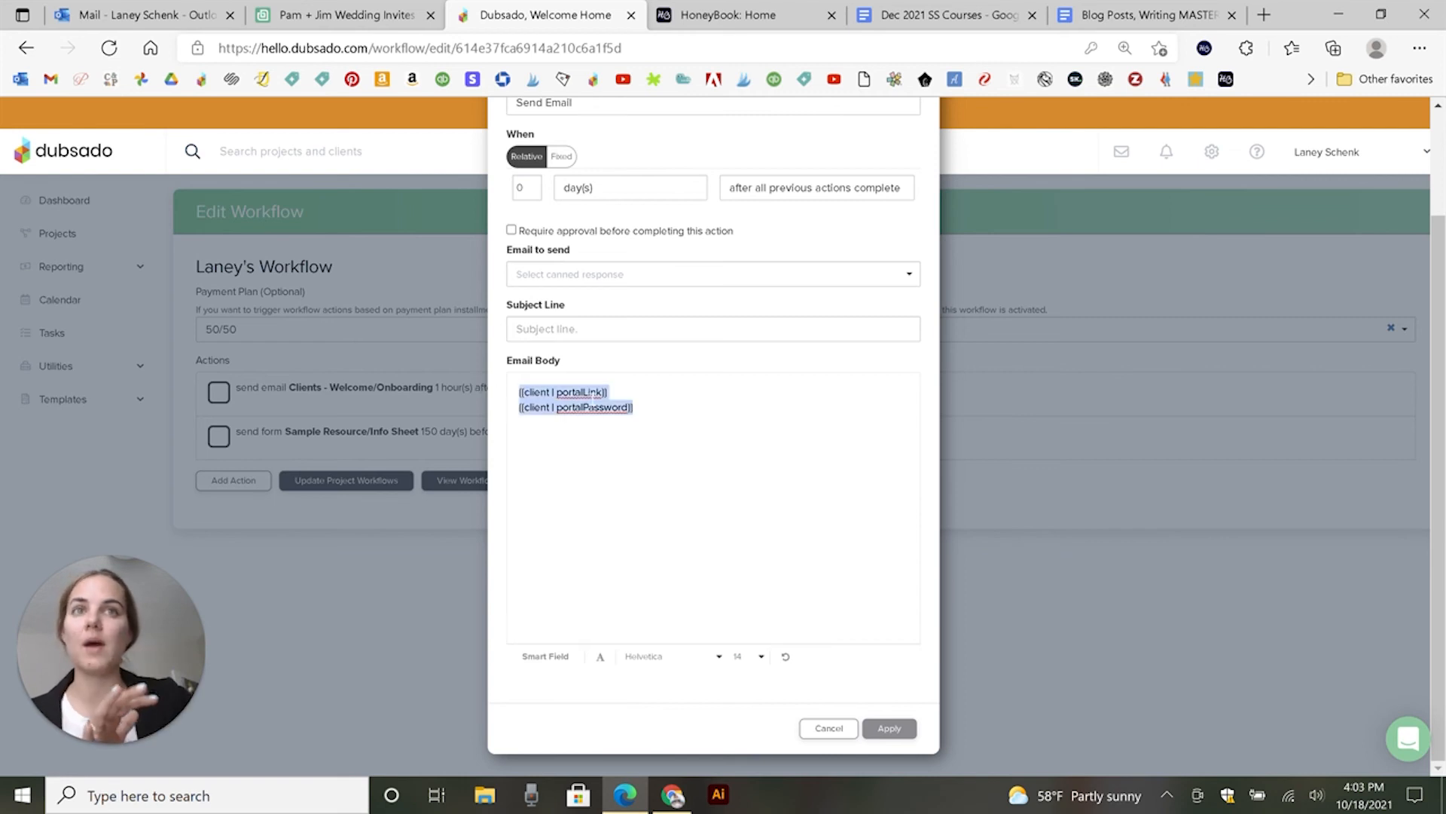